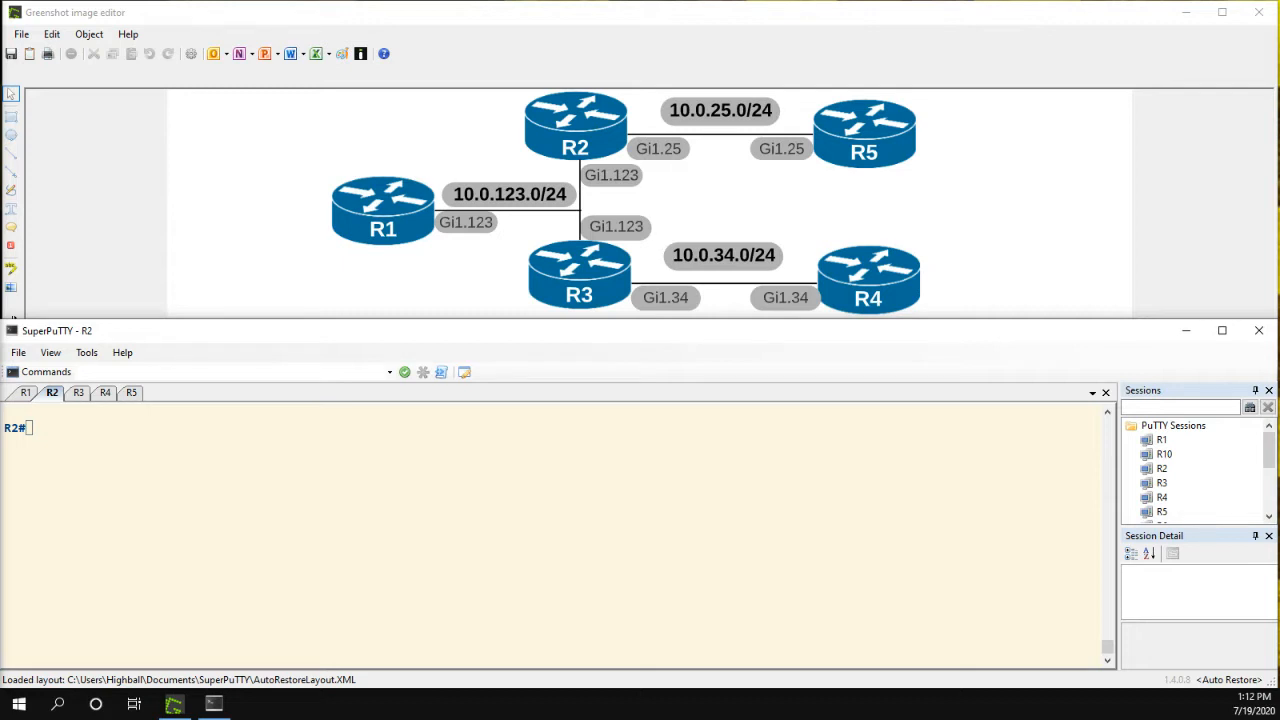
pyautogui.moveTo(580, 350)
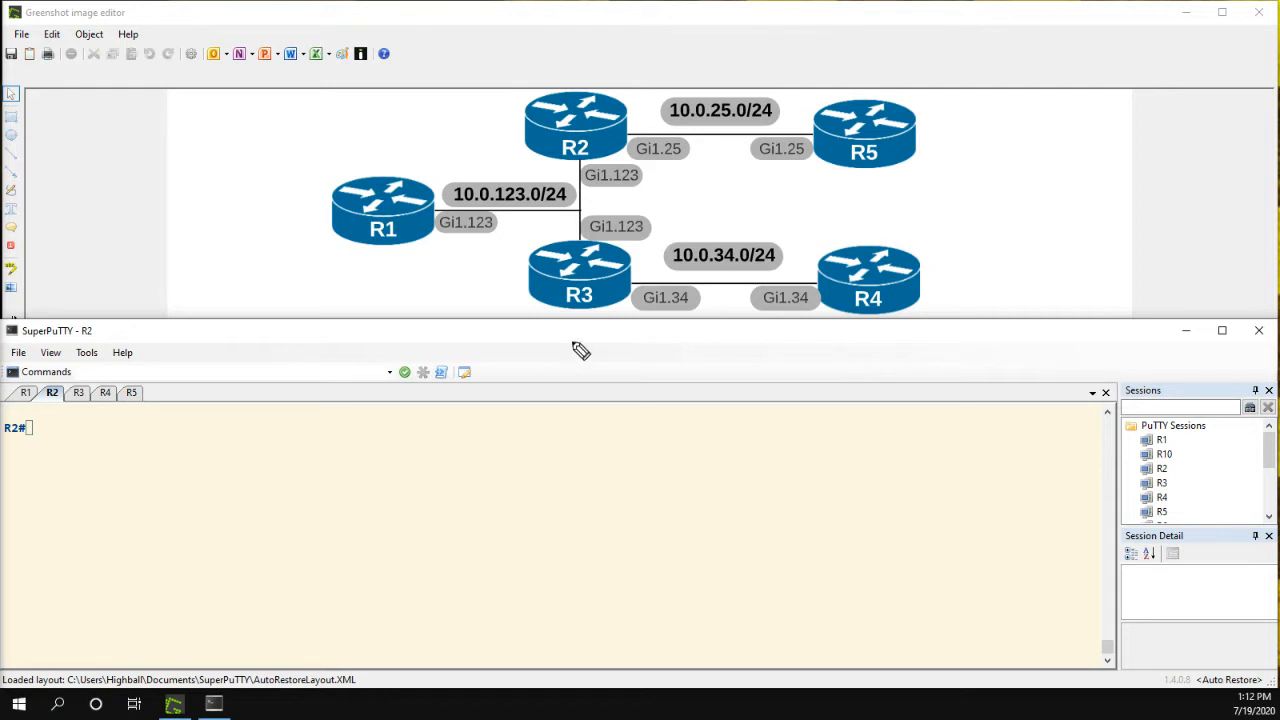
pyautogui.moveTo(392, 164)
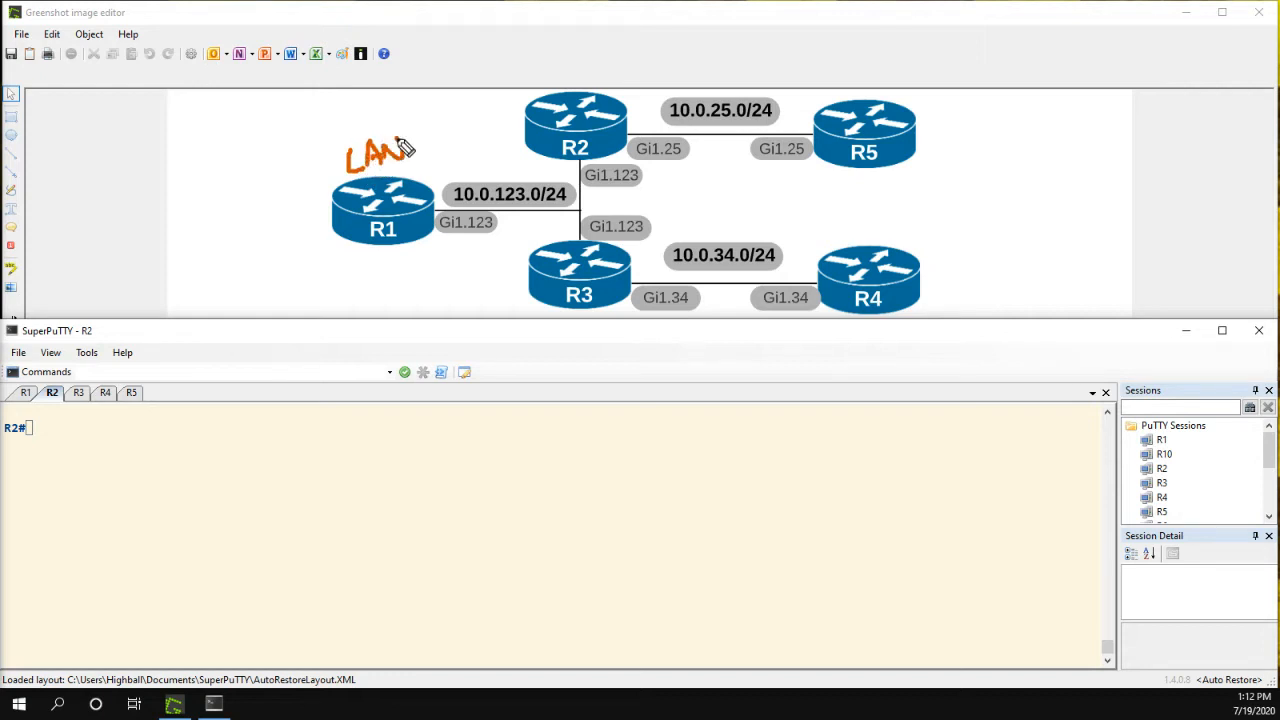
pyautogui.moveTo(496, 218)
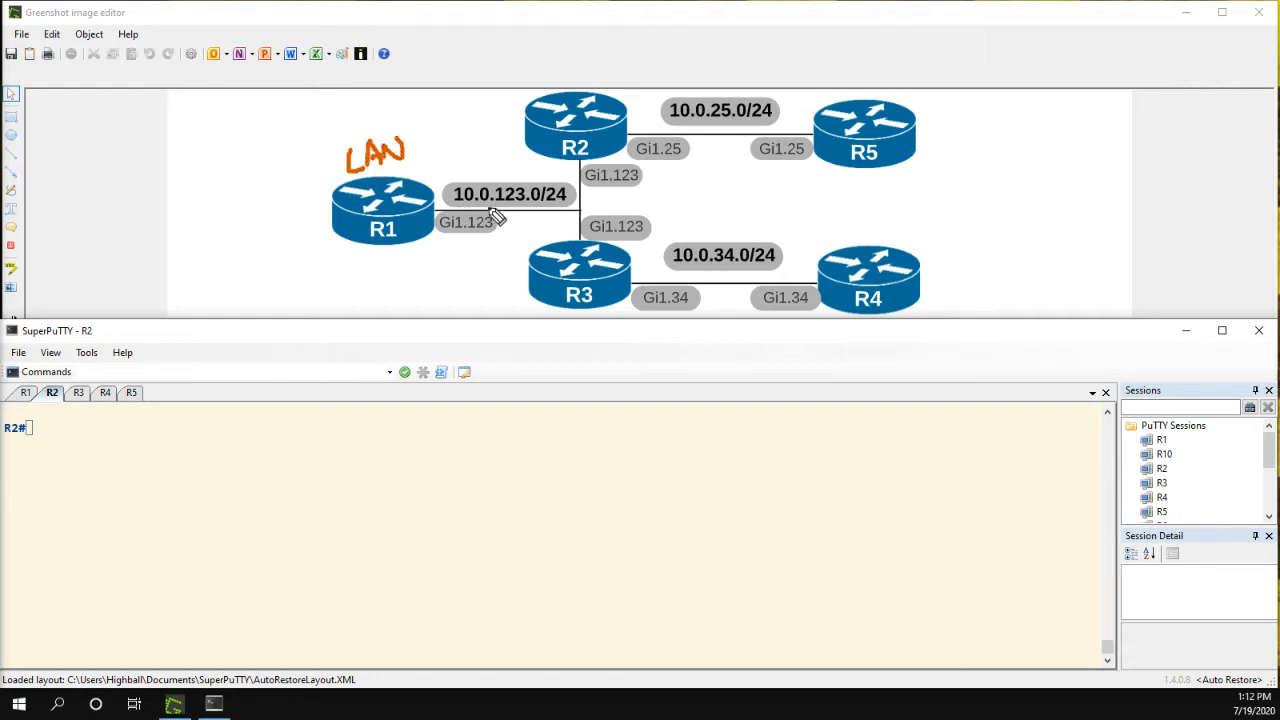
pyautogui.moveTo(544, 220)
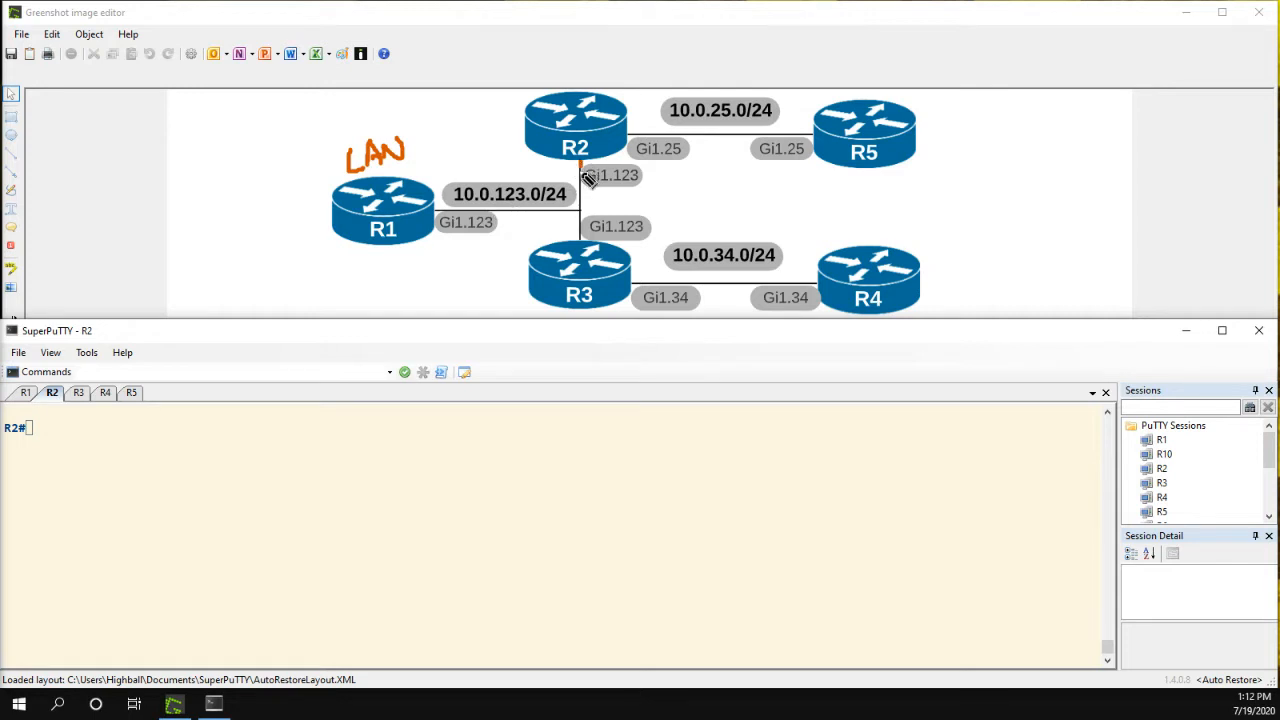
# Highlight the R2–R3 Gi1.123 link in orange and draw a dividing curve before R5 and R4.
pyautogui.moveTo(578, 164); pyautogui.dragTo(580, 230)
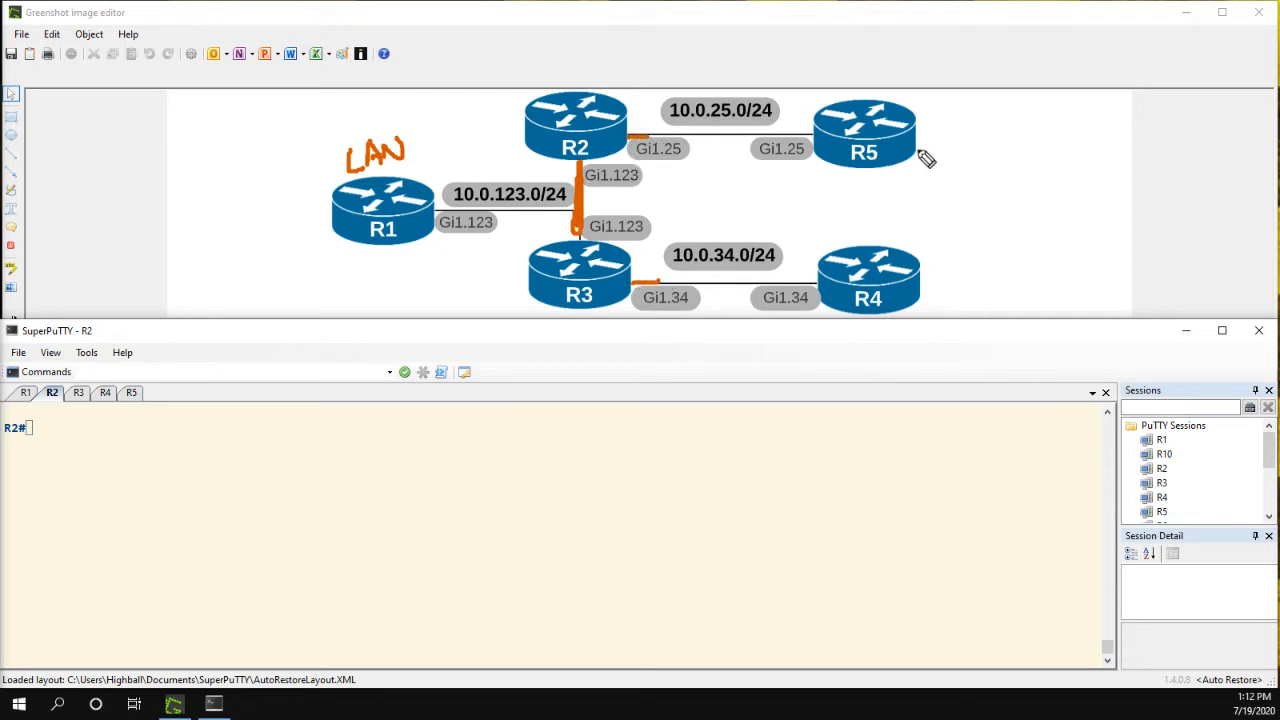
pyautogui.moveTo(876, 70)
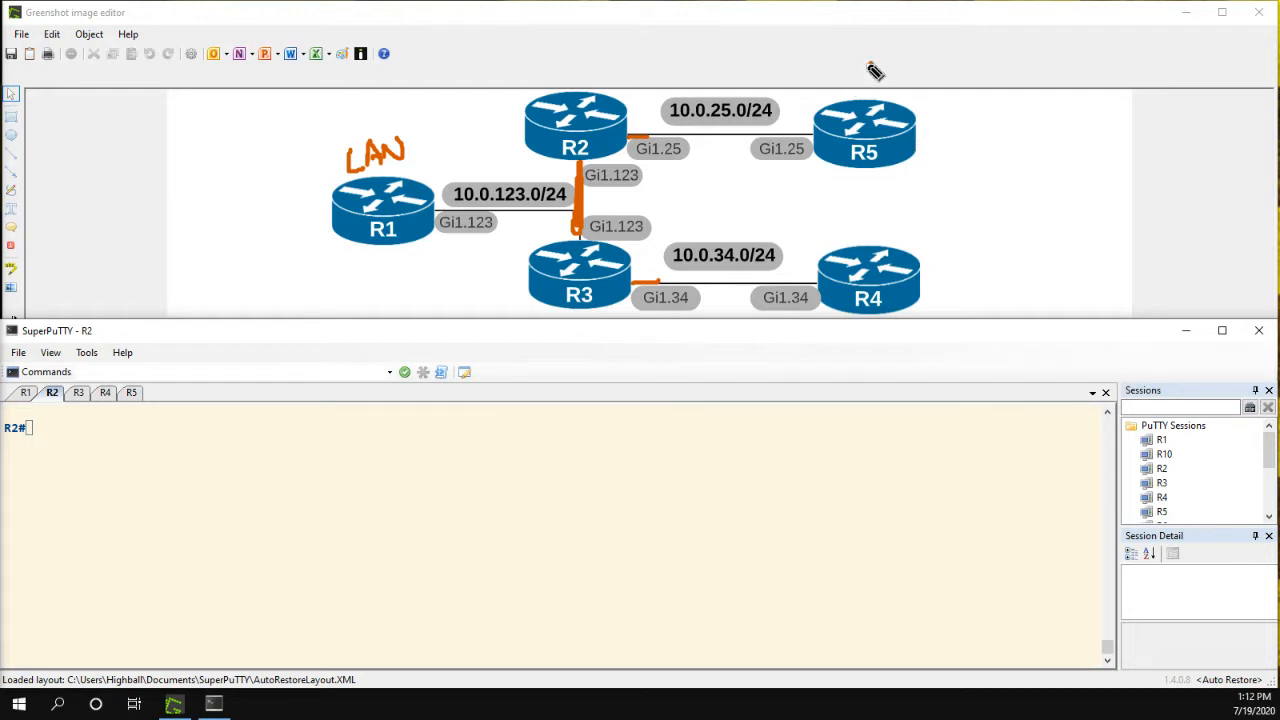
pyautogui.moveTo(870, 64); pyautogui.dragTo(840, 344)
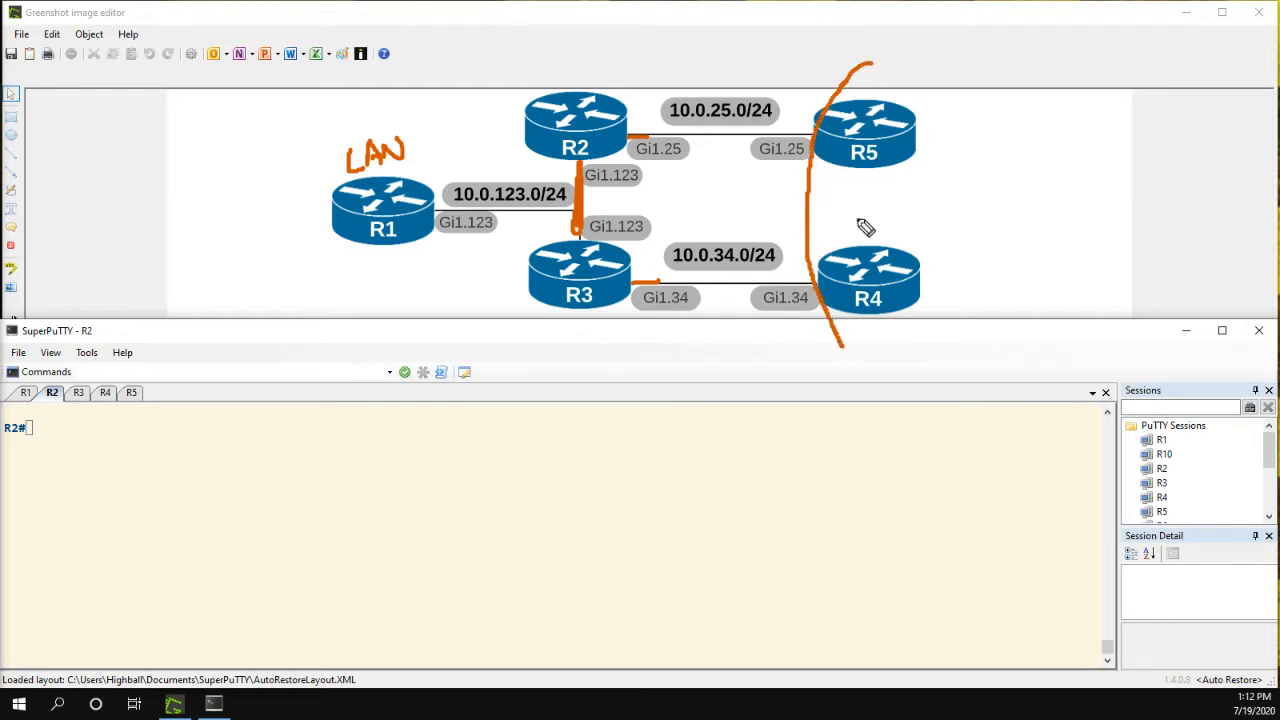
pyautogui.moveTo(920, 76)
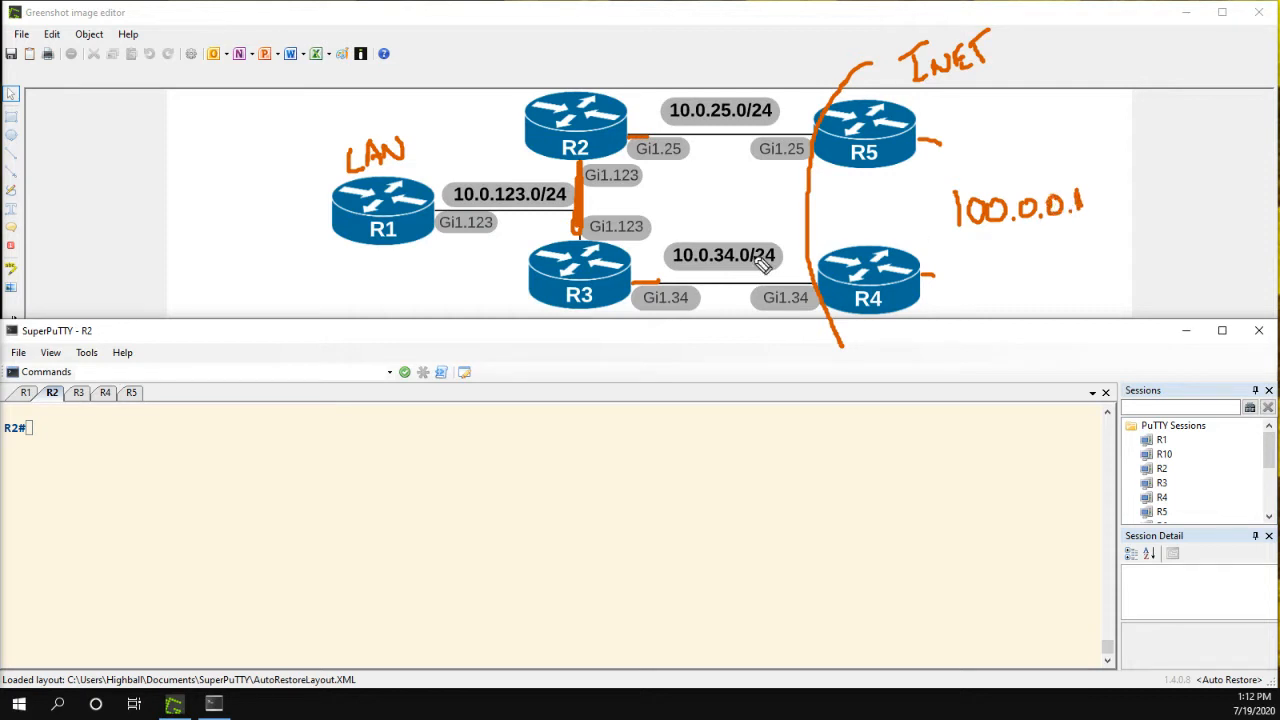
pyautogui.moveTo(762, 266)
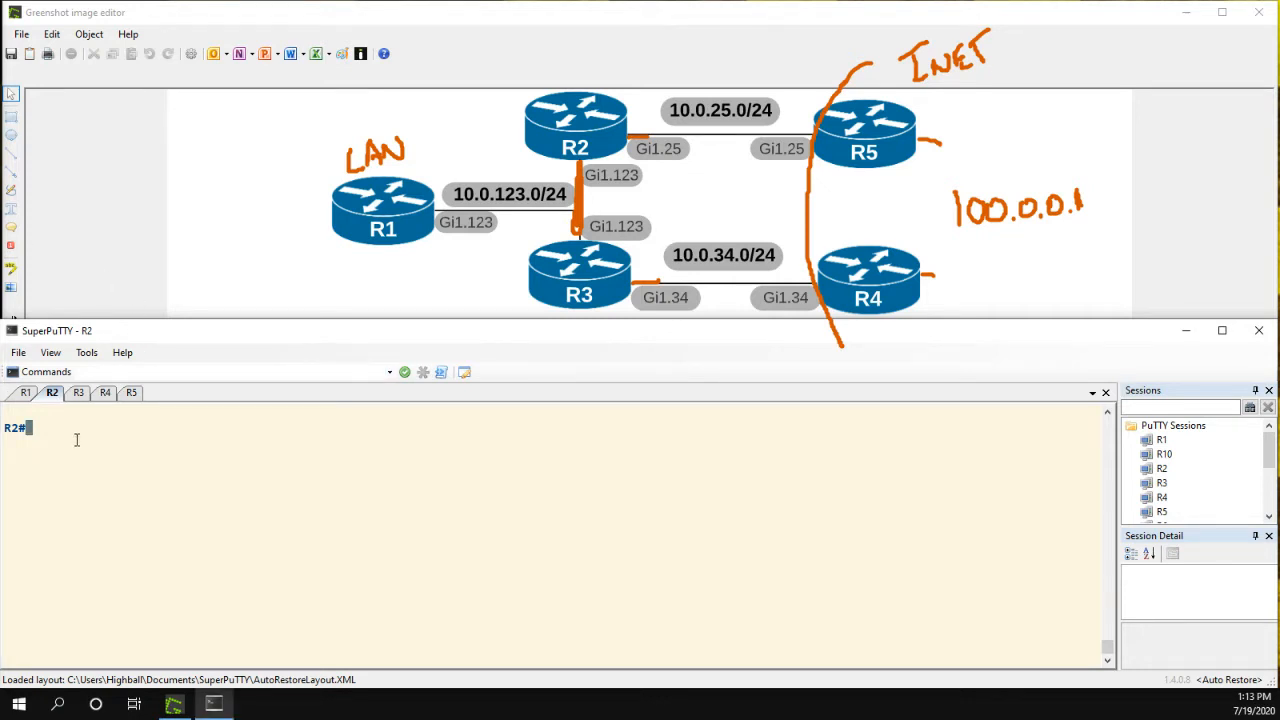
# On R2's Gi1.123, configure GLBP group 123 with virtual address 10.0.123.254.
pyautogui.write('conf t')
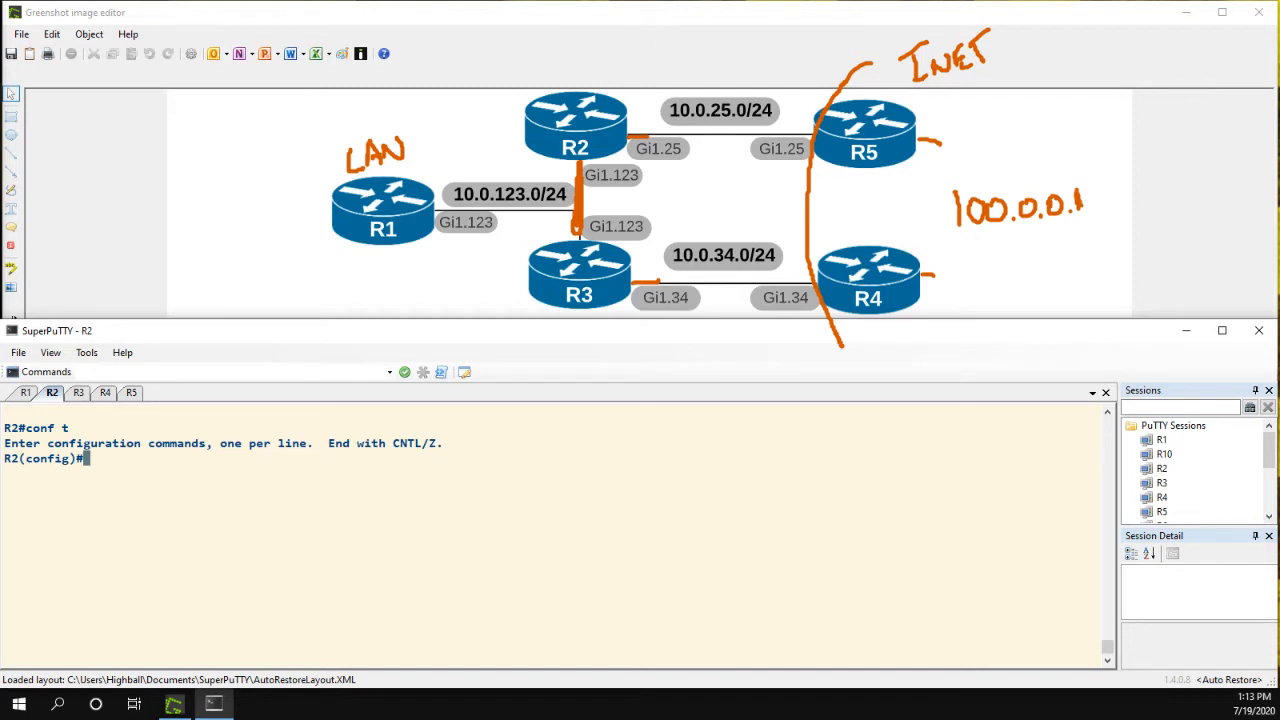
pyautogui.write('int gi1.123')
pyautogui.write('glbp')
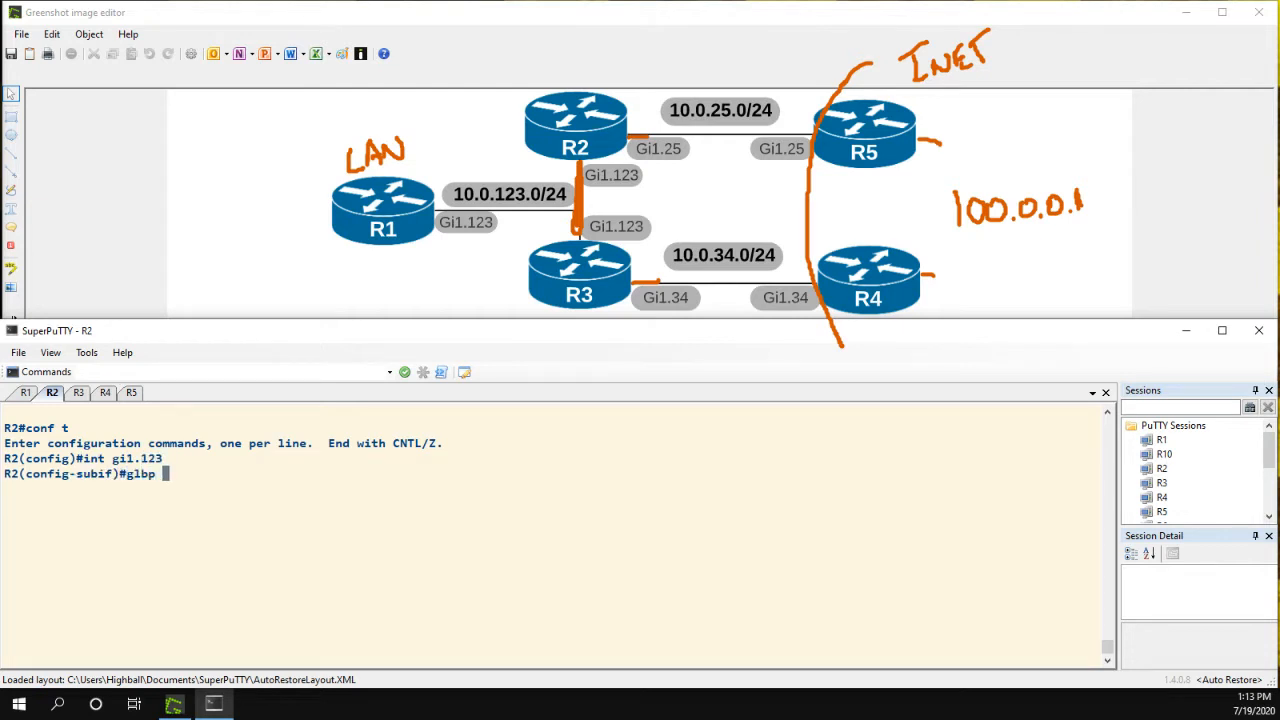
pyautogui.write('123 ip')
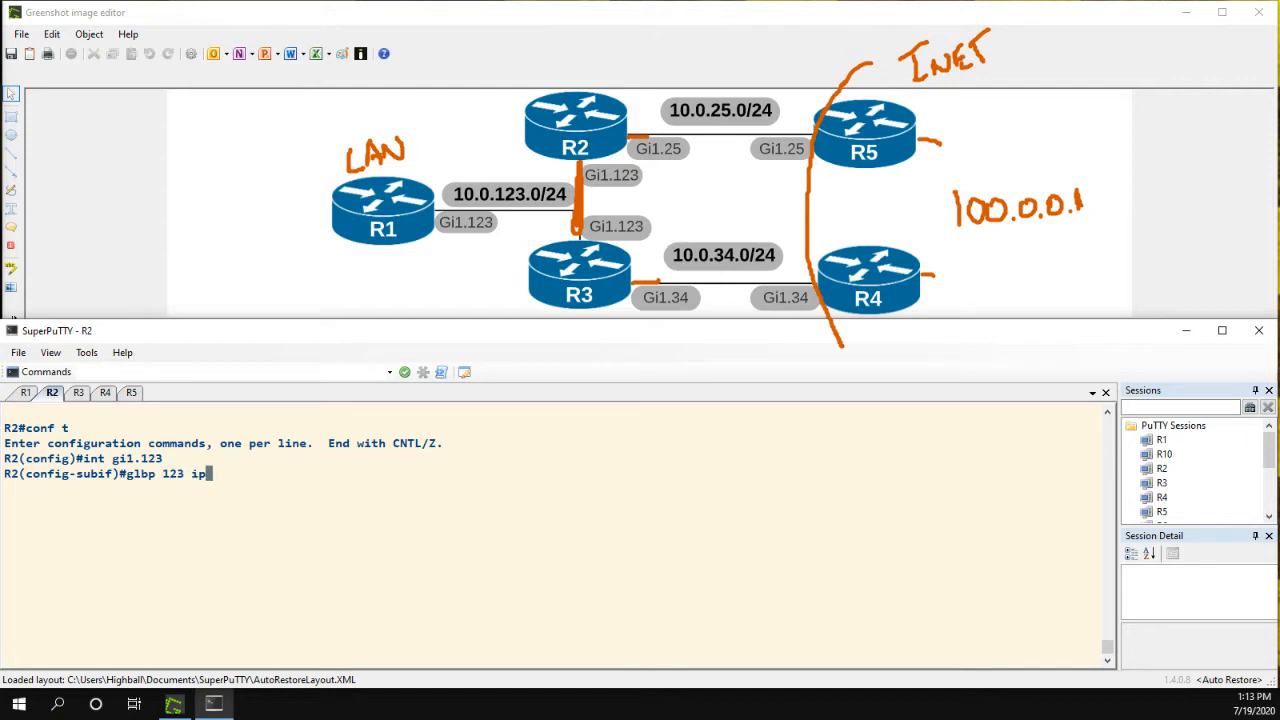
pyautogui.write('10.0.123.254')
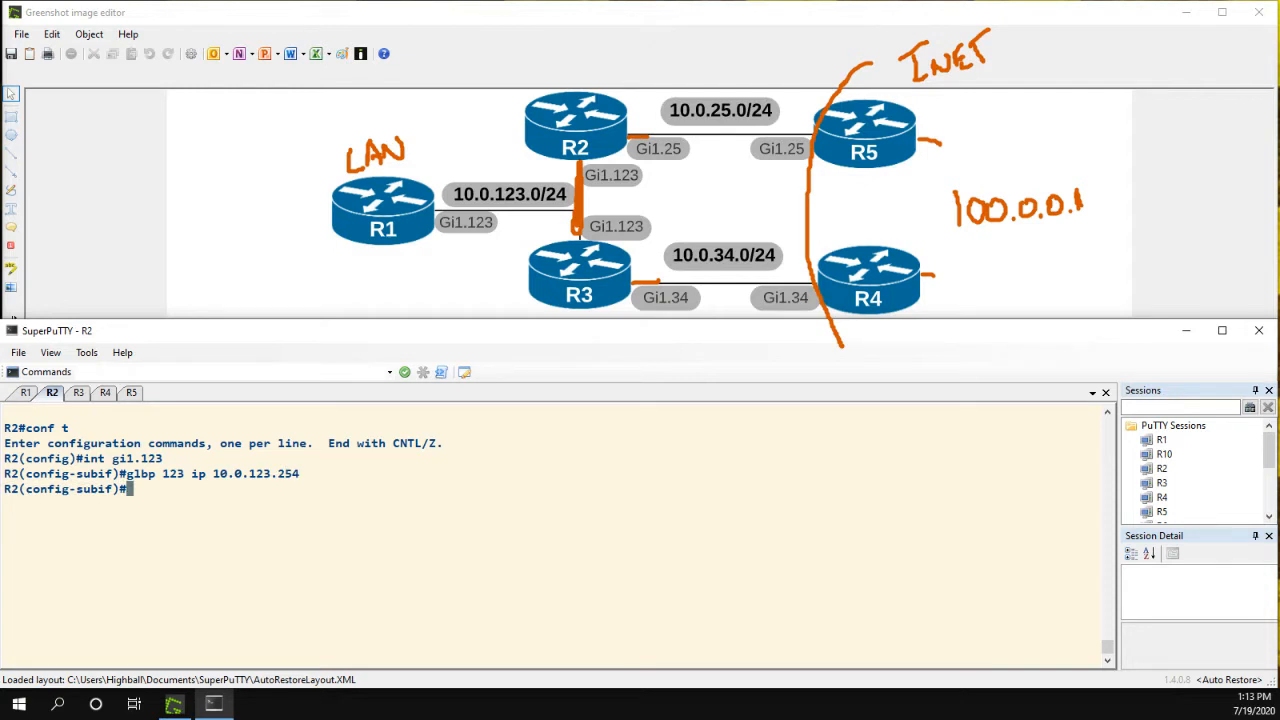
pyautogui.write('glb')
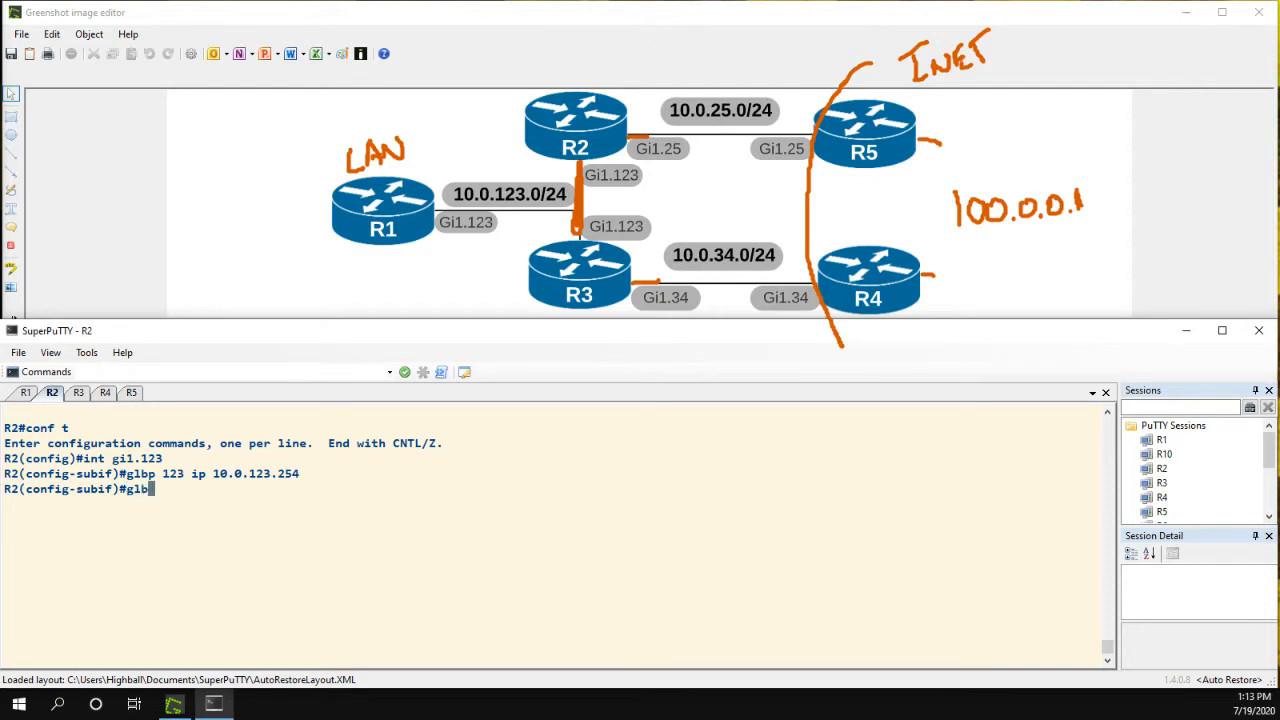
pyautogui.write('" "')
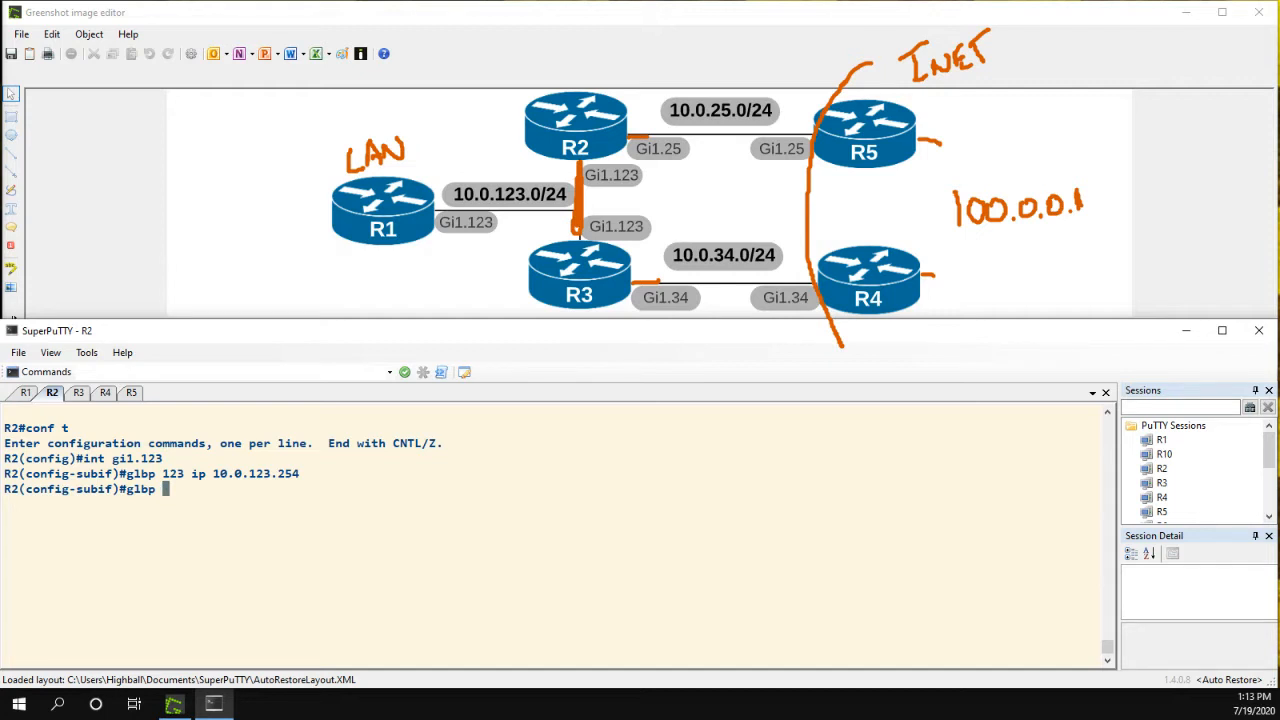
# Set GLBP 123 timers to 1 and 3 seconds, then display Gi1.123's running config.
pyautogui.write('123')
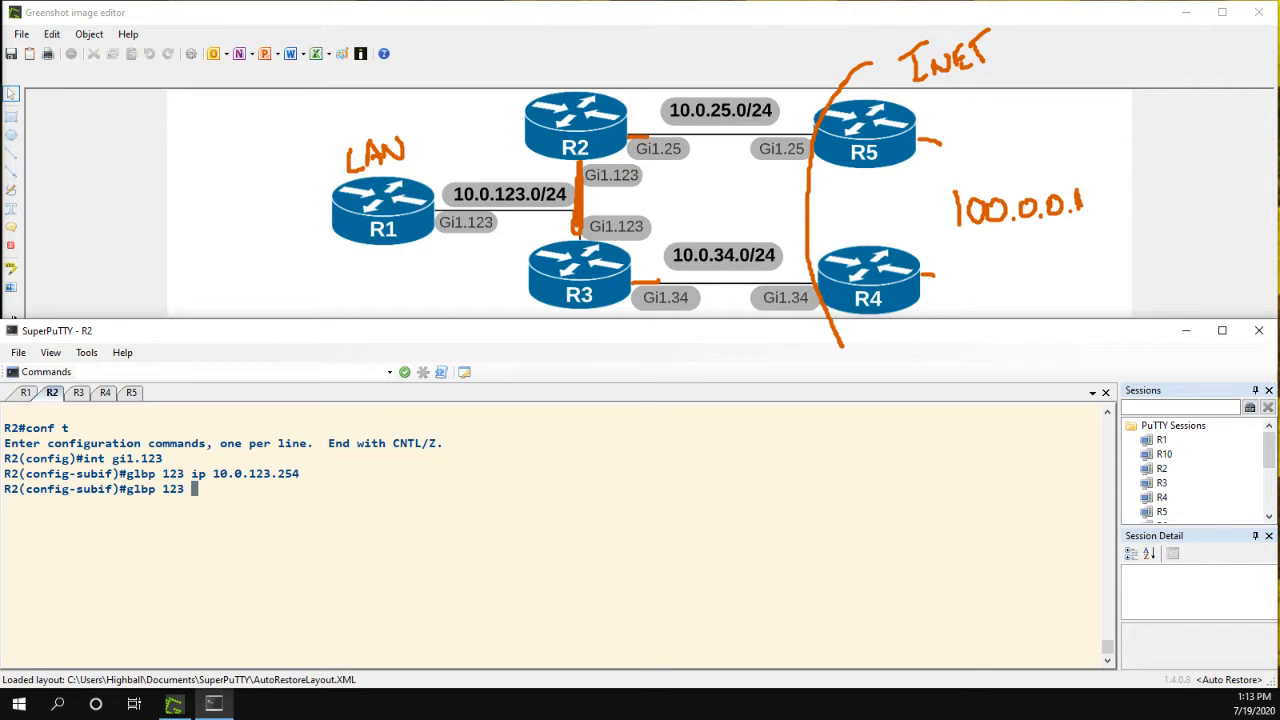
pyautogui.write('1')
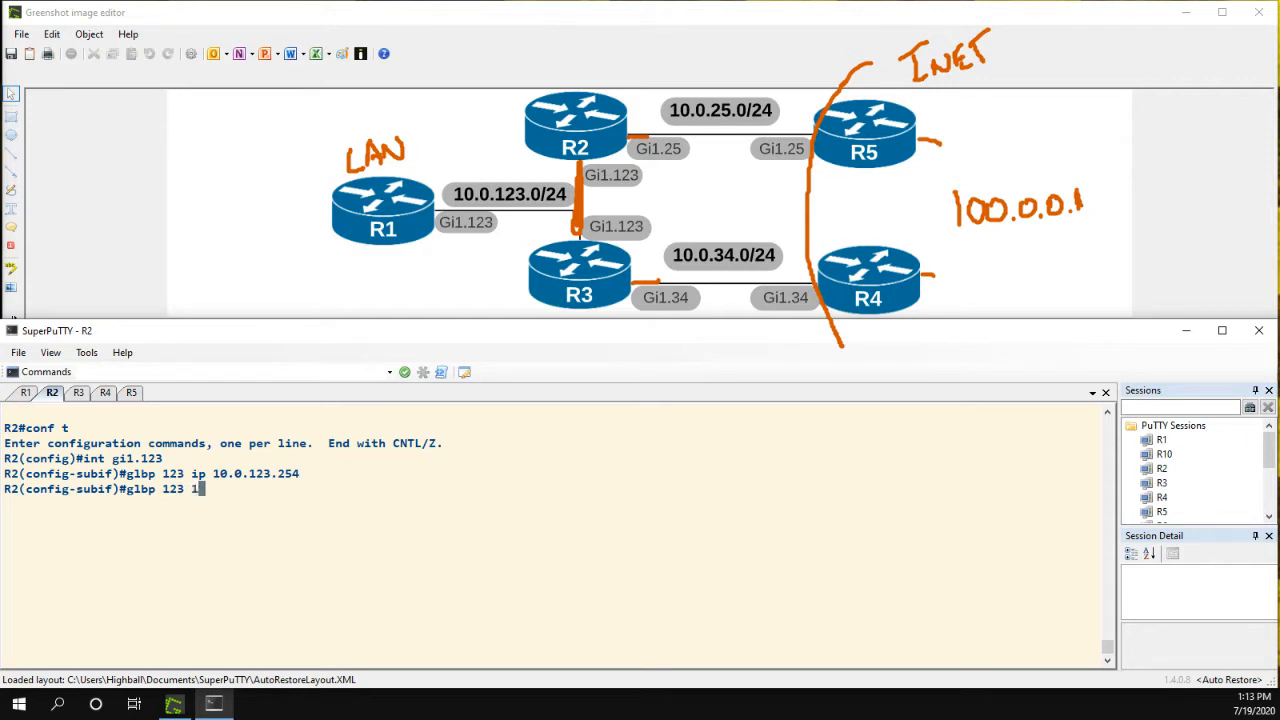
pyautogui.write('3')
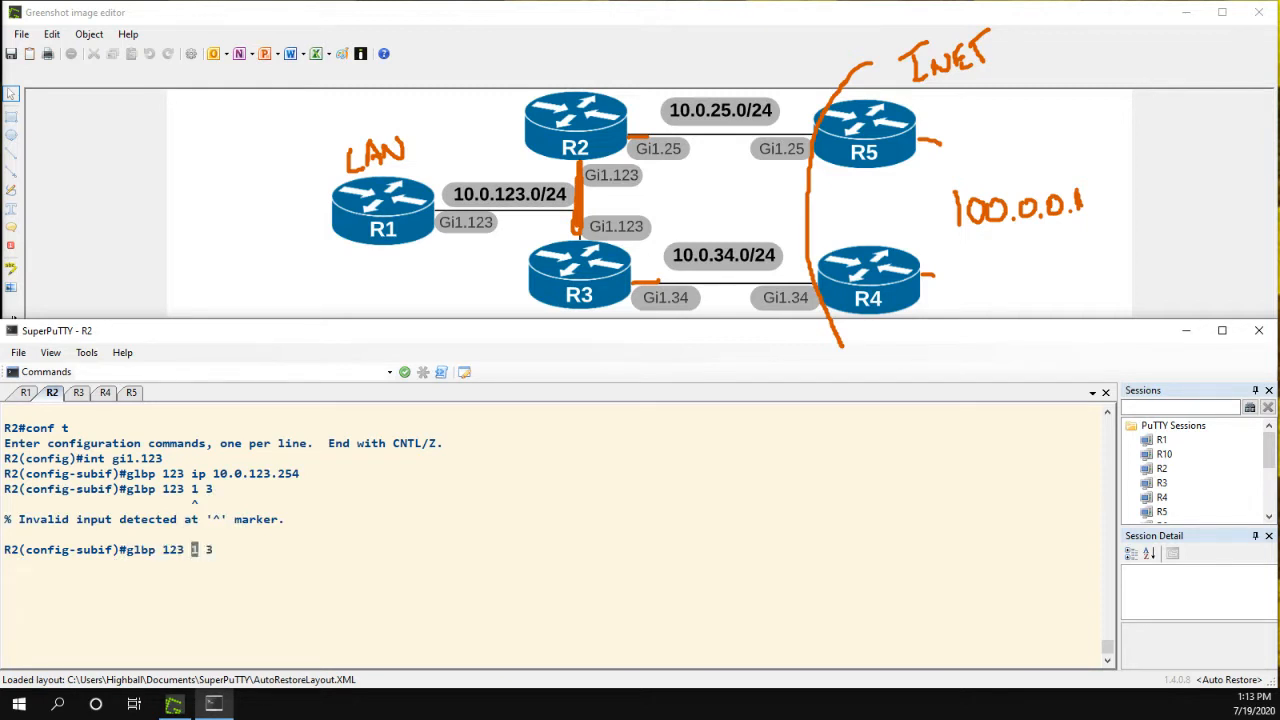
pyautogui.write('timers')
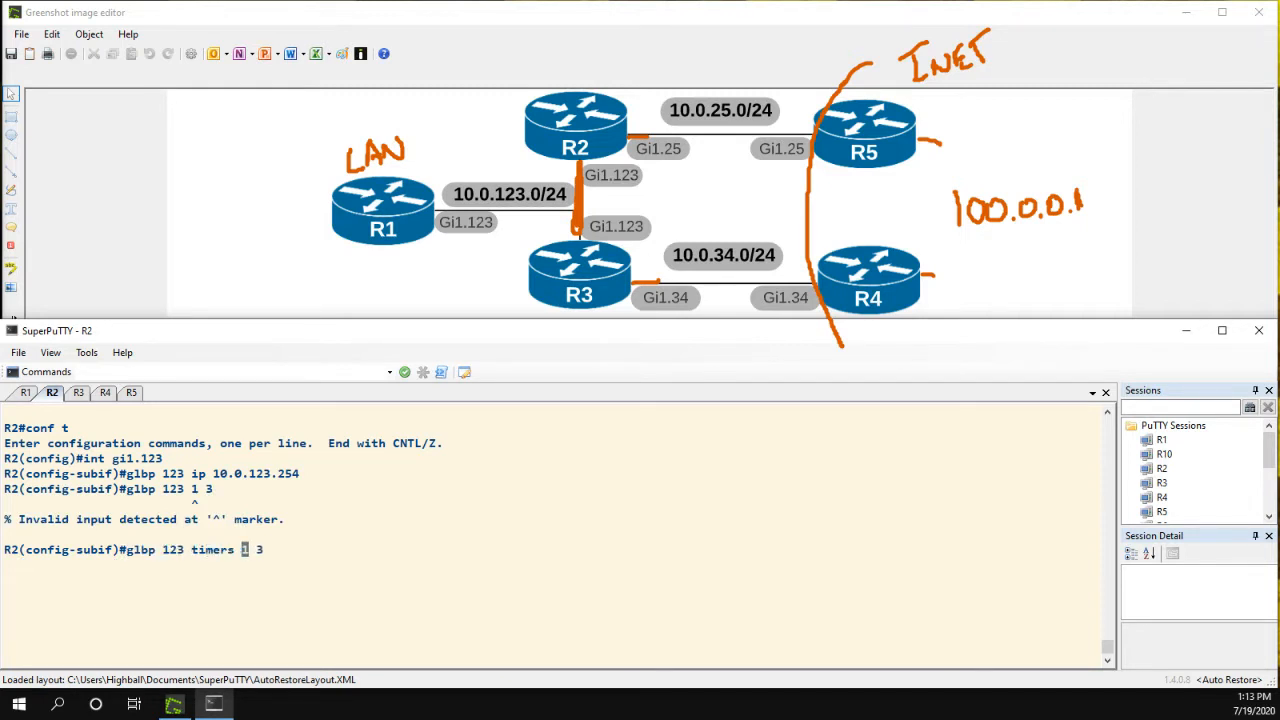
pyautogui.press('enter')
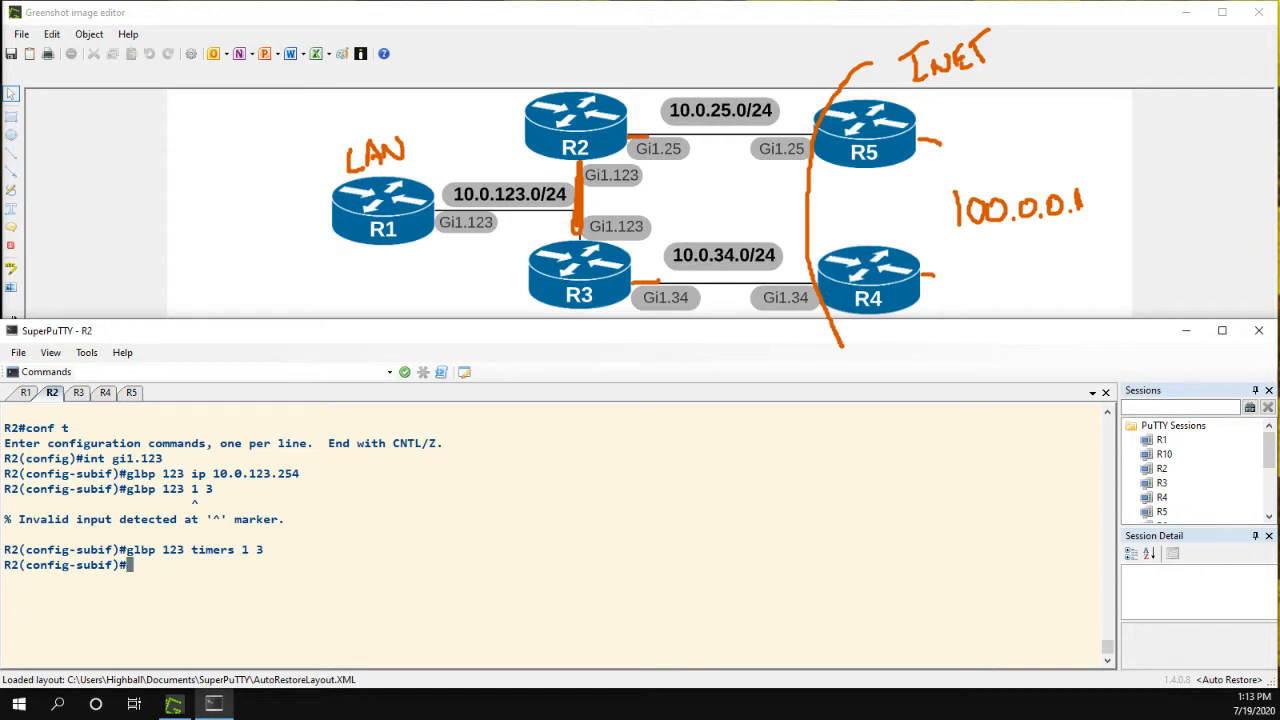
pyautogui.write('do sh run i')
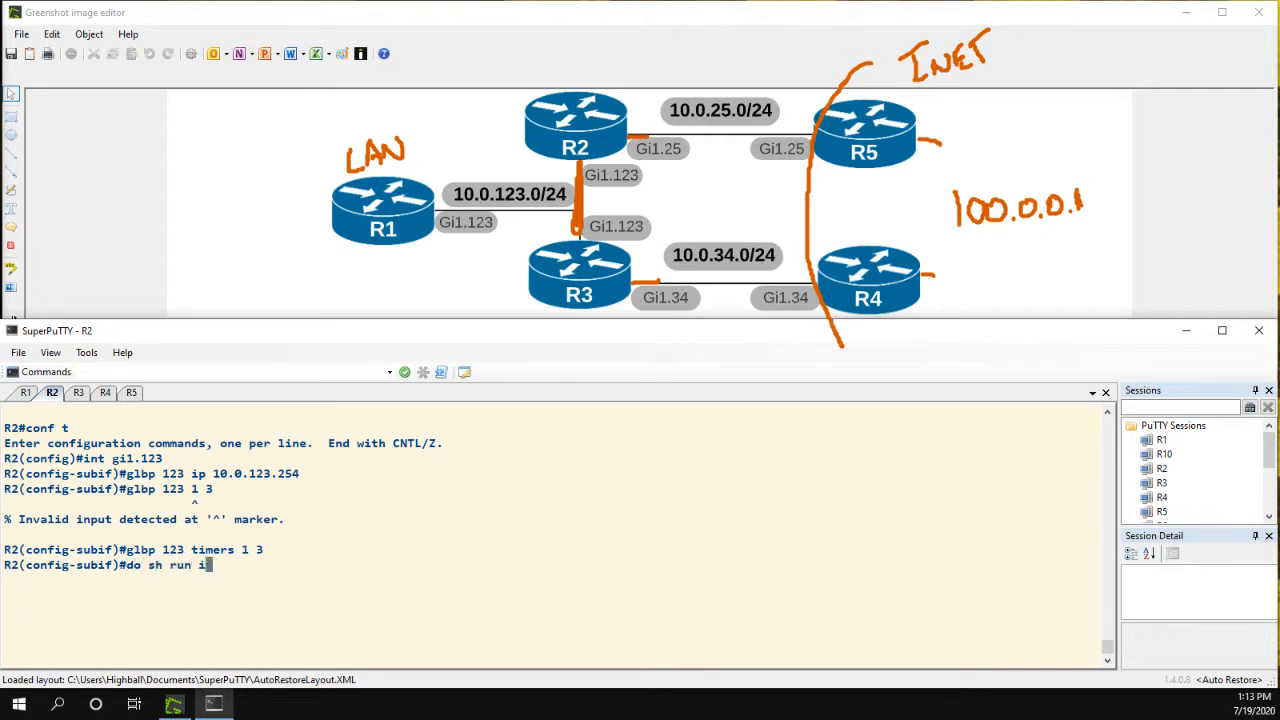
pyautogui.press('Return')
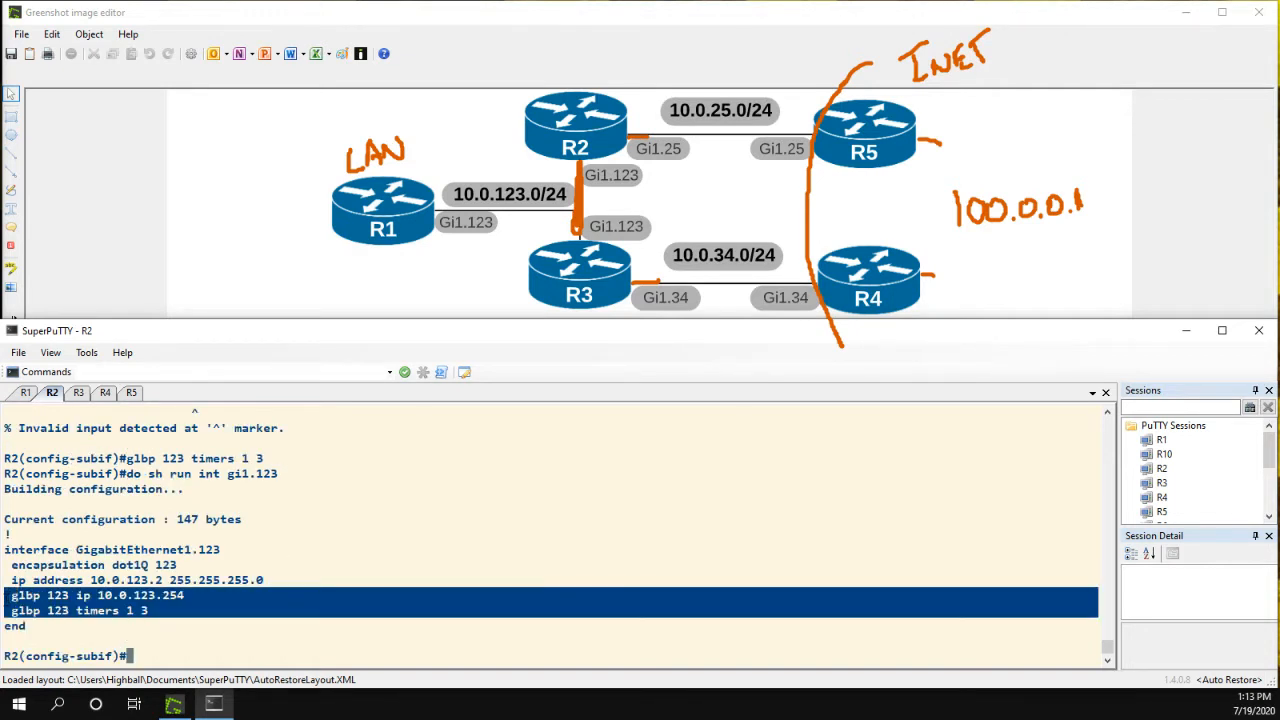
# Compare R3's matching GLBP 123 config, exit with 'end', and return to R2's session.
pyautogui.click(78, 392)
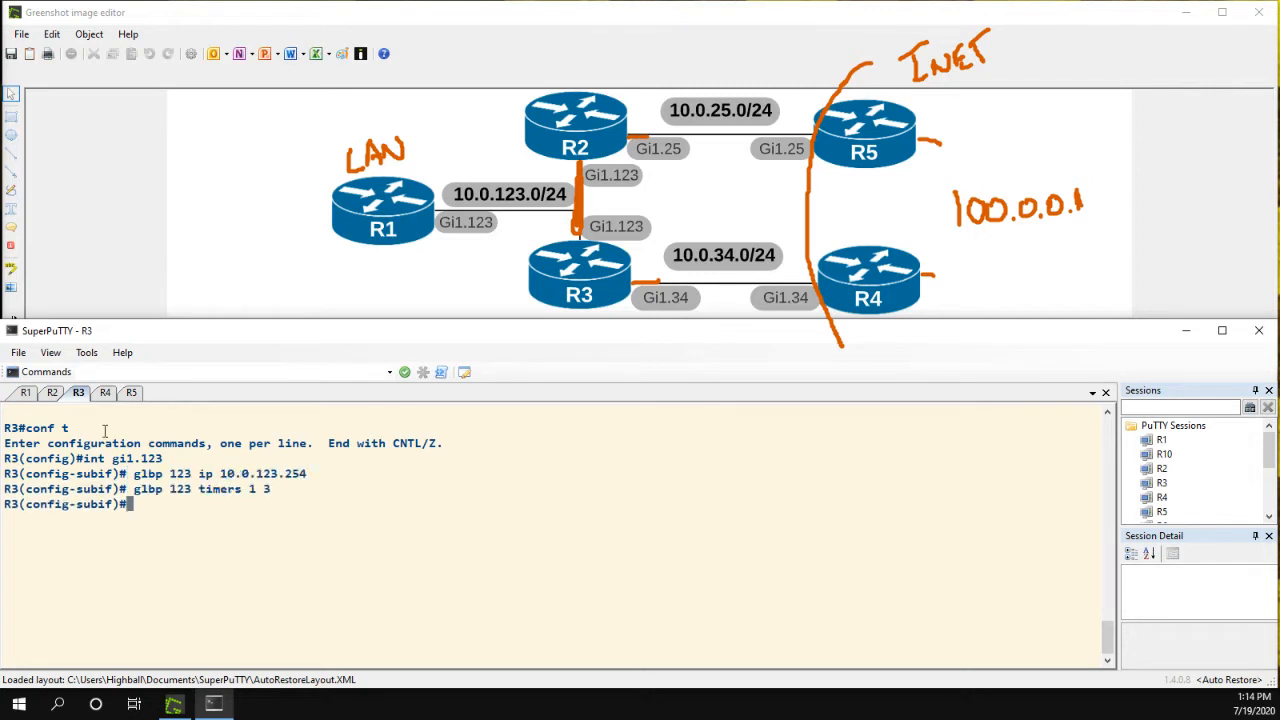
pyautogui.write('end')
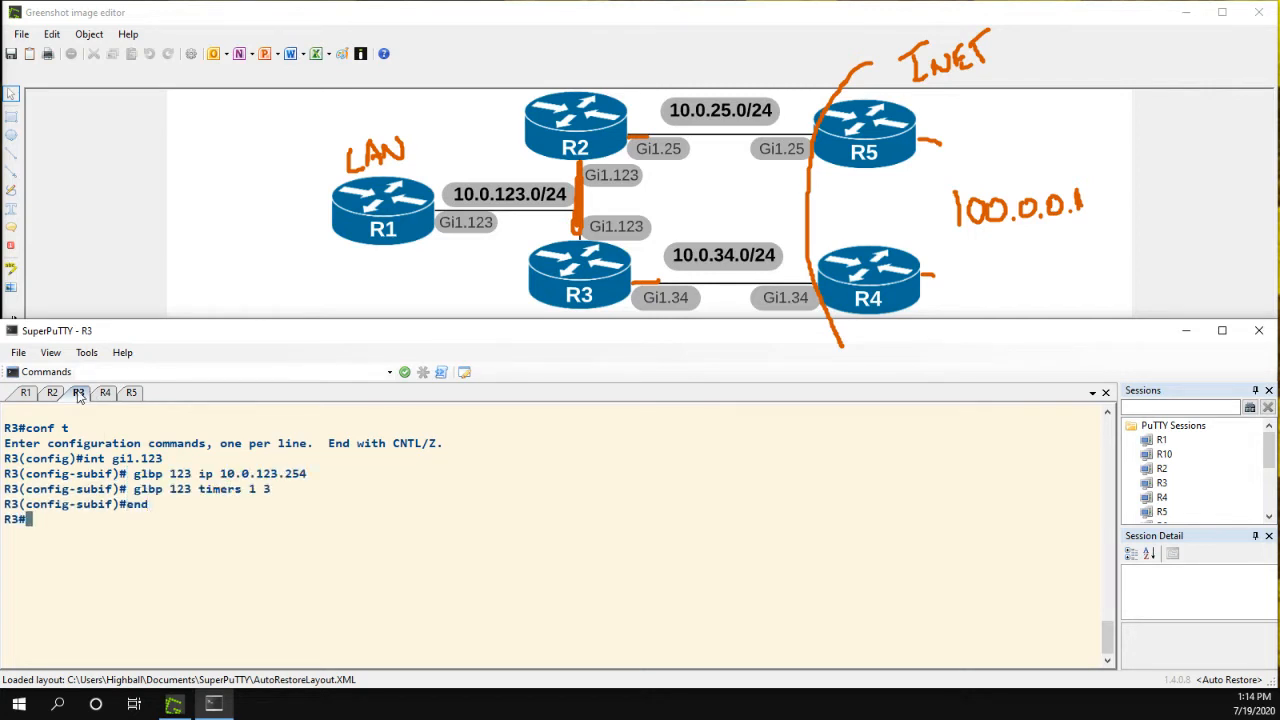
pyautogui.click(52, 392)
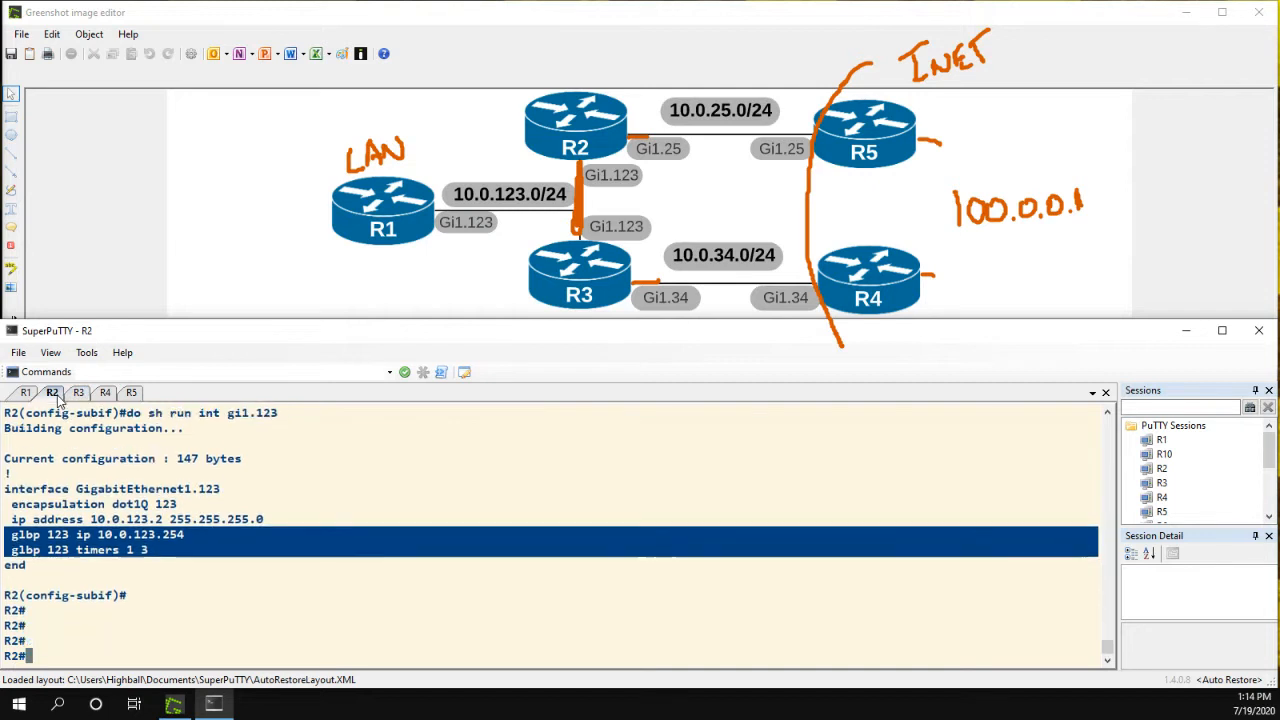
# Run show glbp brief on R2, mark forwarder 2 owned by 10.0.123.3, and switch to R1.
pyautogui.write('show')
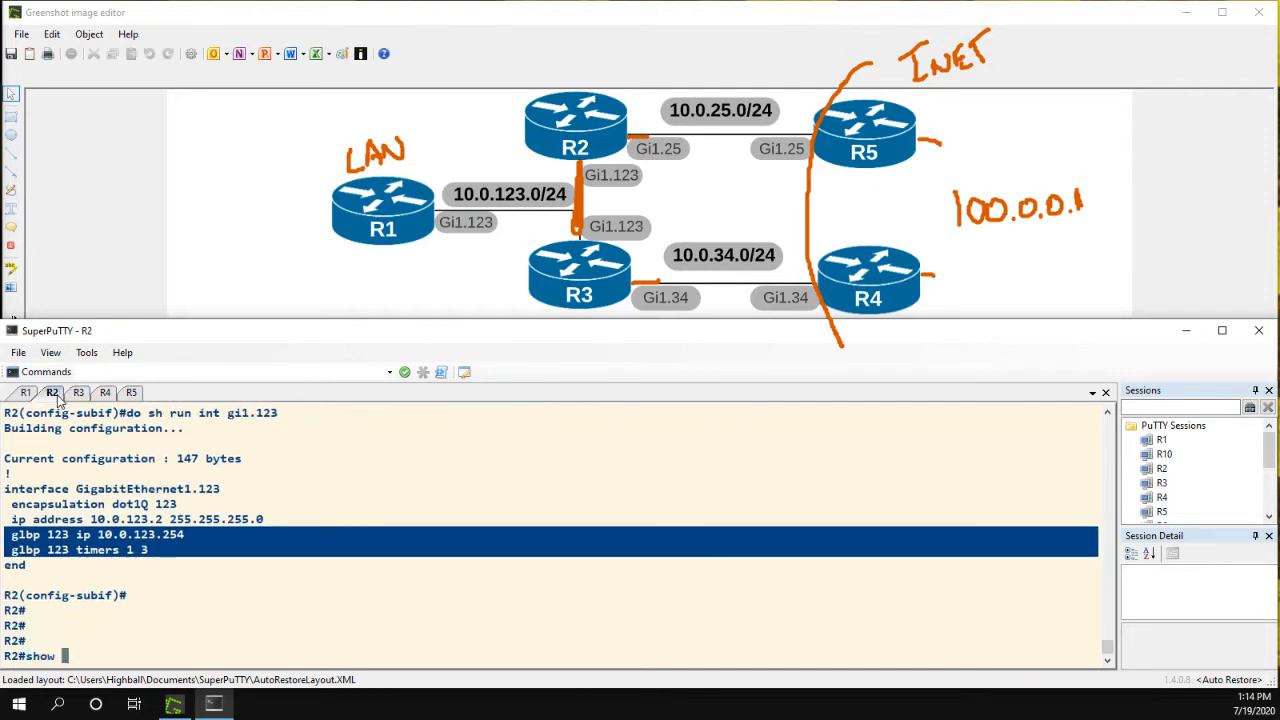
pyautogui.write('glb')
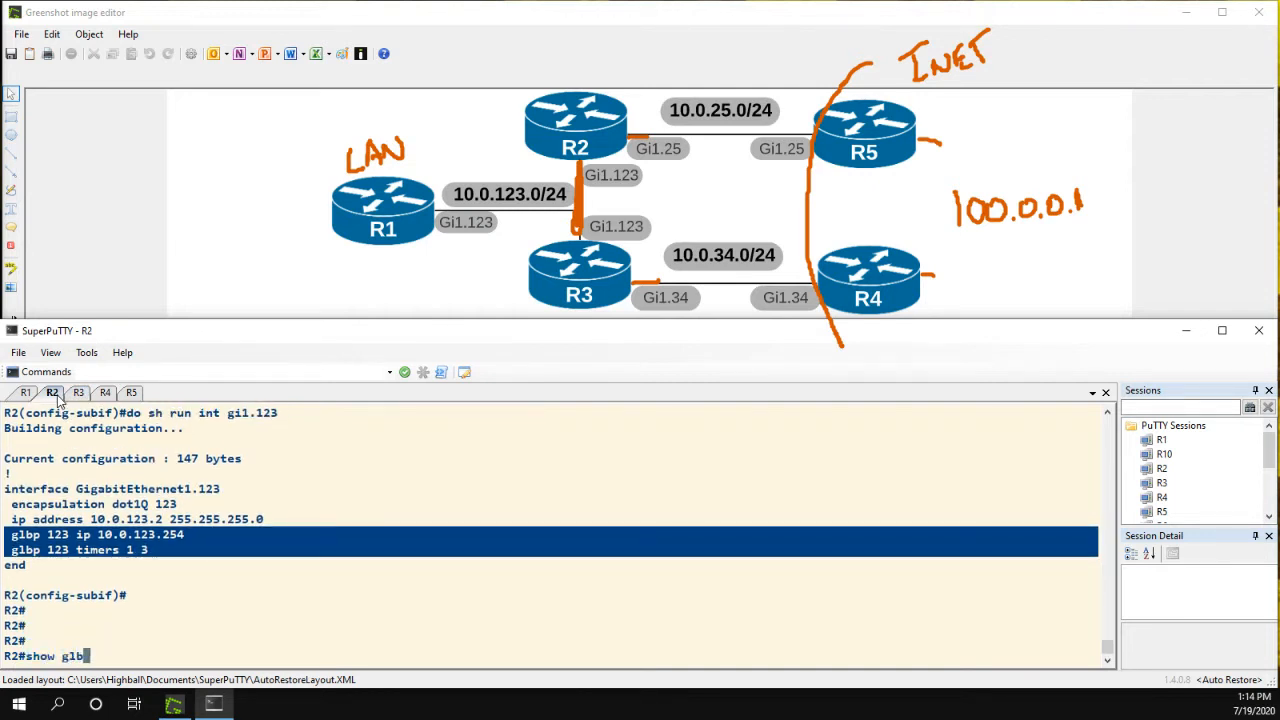
pyautogui.write('br')
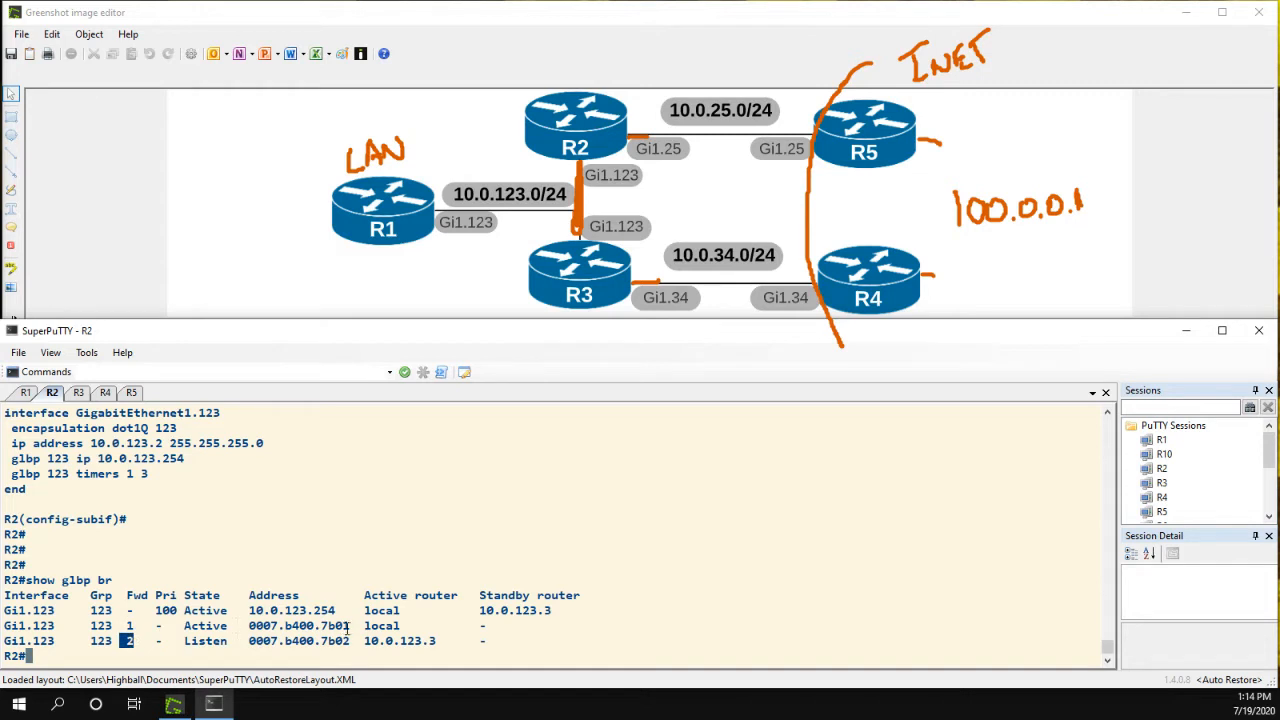
pyautogui.doubleClick(296, 624)
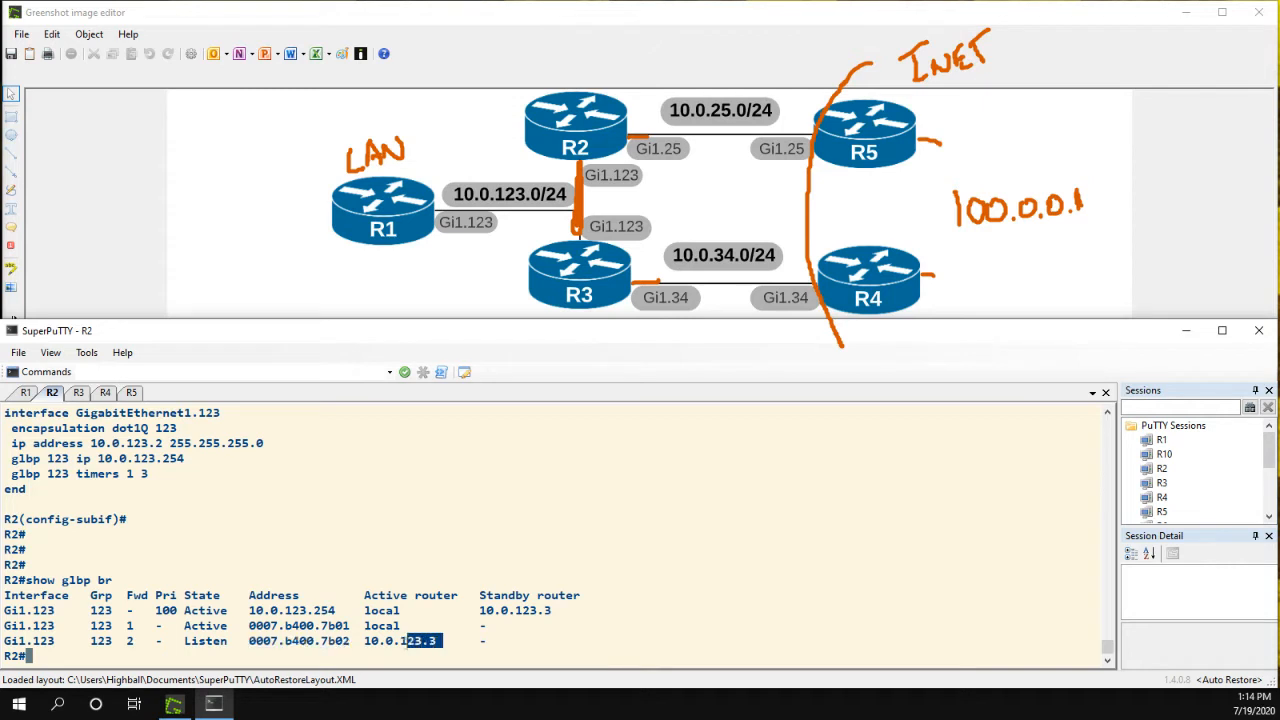
pyautogui.doubleClick(400, 640)
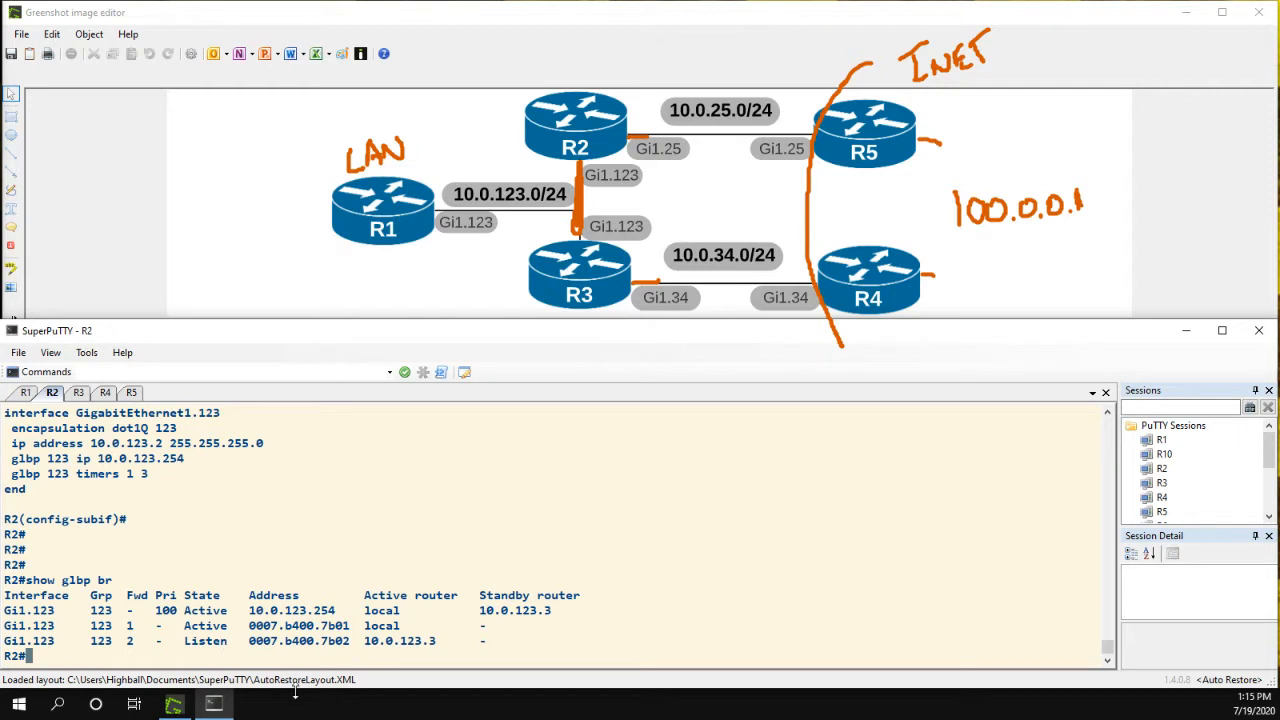
pyautogui.click(24, 392)
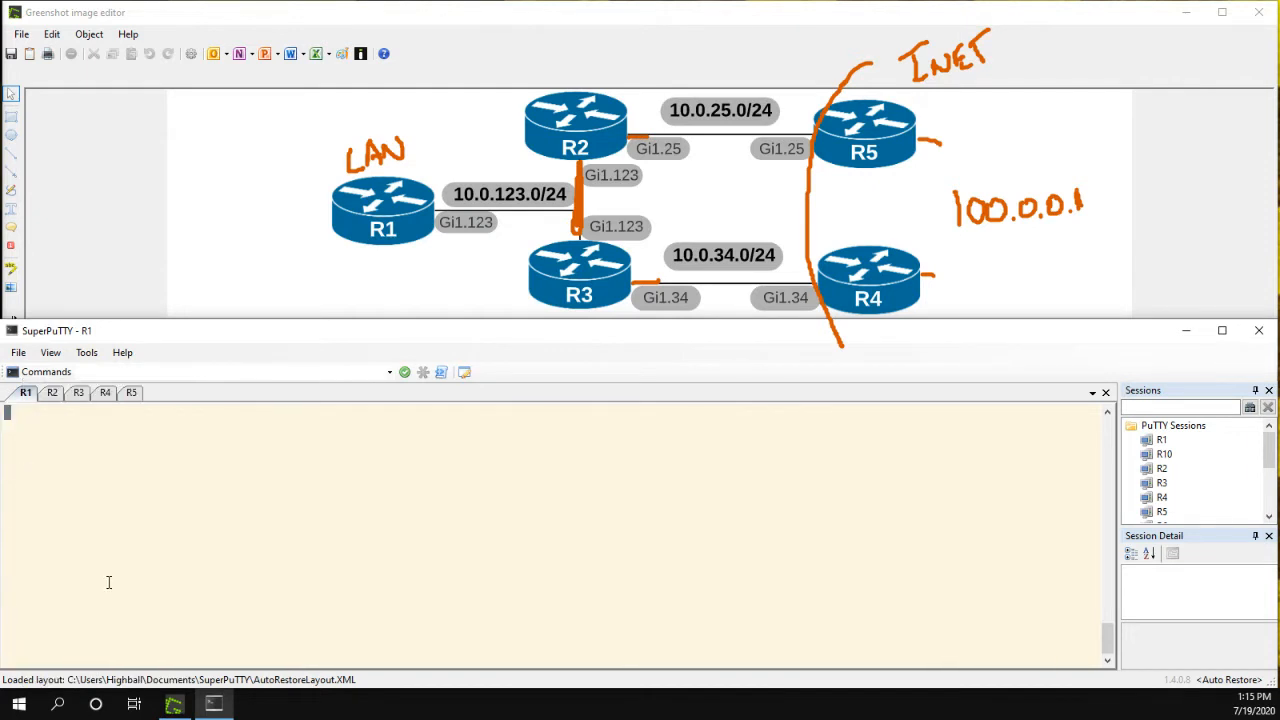
# Trace 100.0.0.1 from R1 repeatedly, showing first hops via 10.0.123.3 and 10.0.123.2, then enter conf t.
pyautogui.write('t')
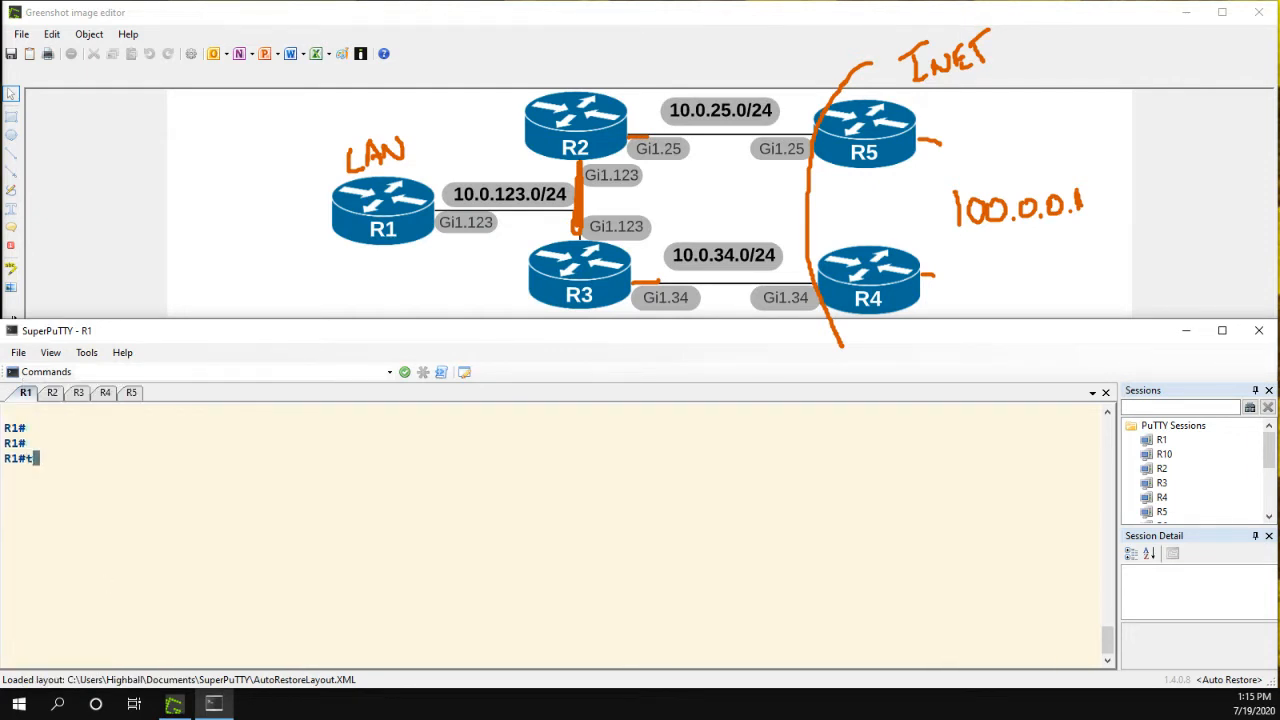
pyautogui.write('race 100')
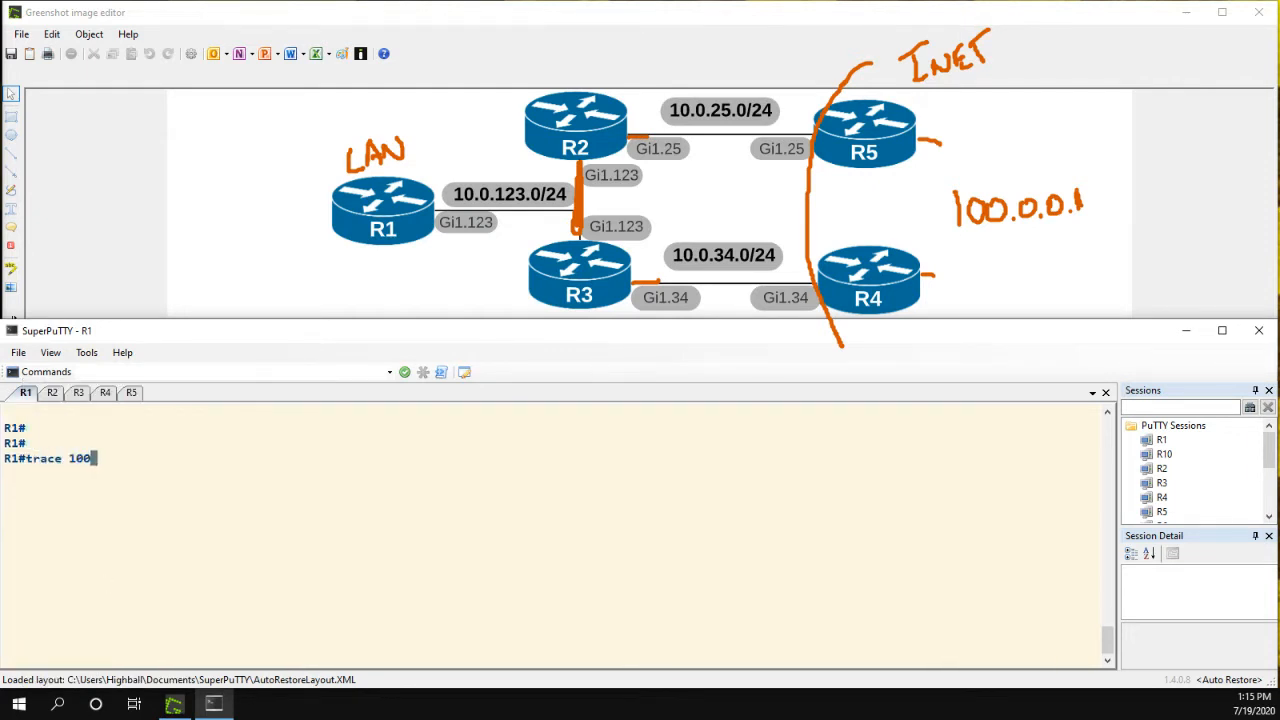
pyautogui.press('enter')
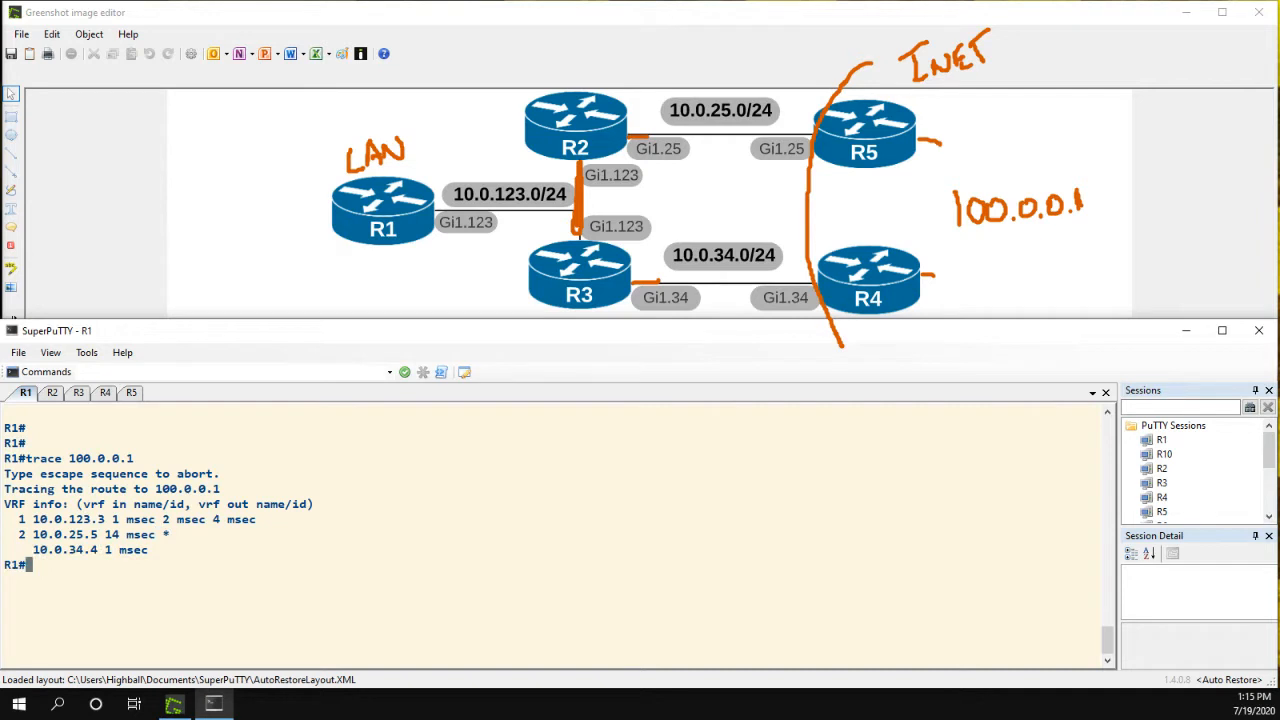
pyautogui.write('trace 100.0.0.1')
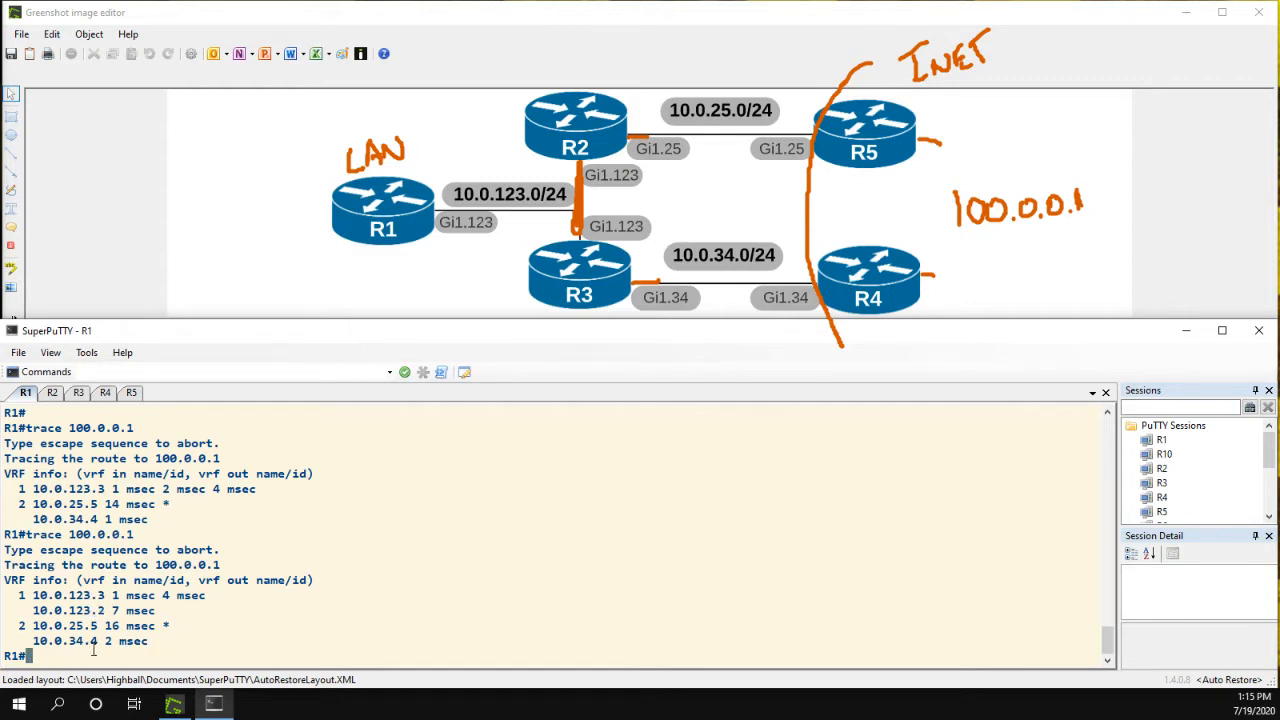
pyautogui.write('conf t')
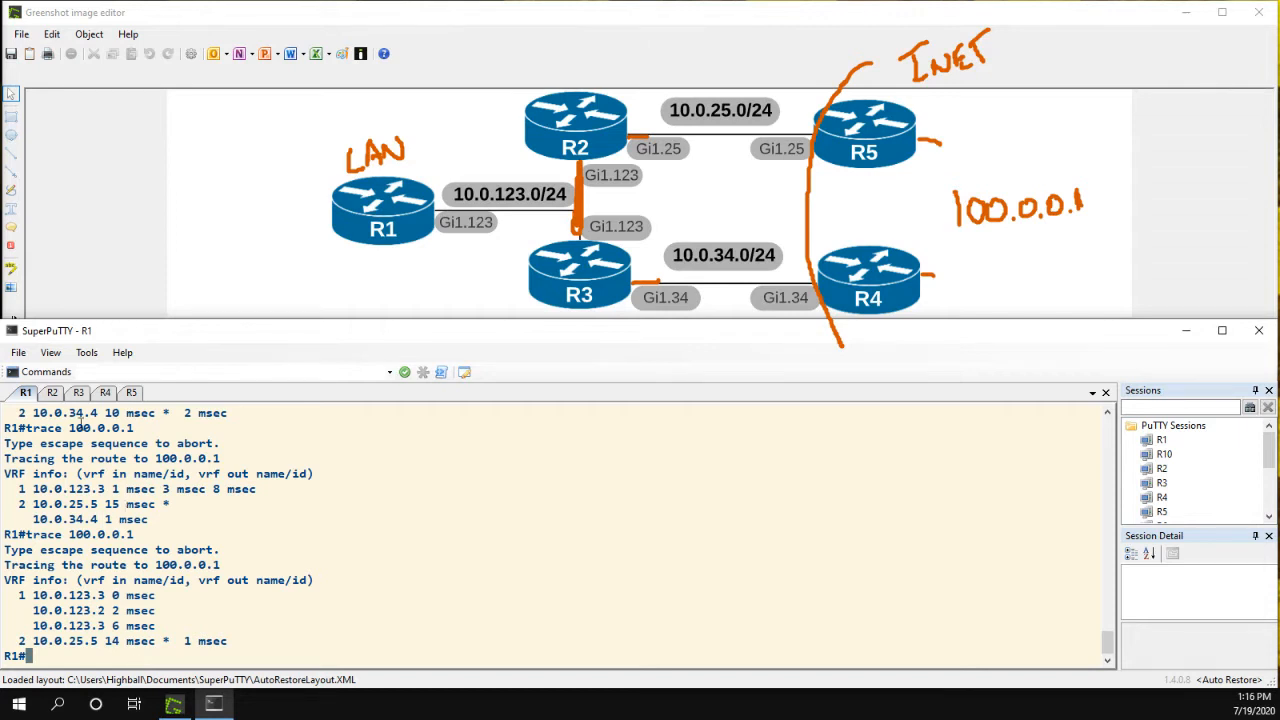
# Switch back to R2 and mark the virtual IP 10.0.123.254 in its GLBP brief.
pyautogui.click(52, 392)
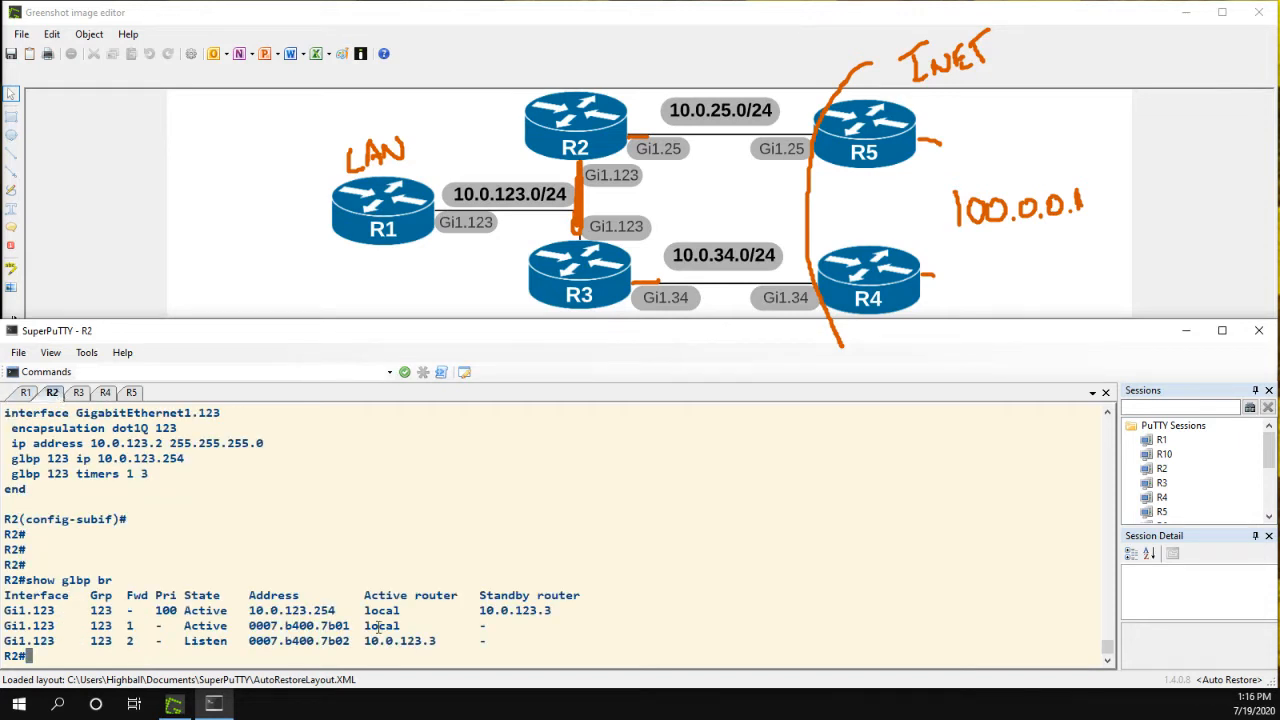
pyautogui.doubleClick(380, 610)
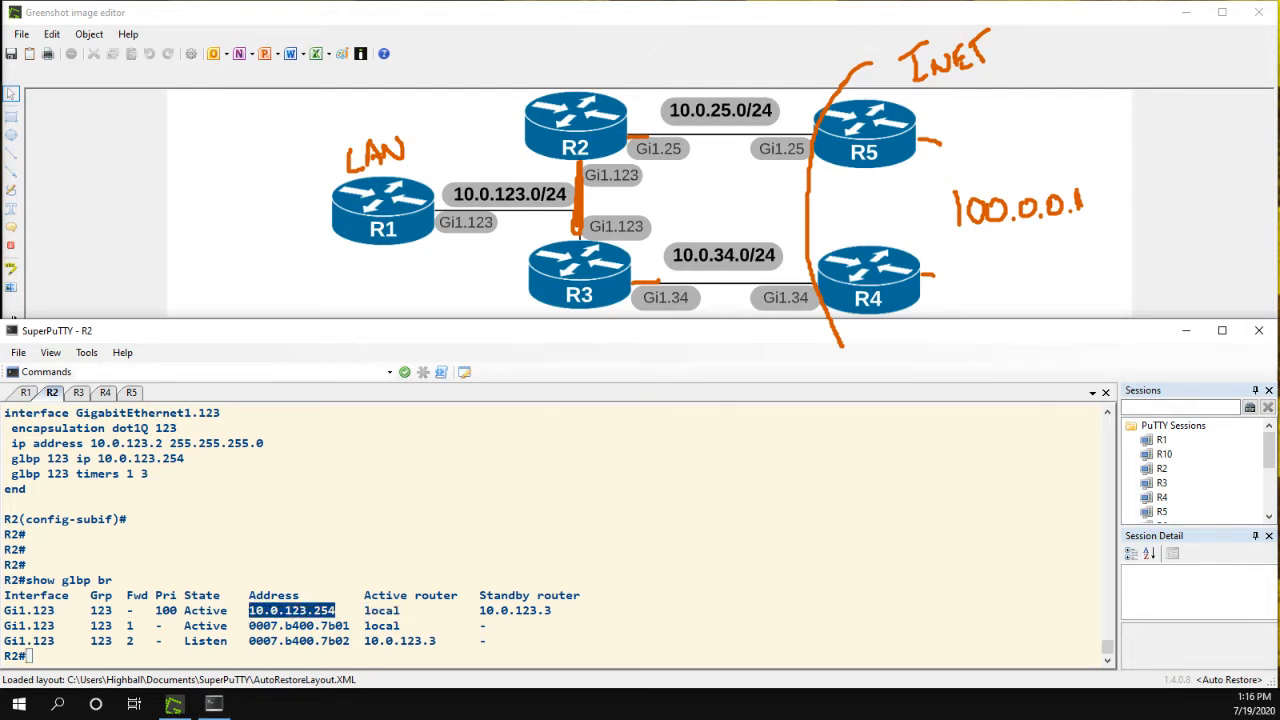
pyautogui.moveTo(552, 62)
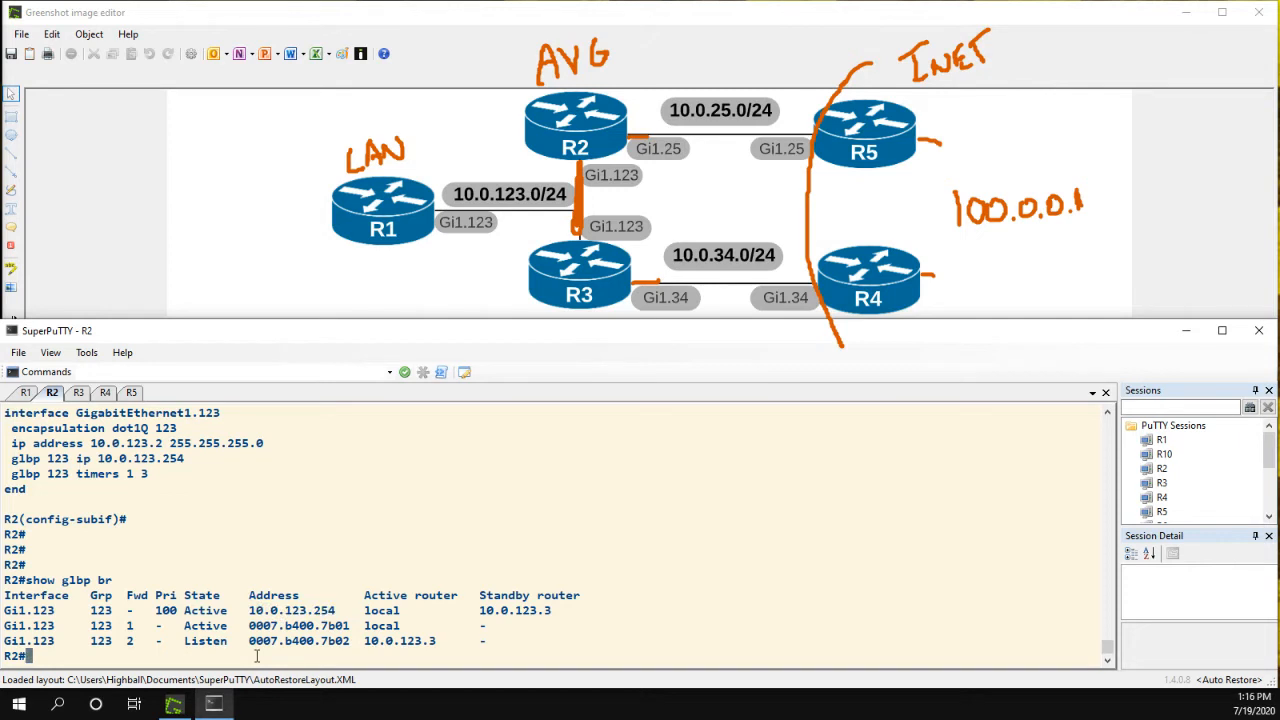
# On R2's Gi1.123, set GLBP 123 priority 110 and check it with do show glbp.
pyautogui.write('conf t')
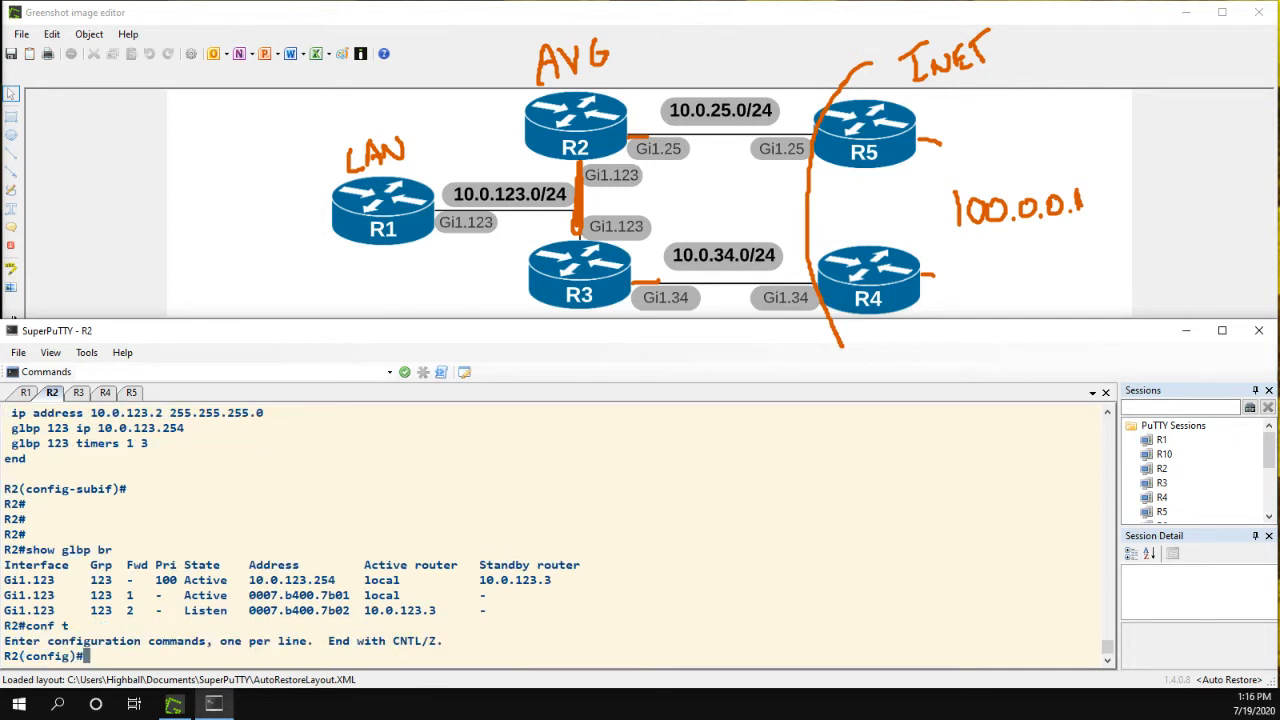
pyautogui.write('int gi1.123')
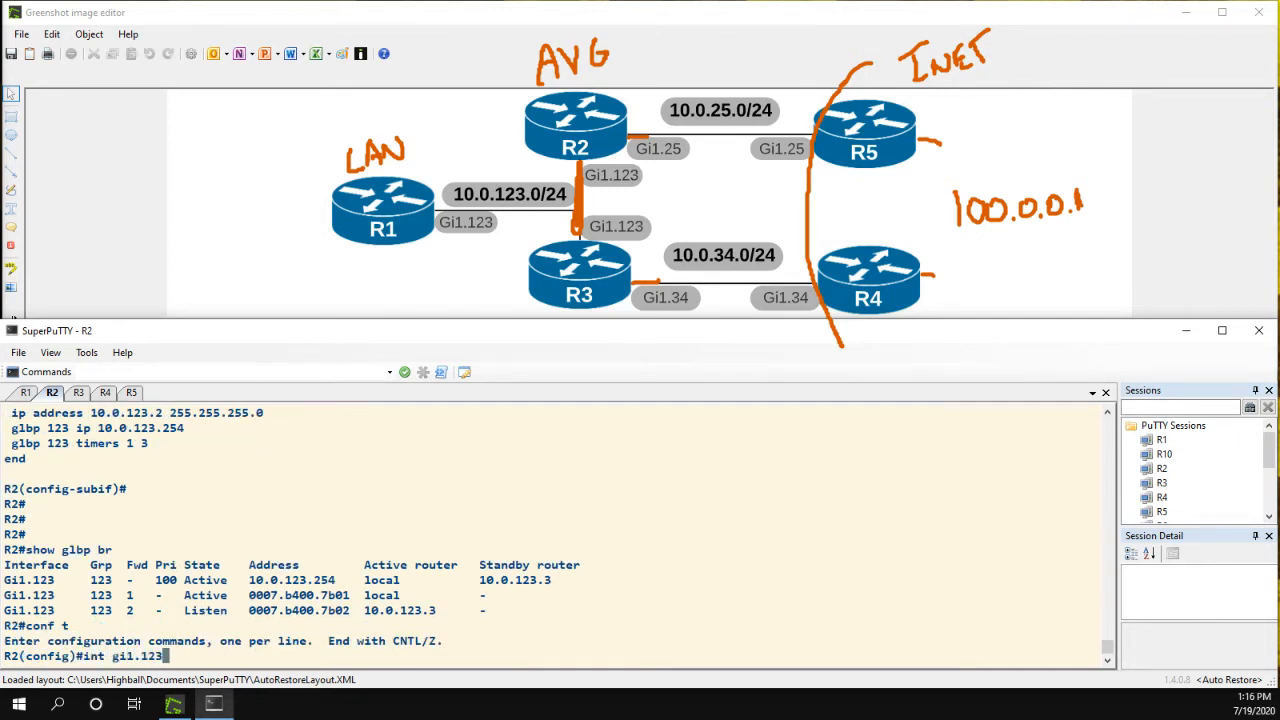
pyautogui.write('glbp')
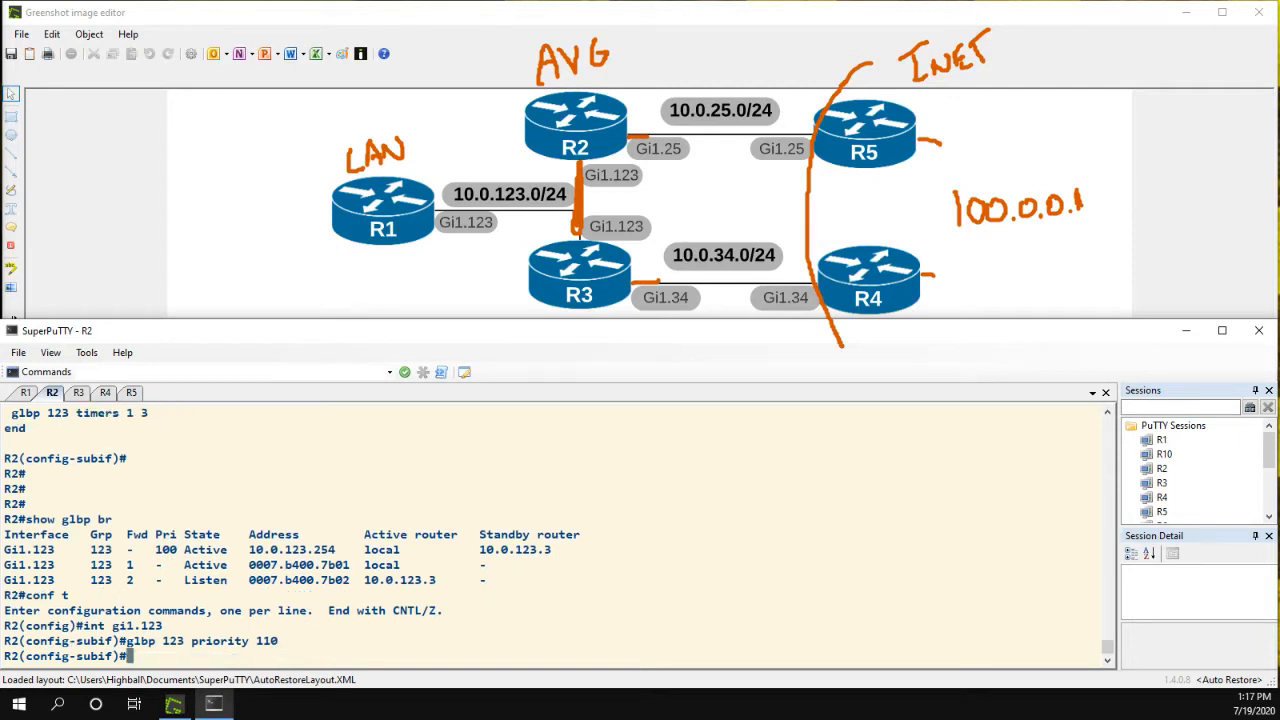
pyautogui.write('do show gl')
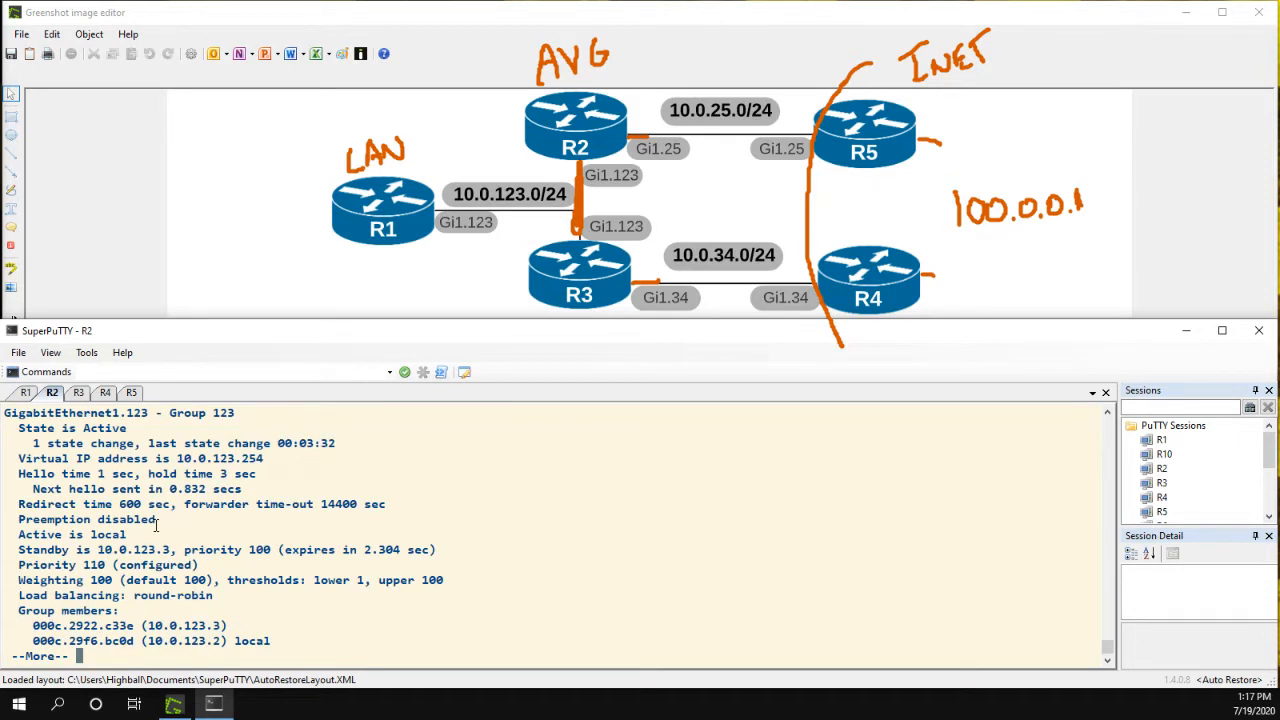
pyautogui.moveTo(186, 628)
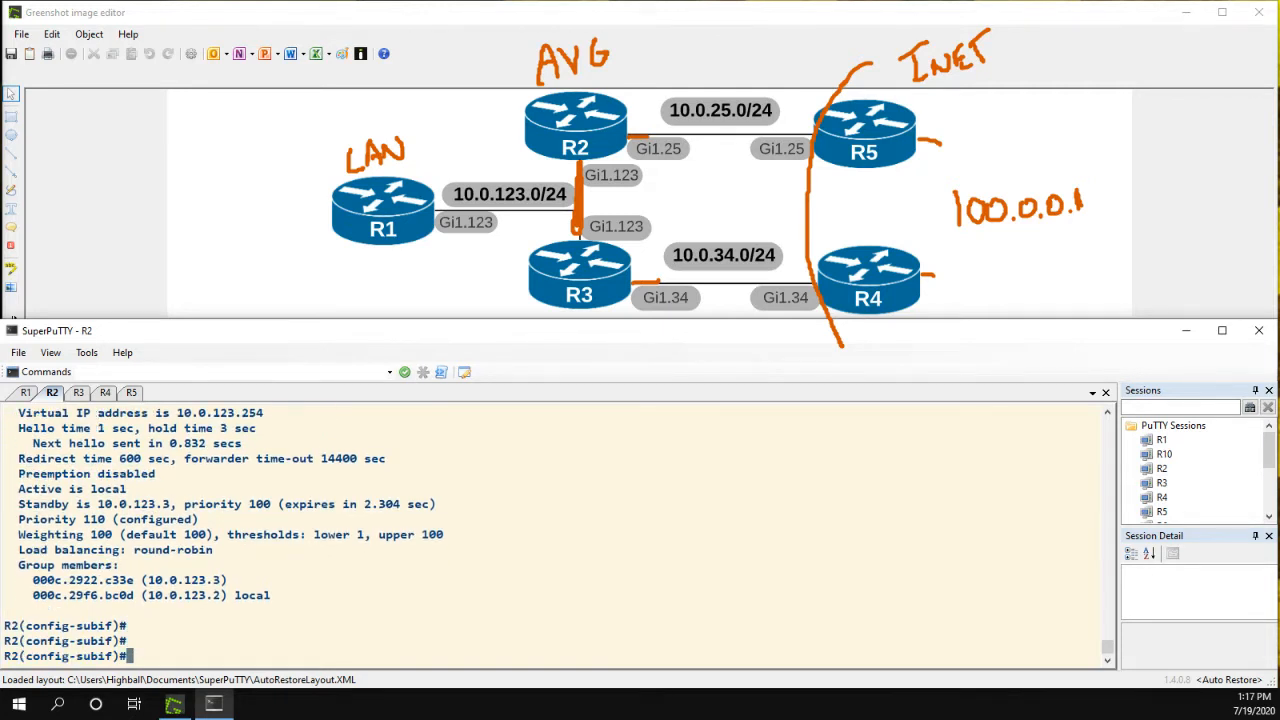
# Enable GLBP 123 preempt, confirm R2 active at priority 110 in the brief, then shut Gi1.123.
pyautogui.write('glbp 123 preempt')
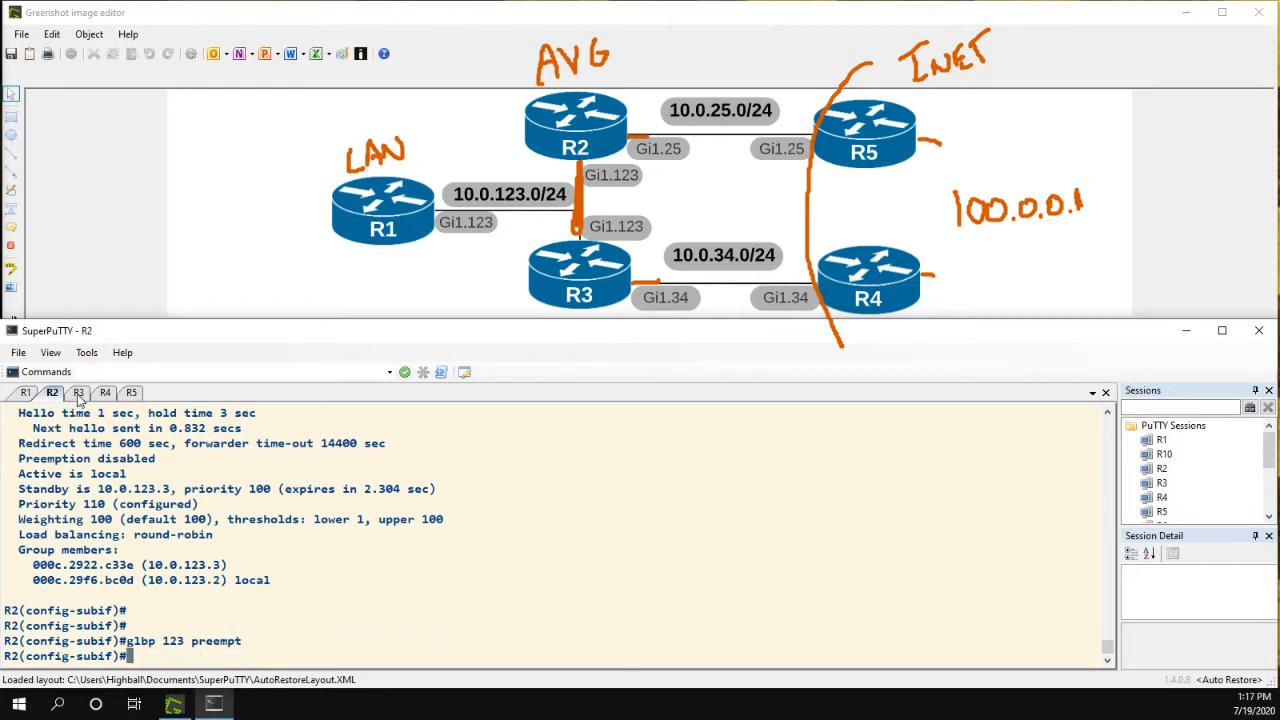
pyautogui.click(78, 392)
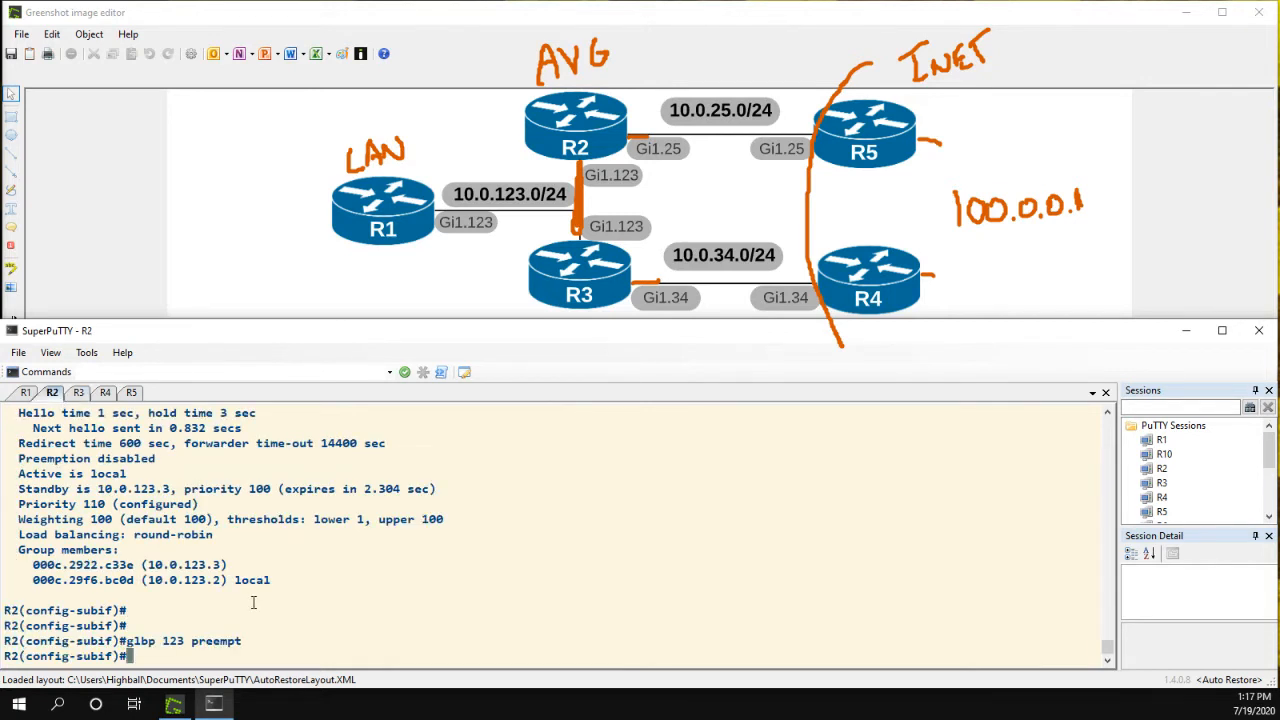
pyautogui.press('Return')
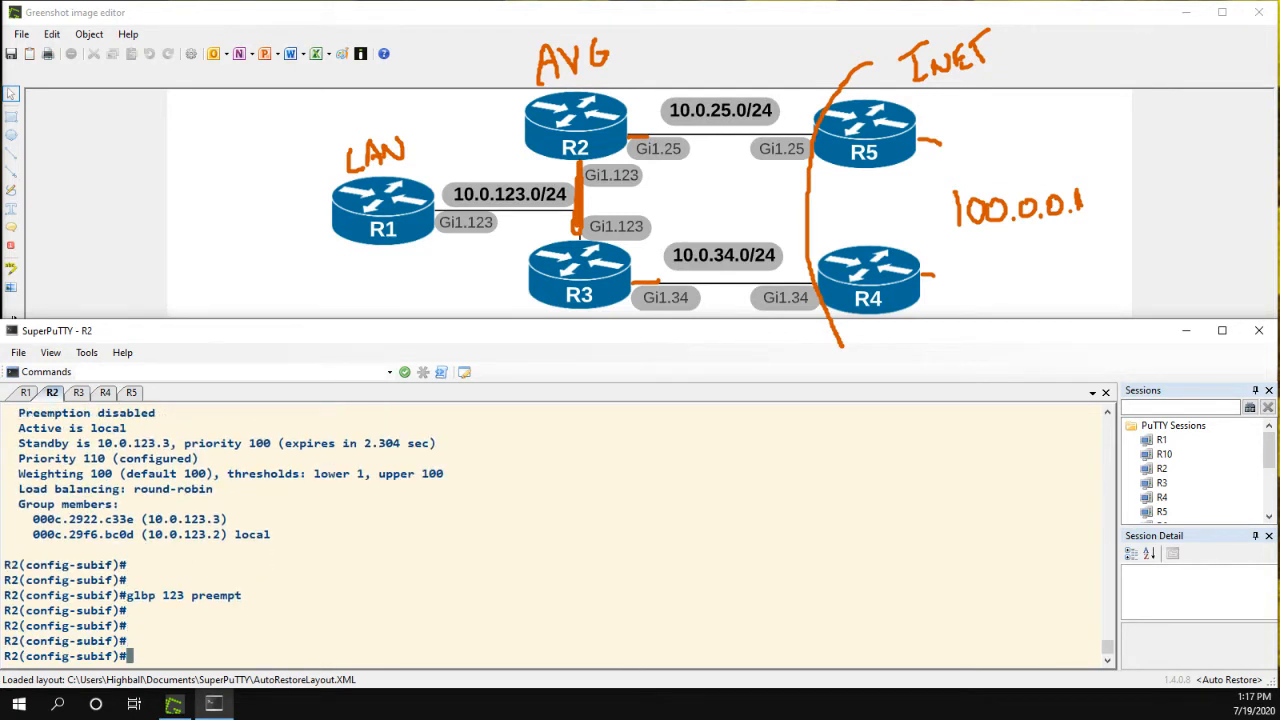
pyautogui.write('do show glbp br')
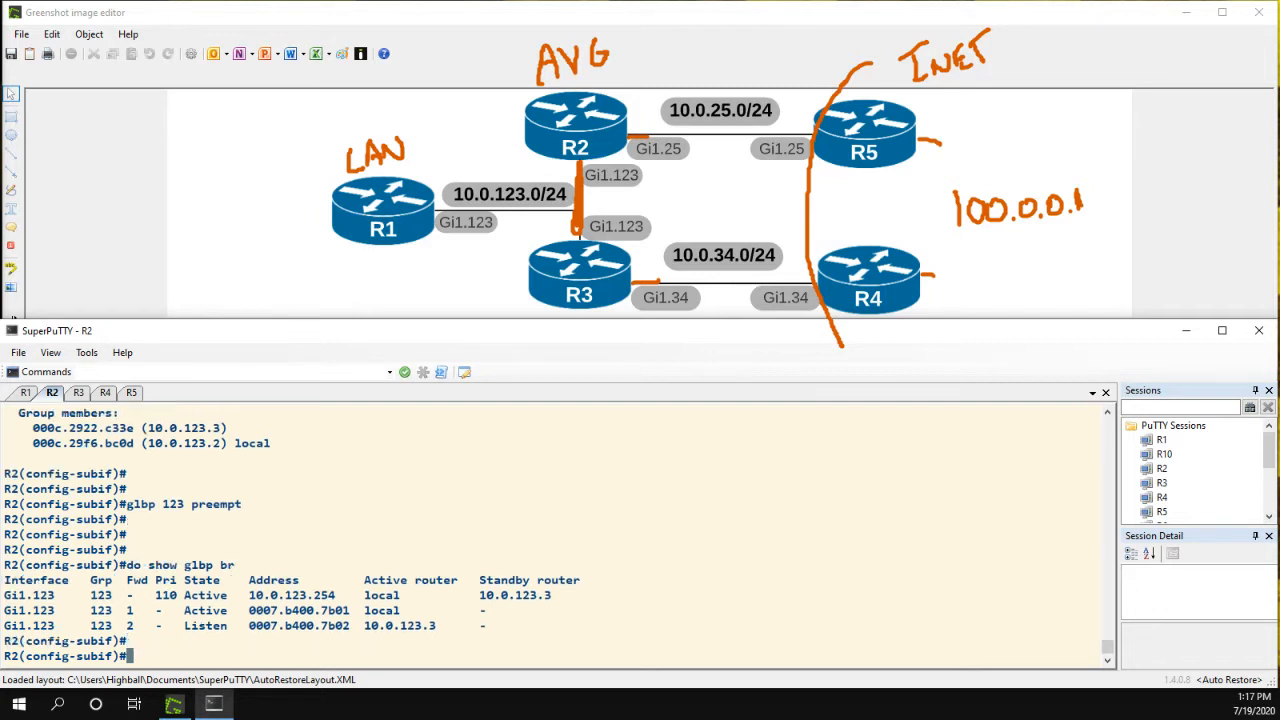
pyautogui.write('shut')
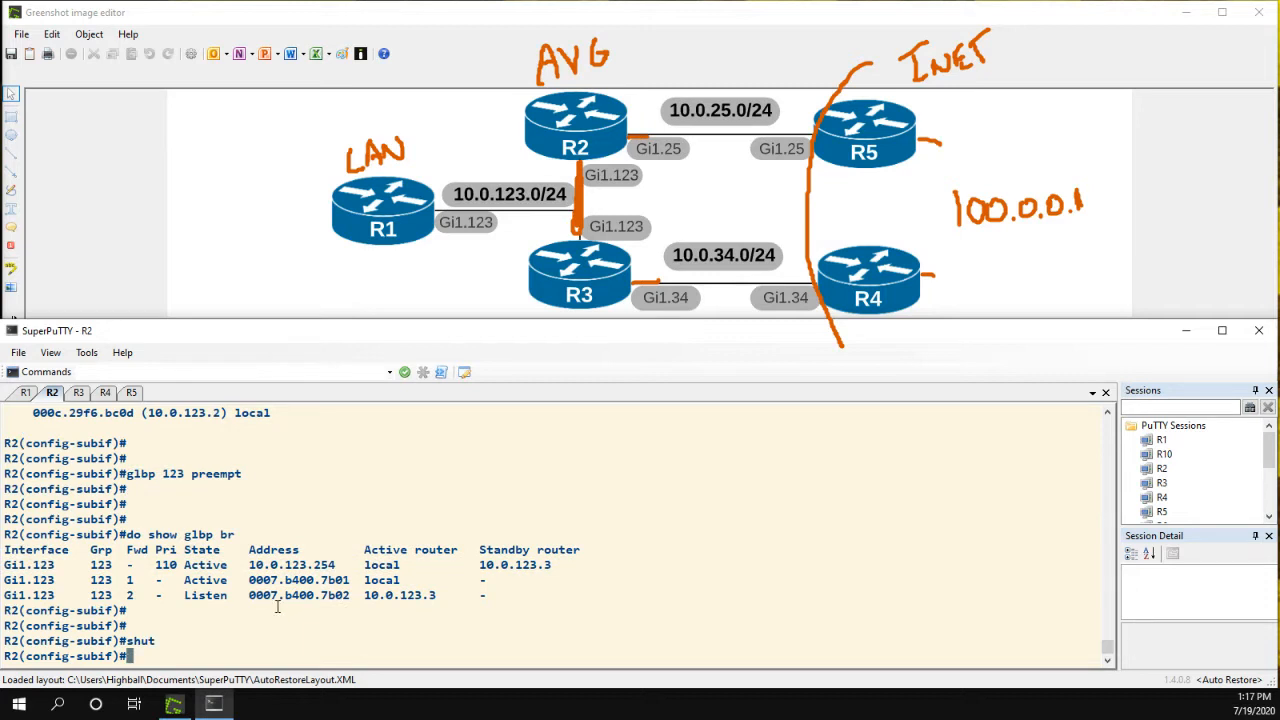
pyautogui.moveTo(84, 404)
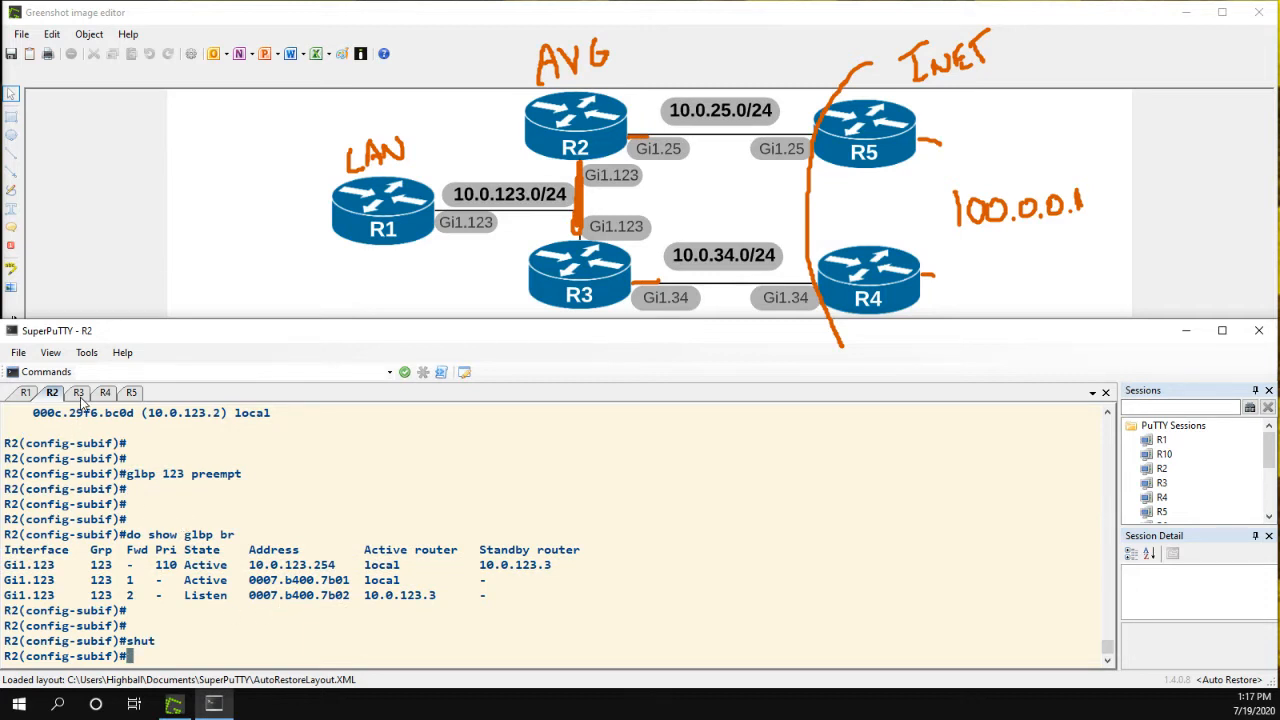
# On R3, run show glbp brief showing it active for both group 123 forwarders with no standby.
pyautogui.click(78, 390)
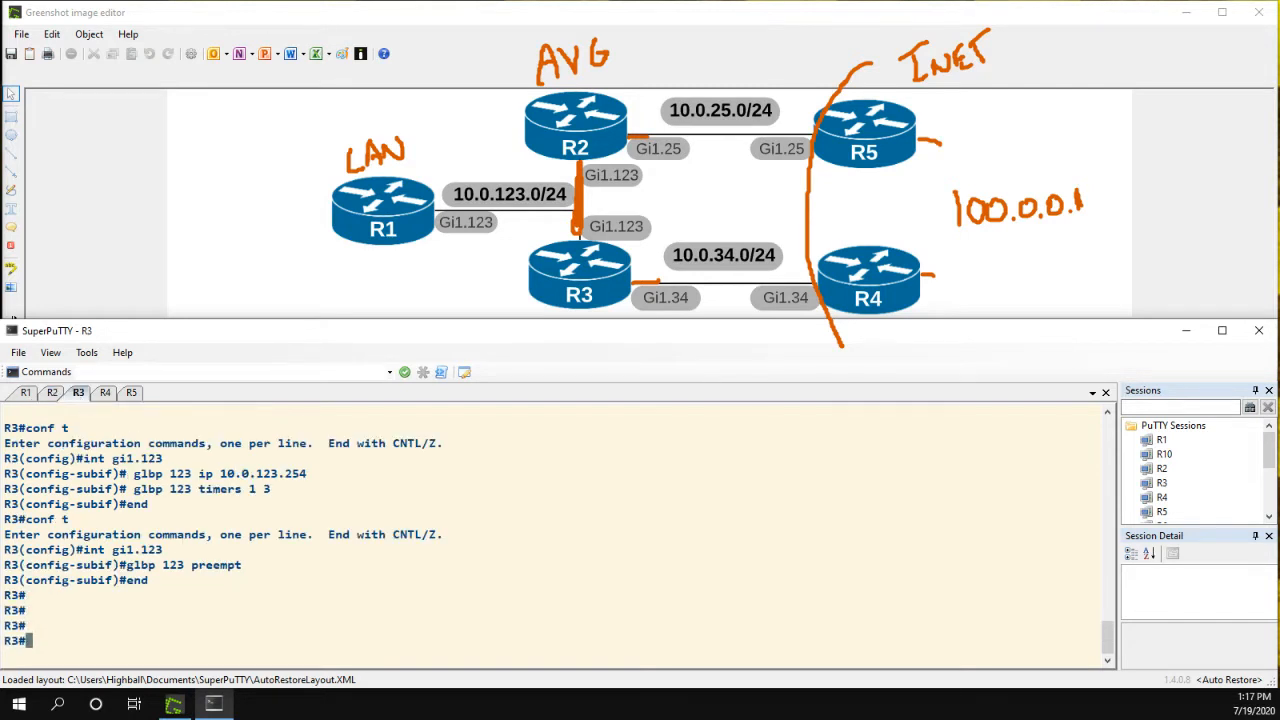
pyautogui.write('show glbp br')
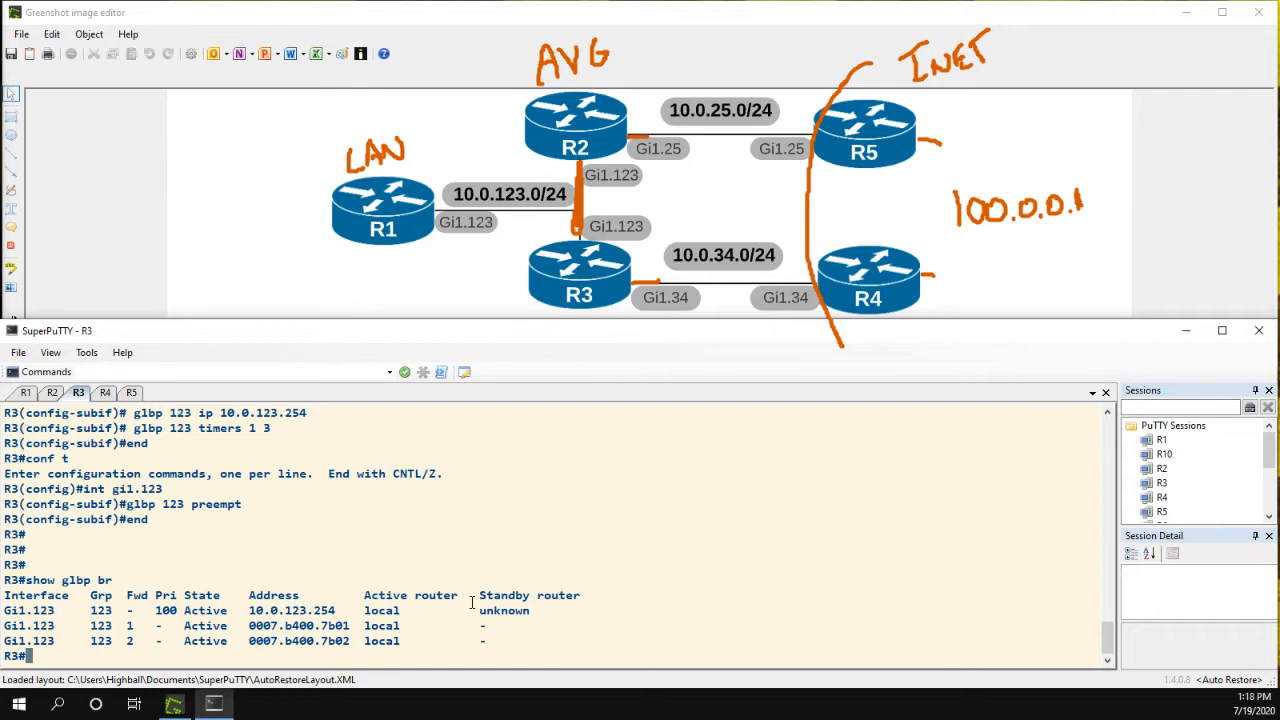
pyautogui.moveTo(412, 504)
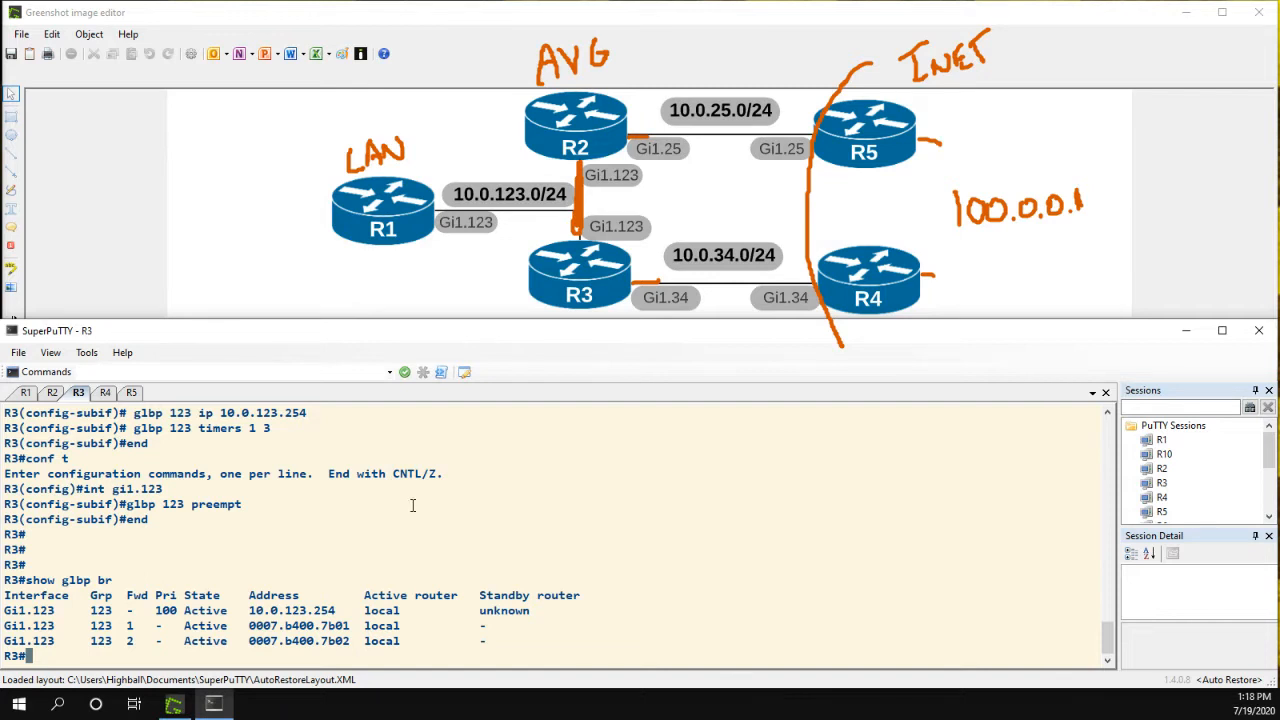
# Bring R2's Gi1.123 back up with no shut, then check show glbp brief on R2 and R3 to confirm R2 preempted to active.
pyautogui.click(52, 392)
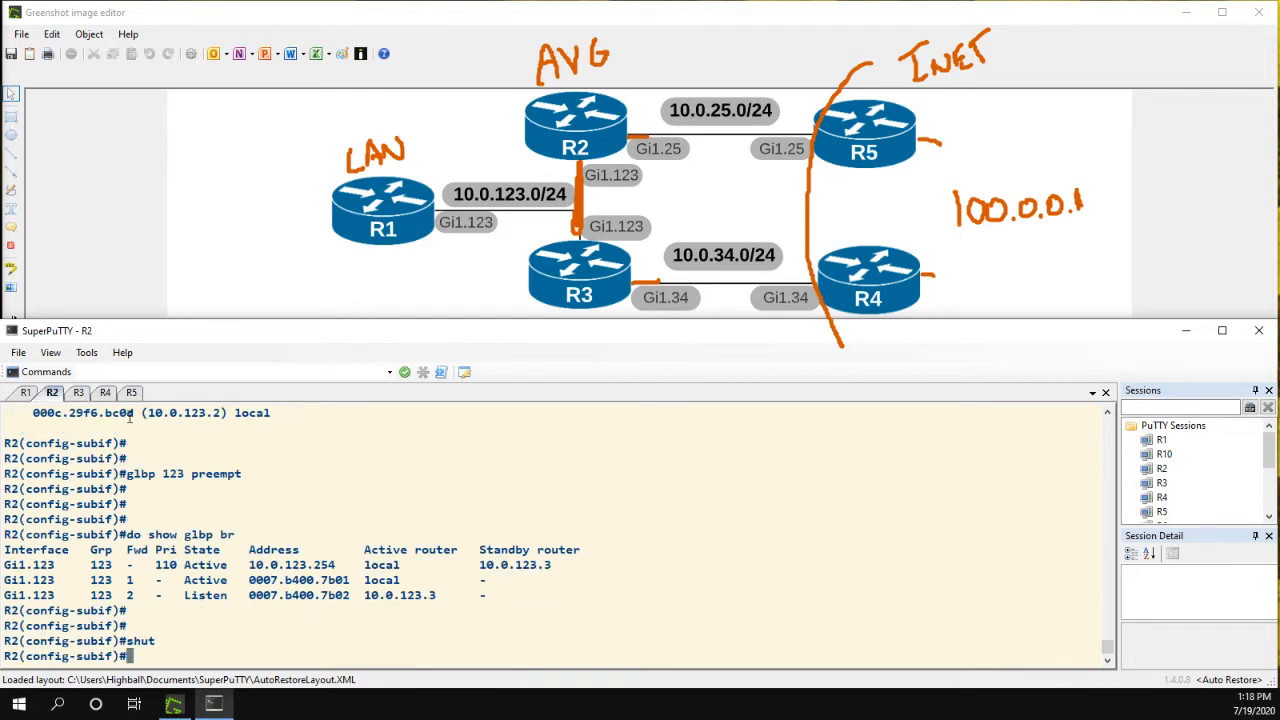
pyautogui.write('no shut')
pyautogui.write('end')
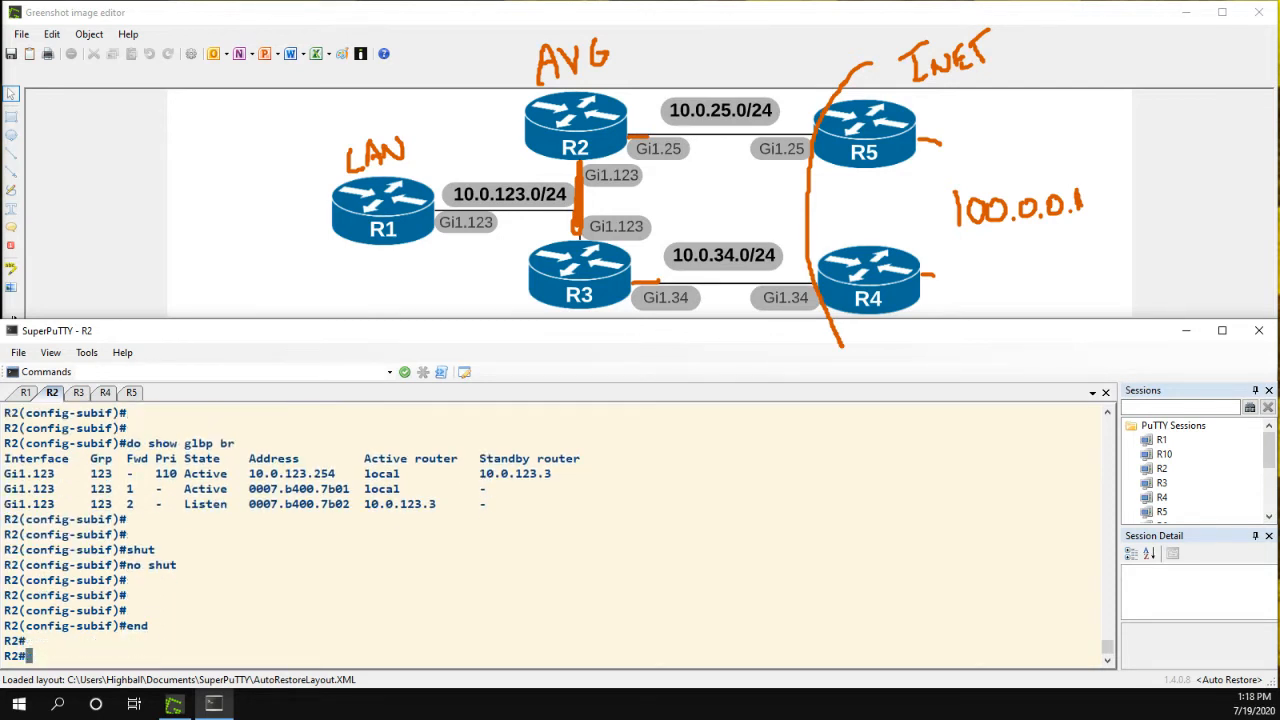
pyautogui.write('show glbp')
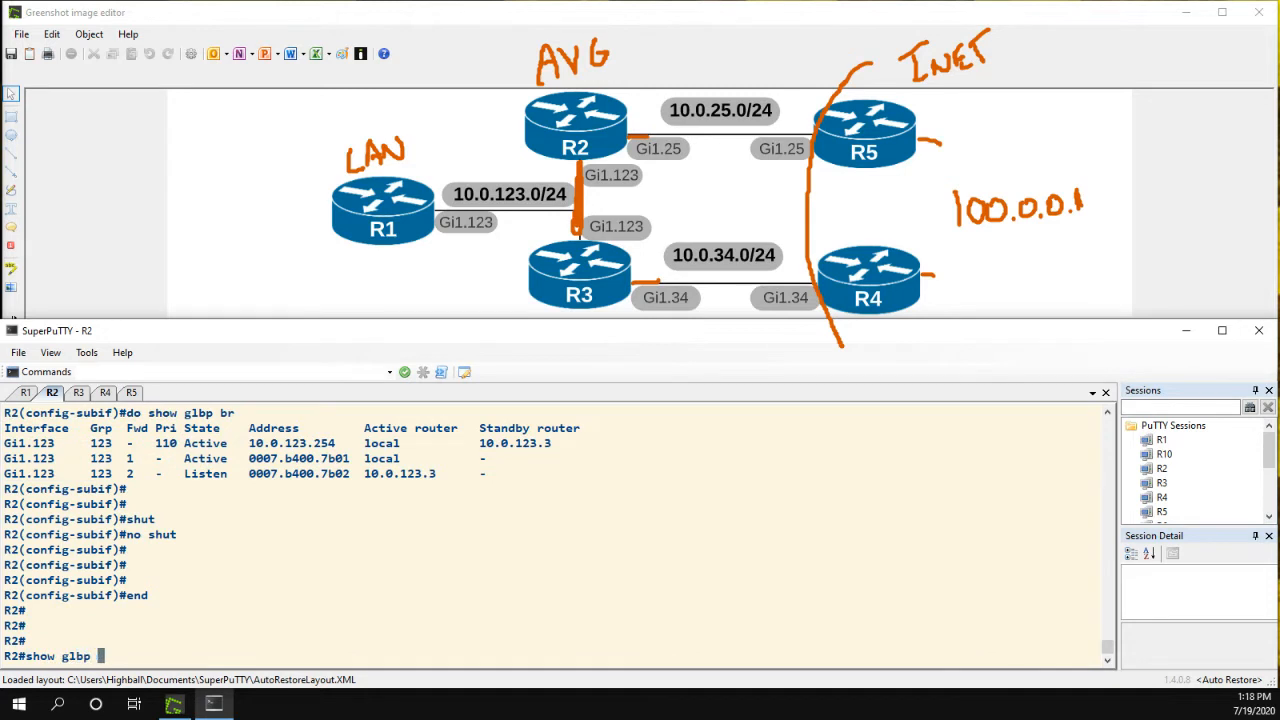
pyautogui.press('enter')
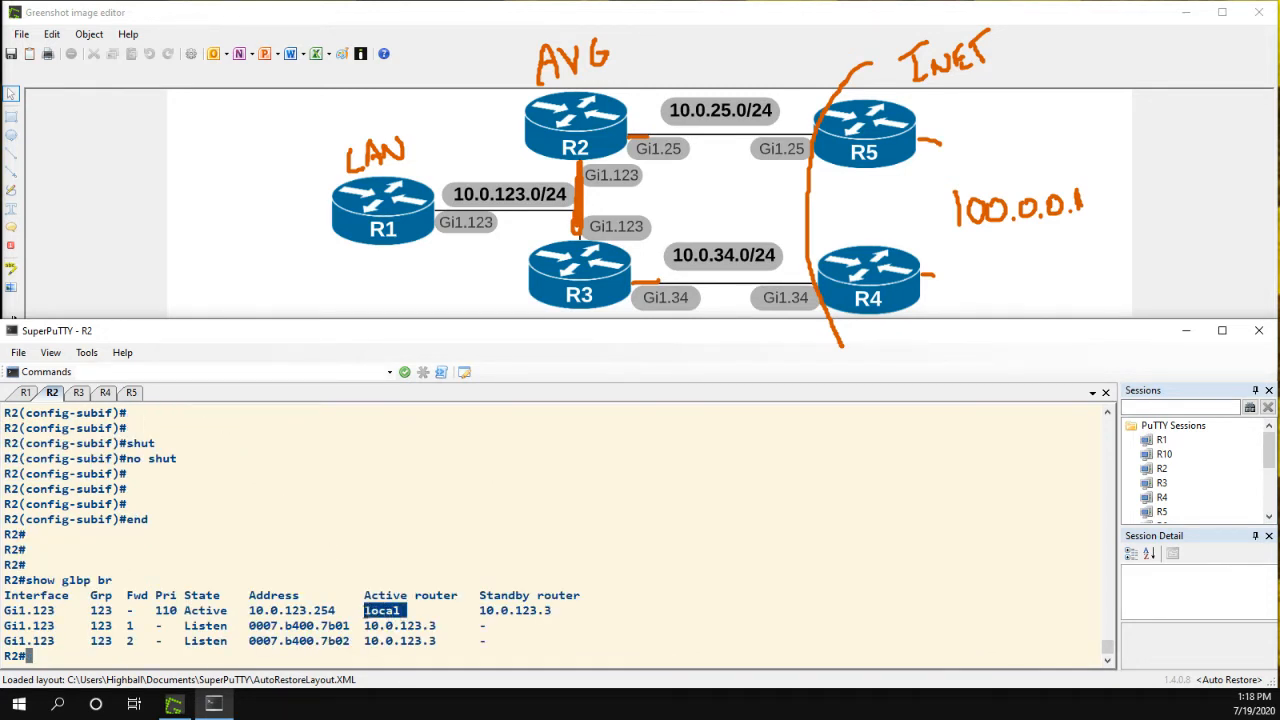
pyautogui.click(78, 392)
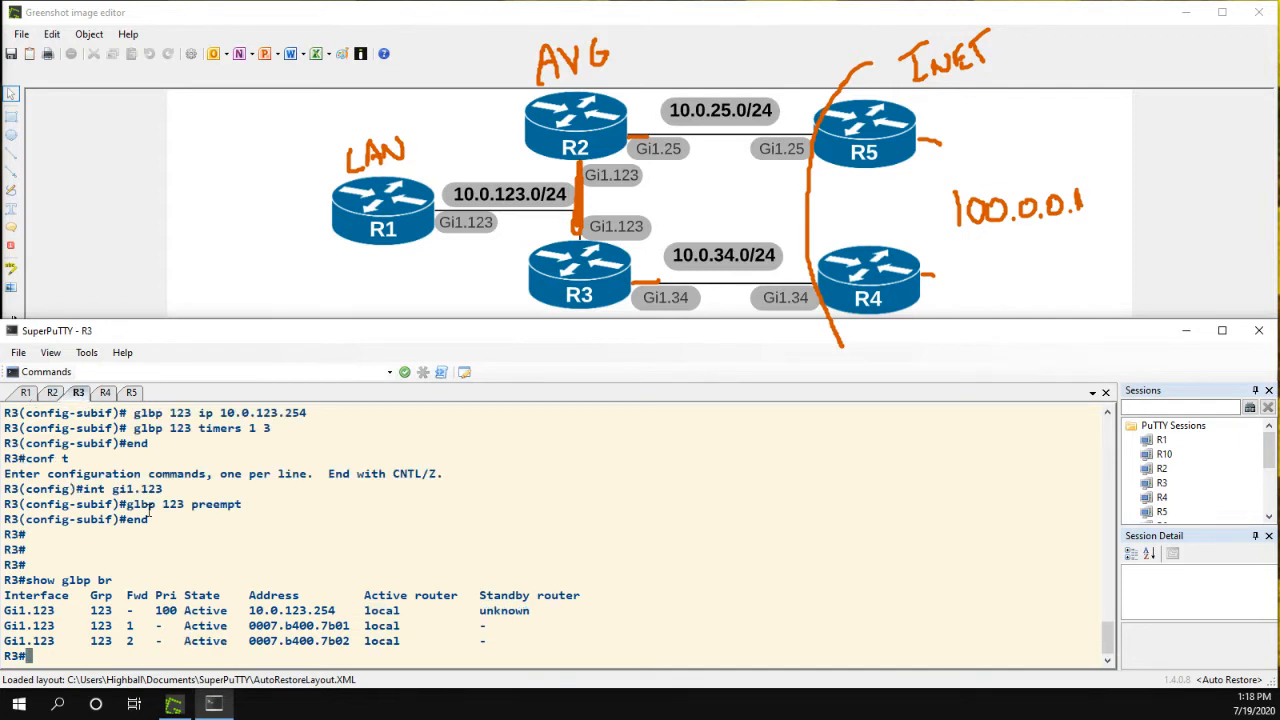
pyautogui.write('show glbp br')
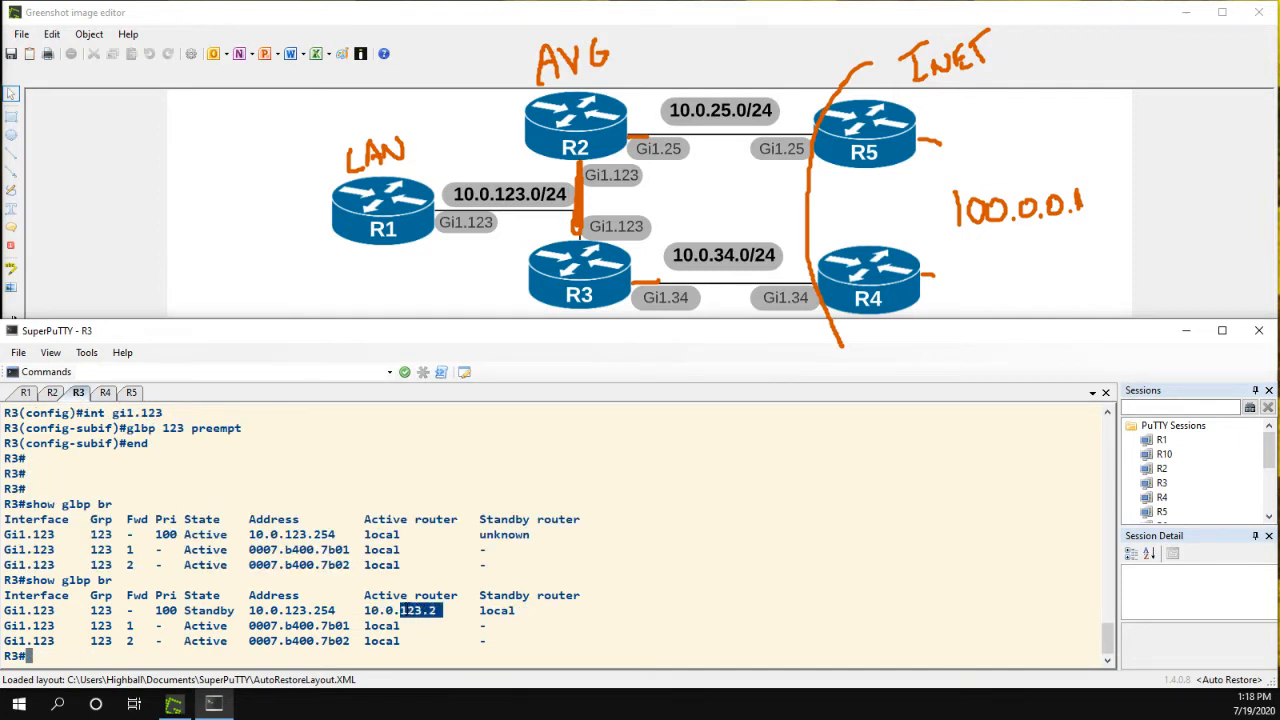
pyautogui.click(52, 390)
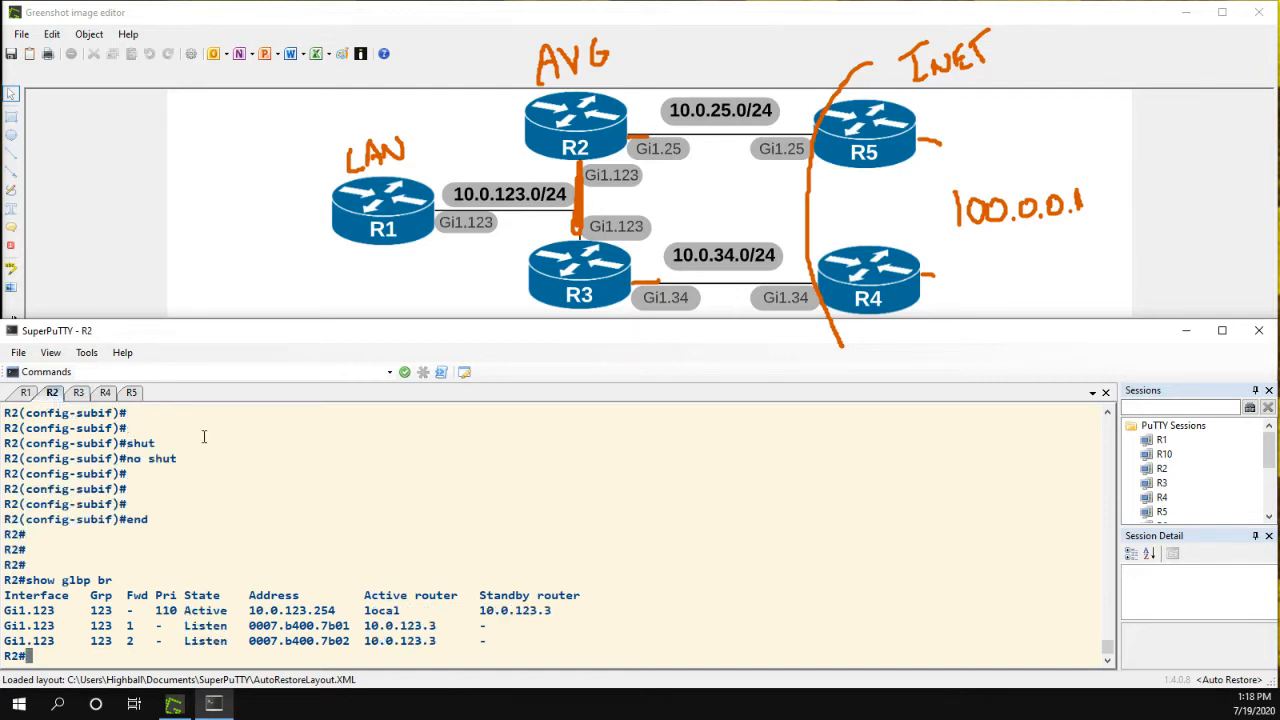
# On R2, display Gi1.123's running config, show glbp brief and detailed show glbp, marking weighting 100.
pyautogui.write('show run int gi1.123')
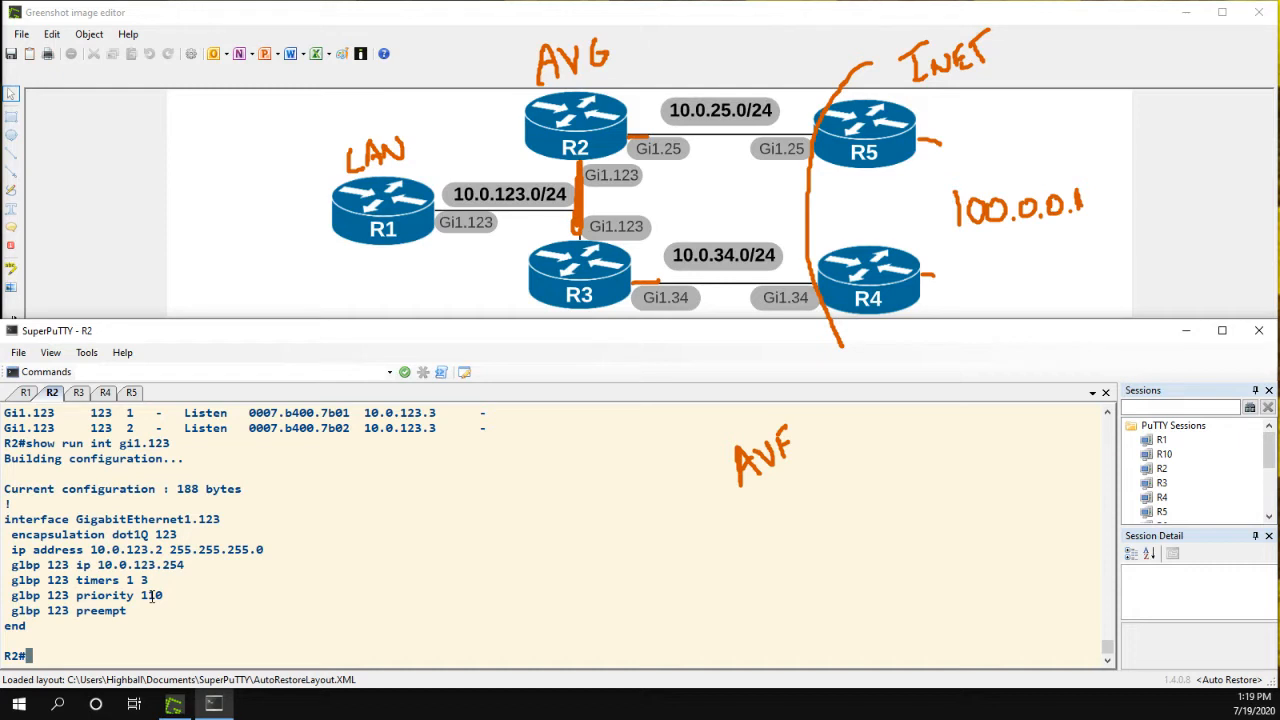
pyautogui.write('show glbp br')
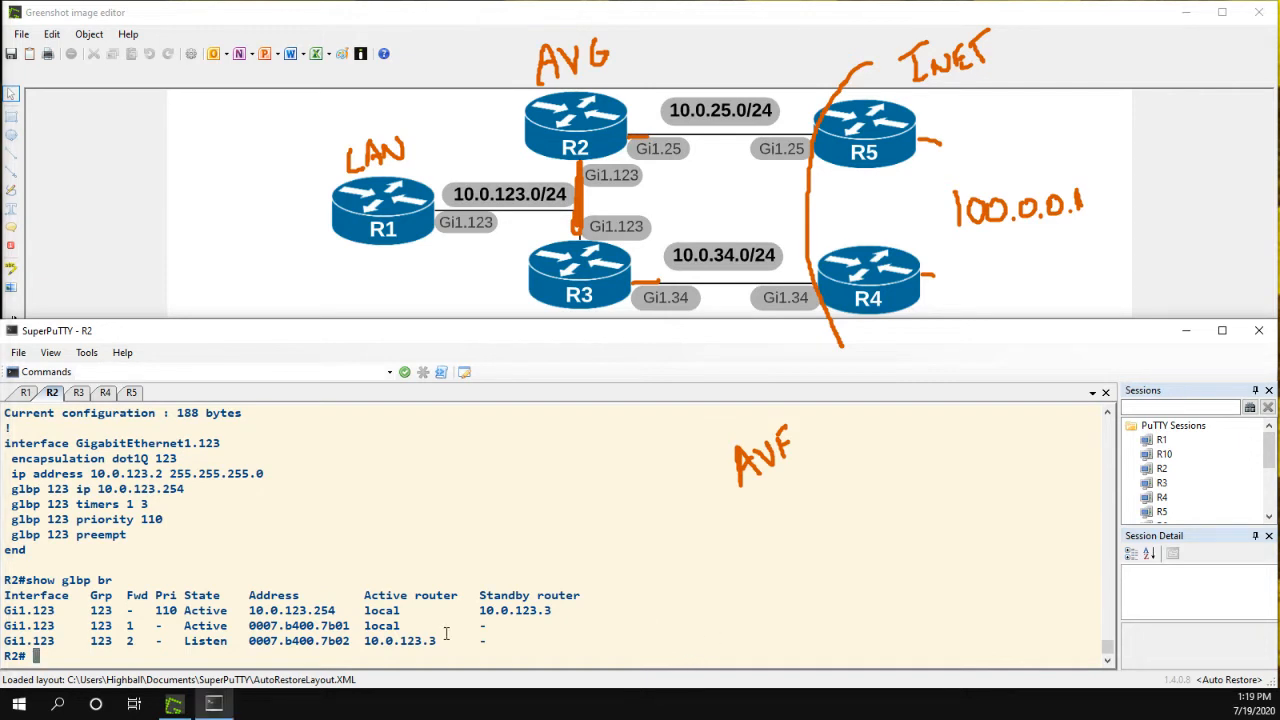
pyautogui.write('show glb')
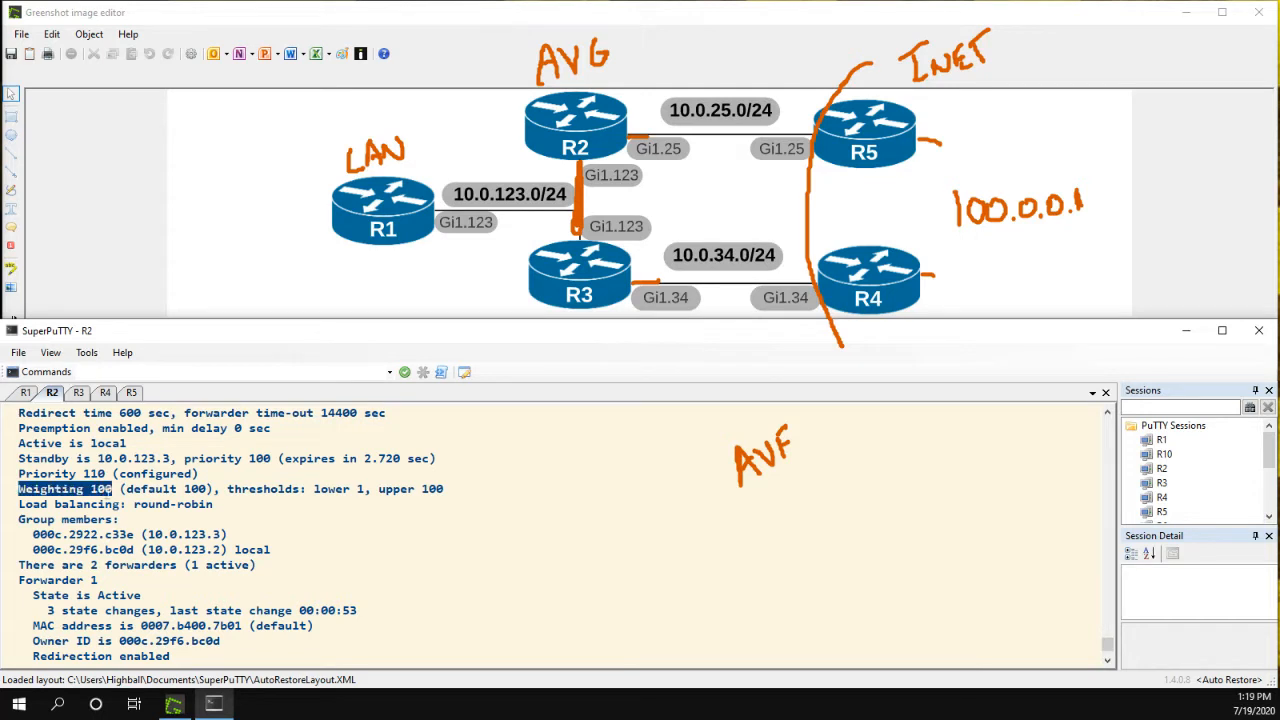
pyautogui.doubleClick(260, 488)
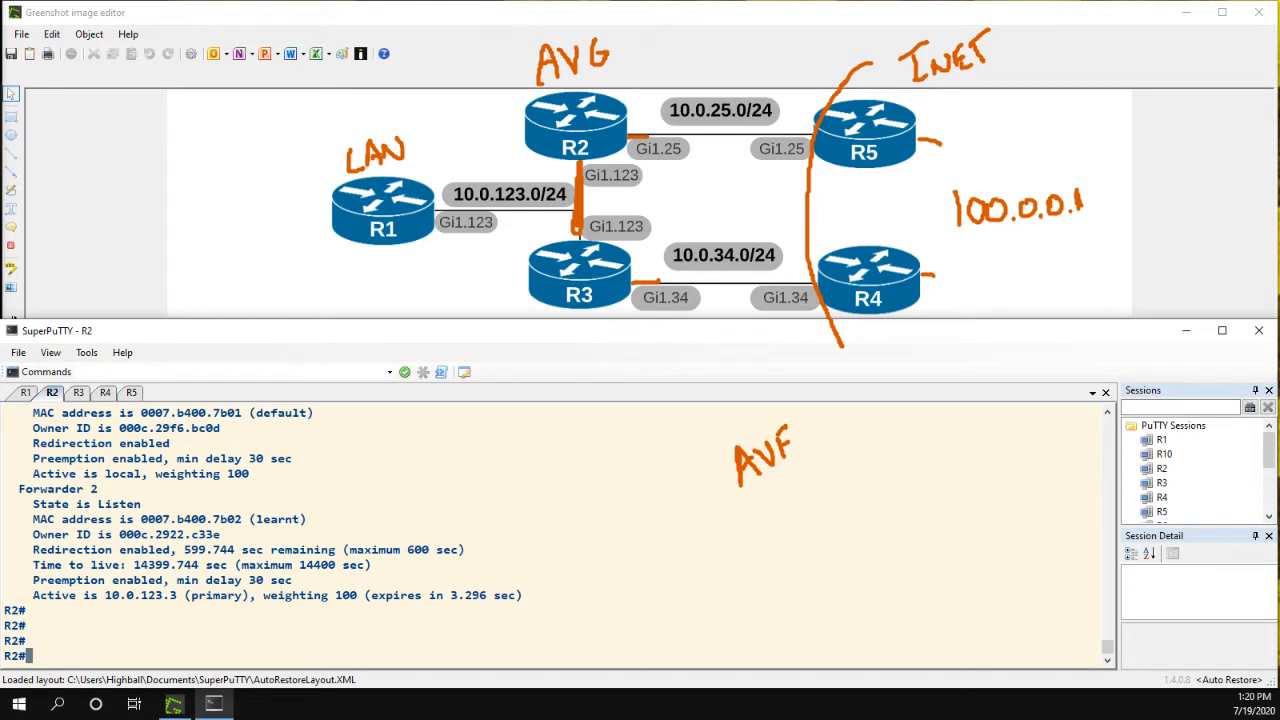
# Enter R2's Gi1.123 config and query the glbp command options.
pyautogui.write('conf t')
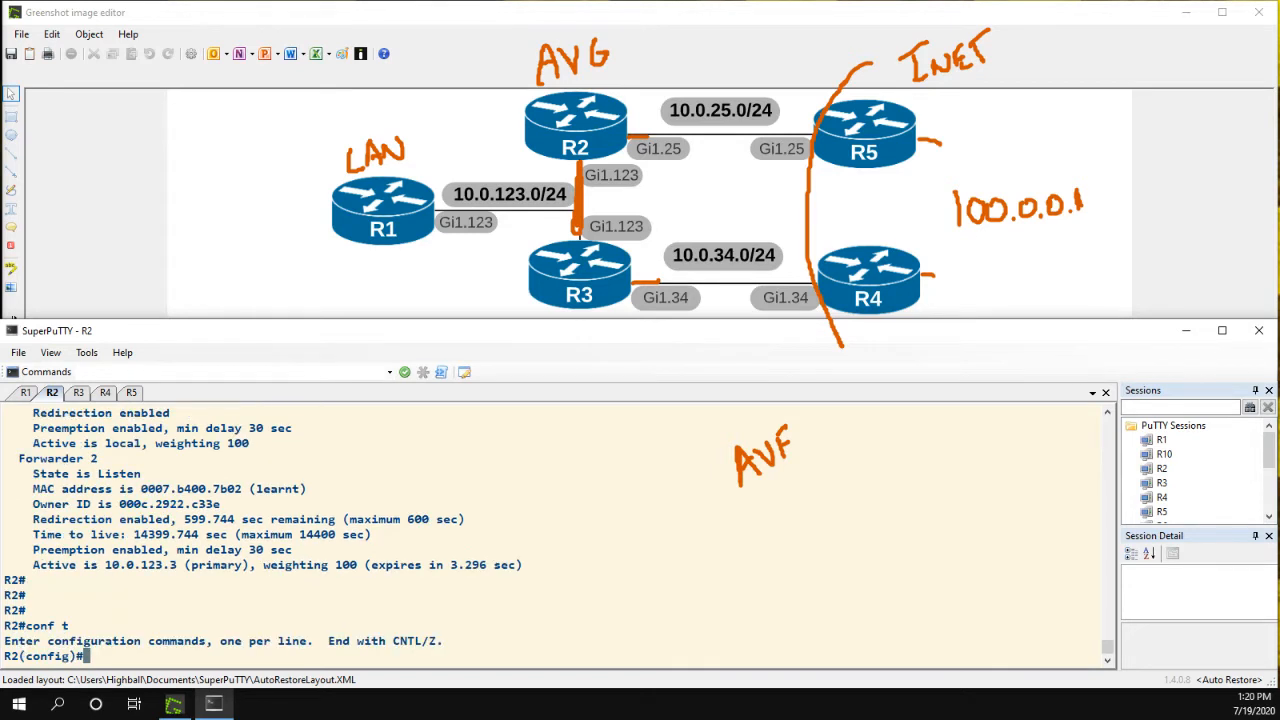
pyautogui.write('int gi1.123')
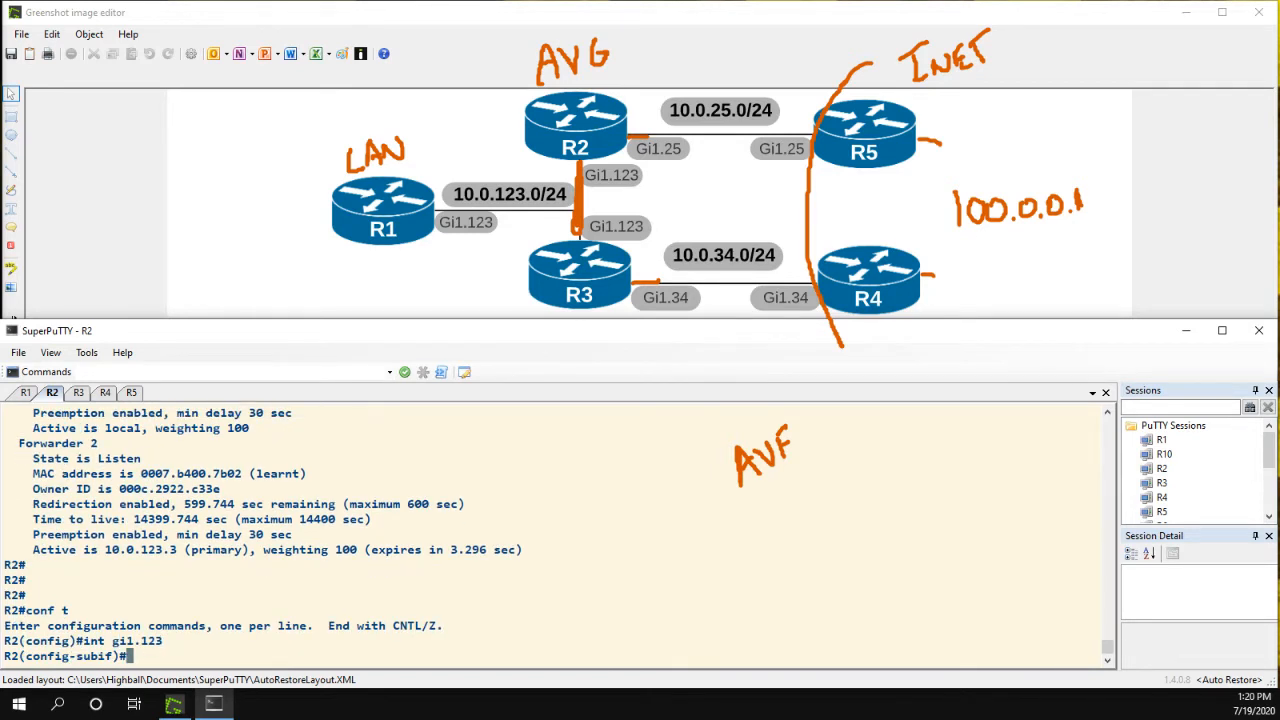
pyautogui.write('glbp 123 weighting')
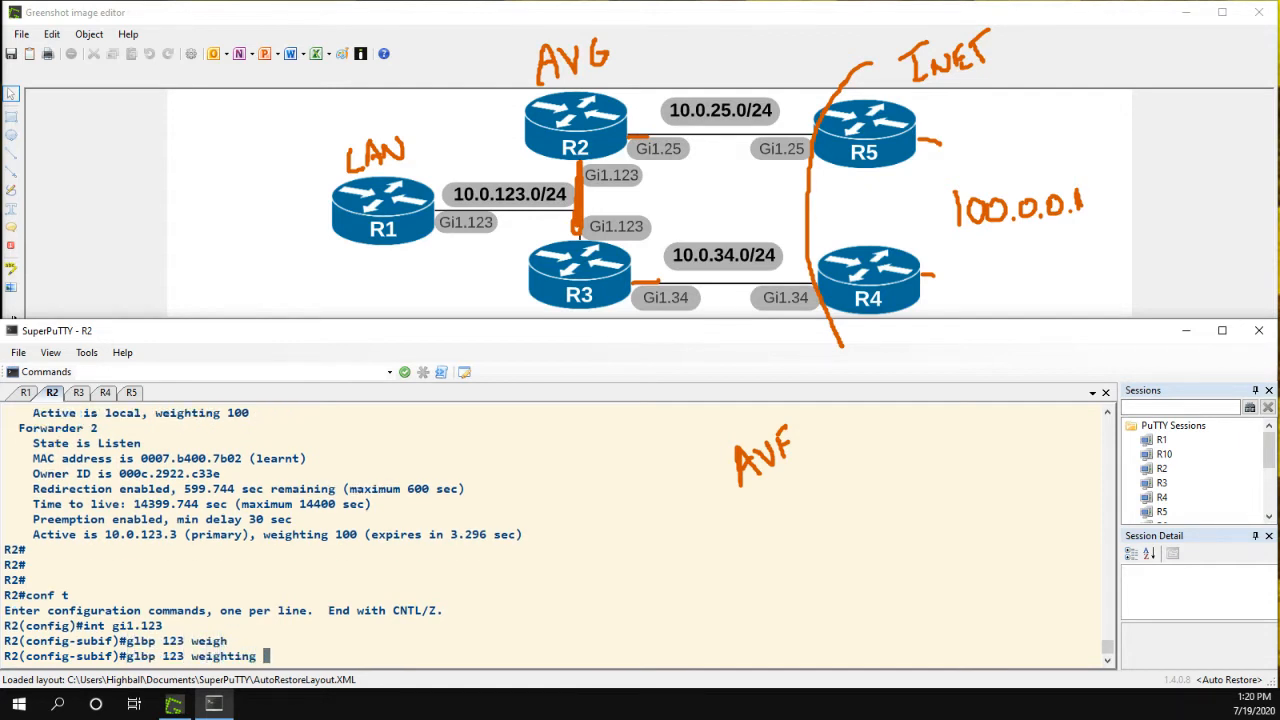
pyautogui.write('?')
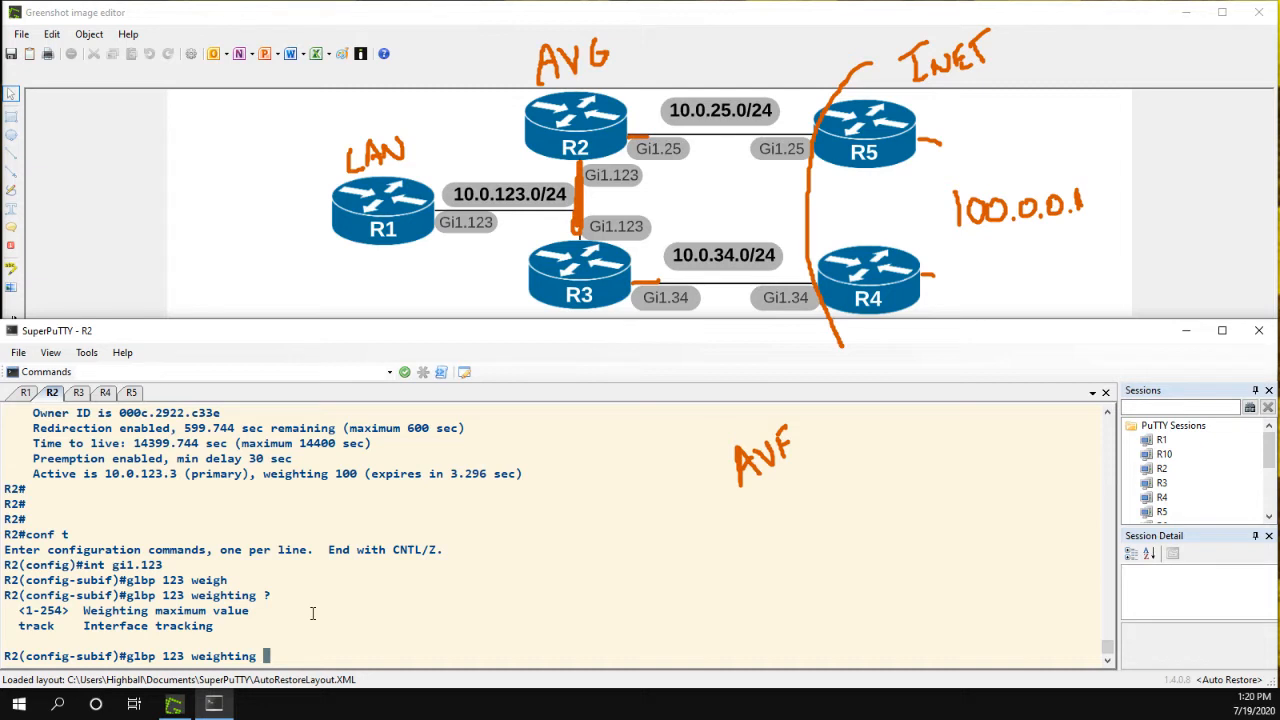
# Apply 'glbp 123 weighting 100 lower 50 upper 100' and exit to global config.
pyautogui.write('100')
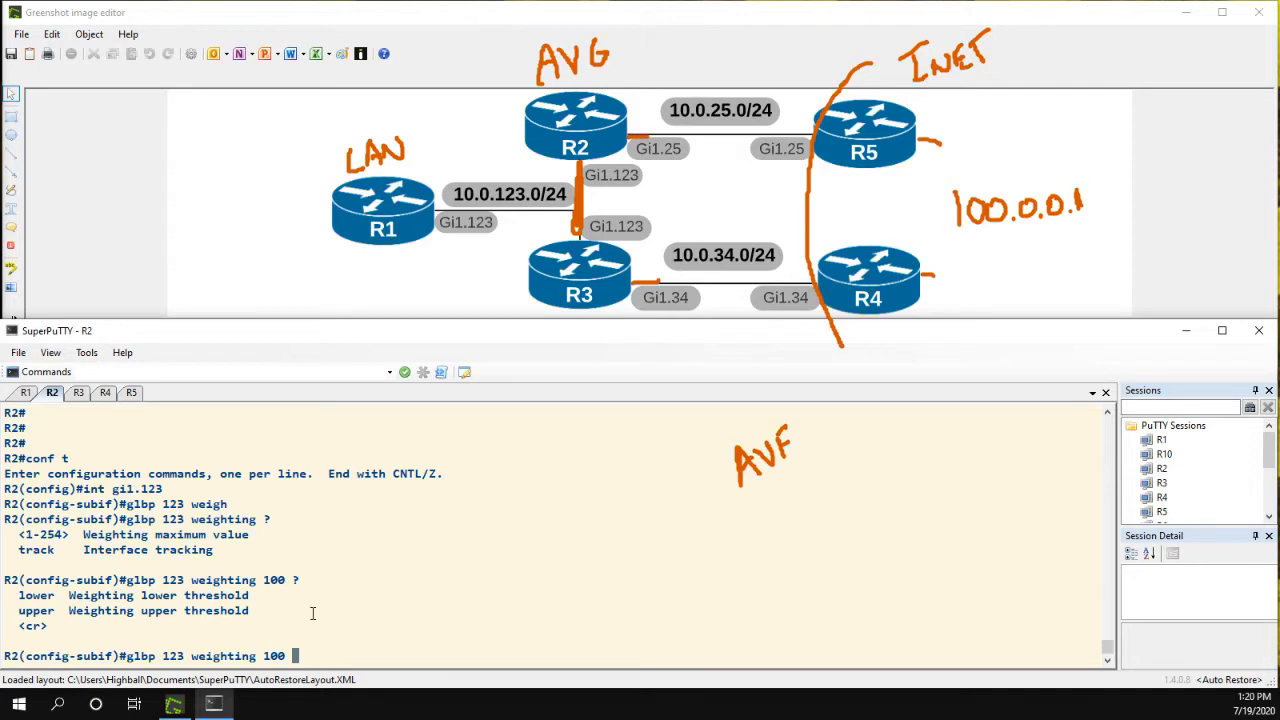
pyautogui.write('lower 50')
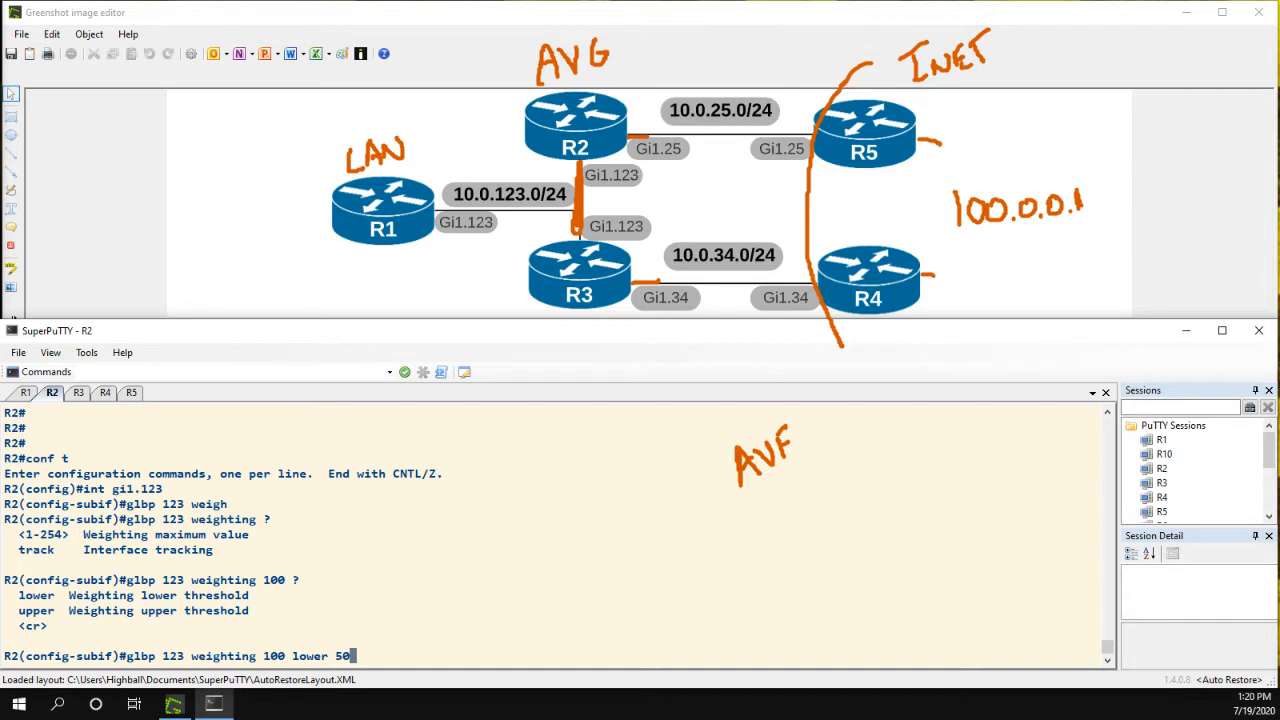
pyautogui.write('upper 100')
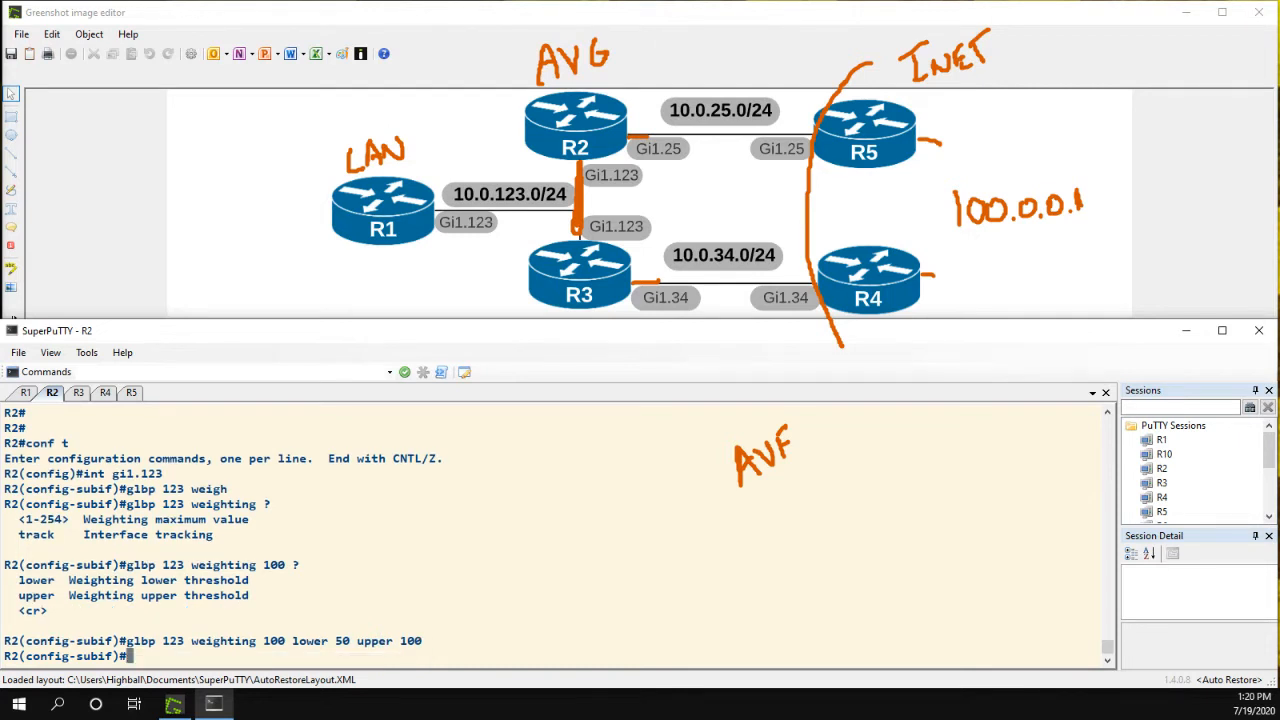
pyautogui.write('exit')
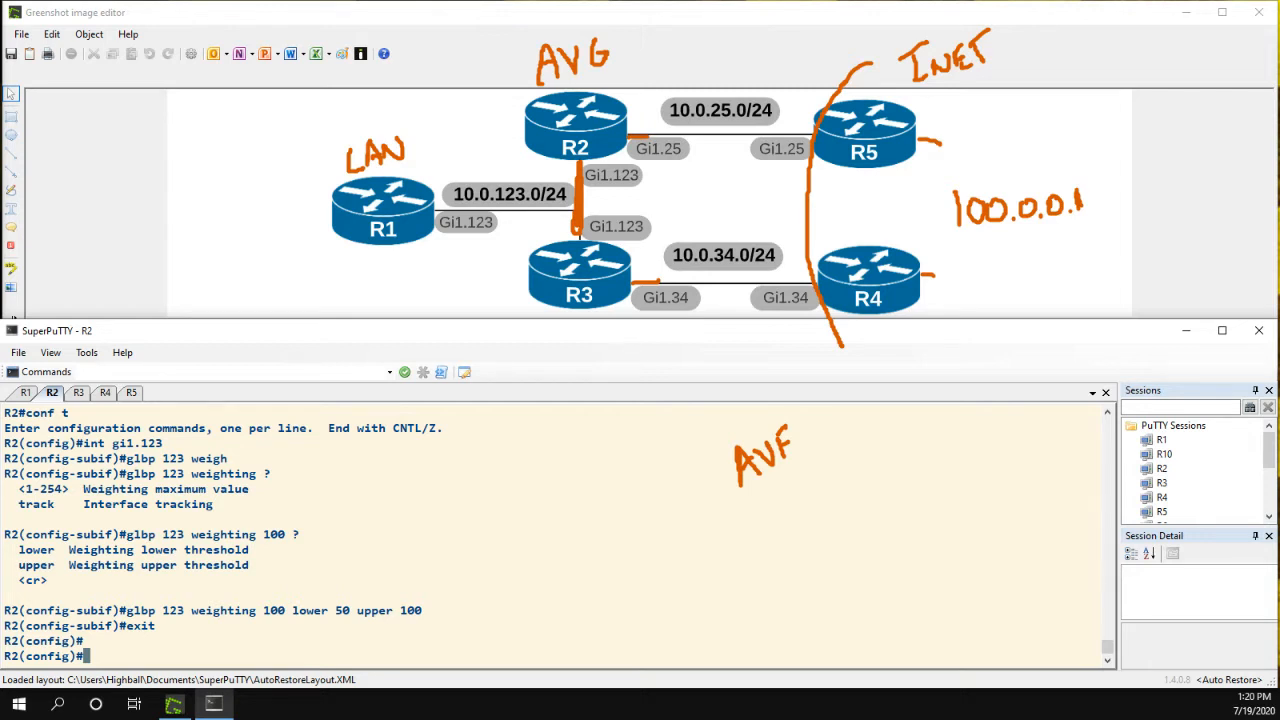
# Begin 'track 1 interface gi1.25' and mark R2's Gi1.25 with an arrow on the topology.
pyautogui.write('track')
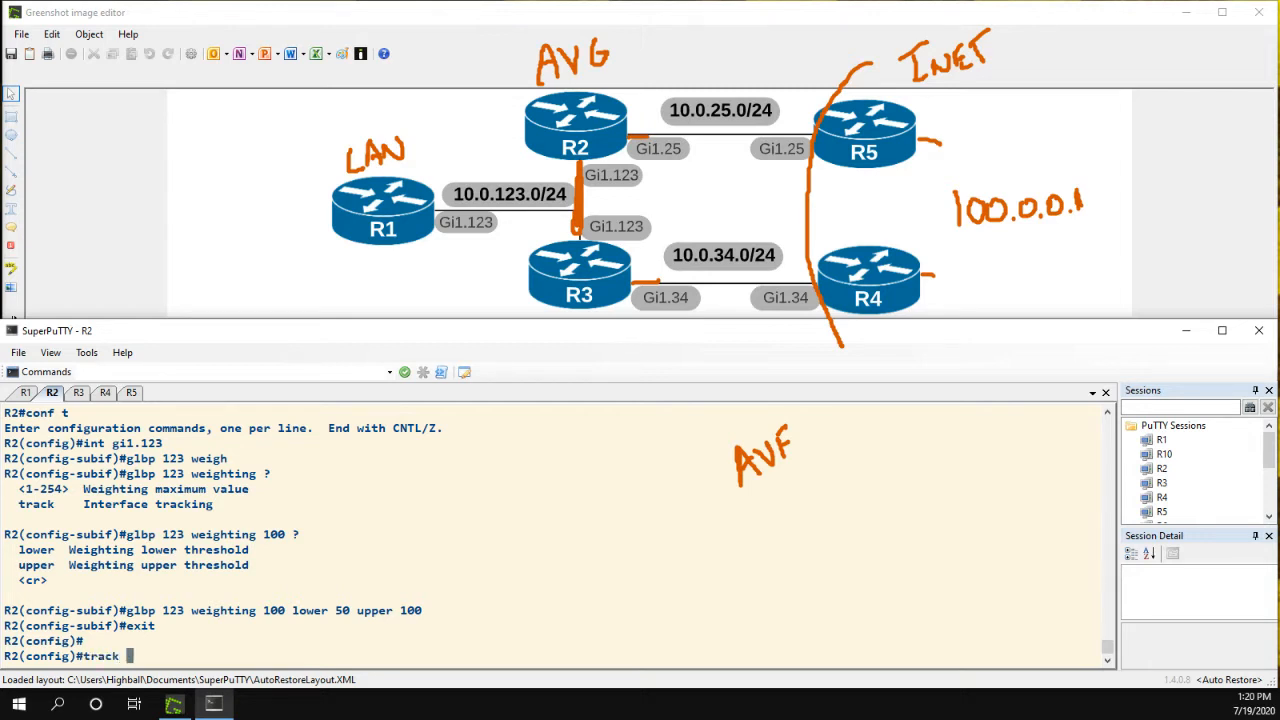
pyautogui.write('1 interface gi')
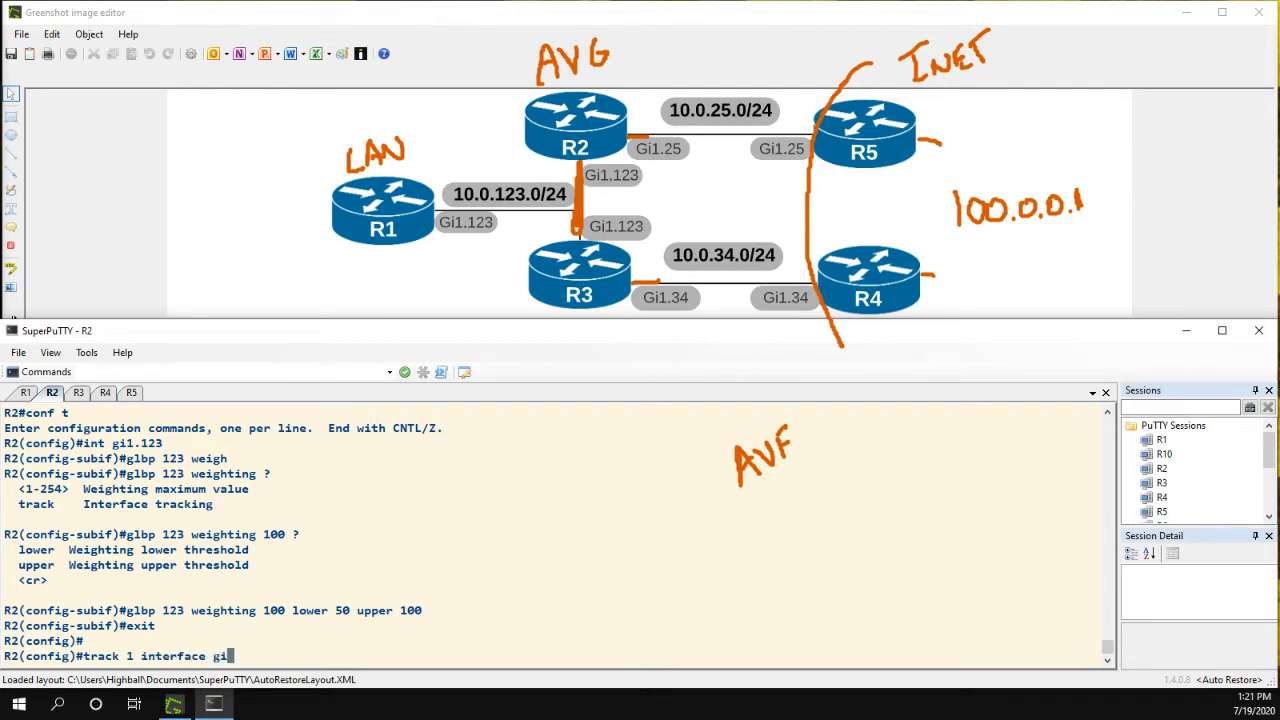
pyautogui.write('1.25')
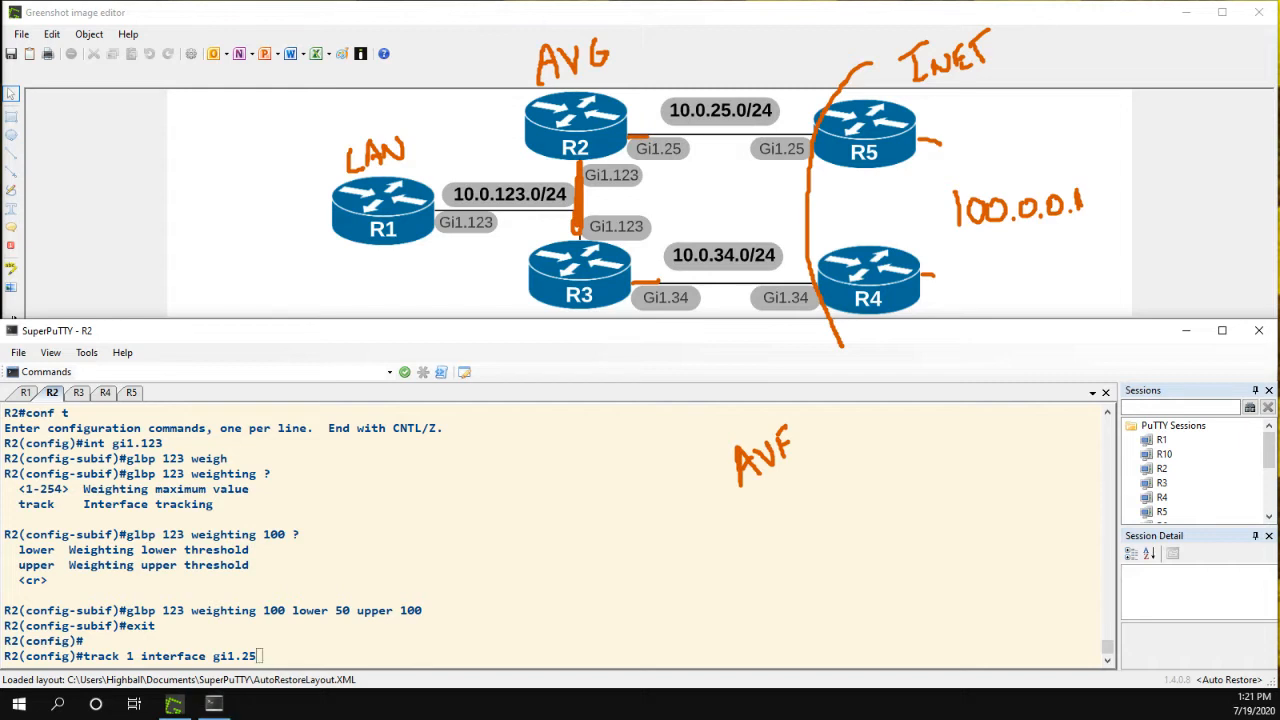
pyautogui.moveTo(650, 156); pyautogui.dragTo(644, 224)
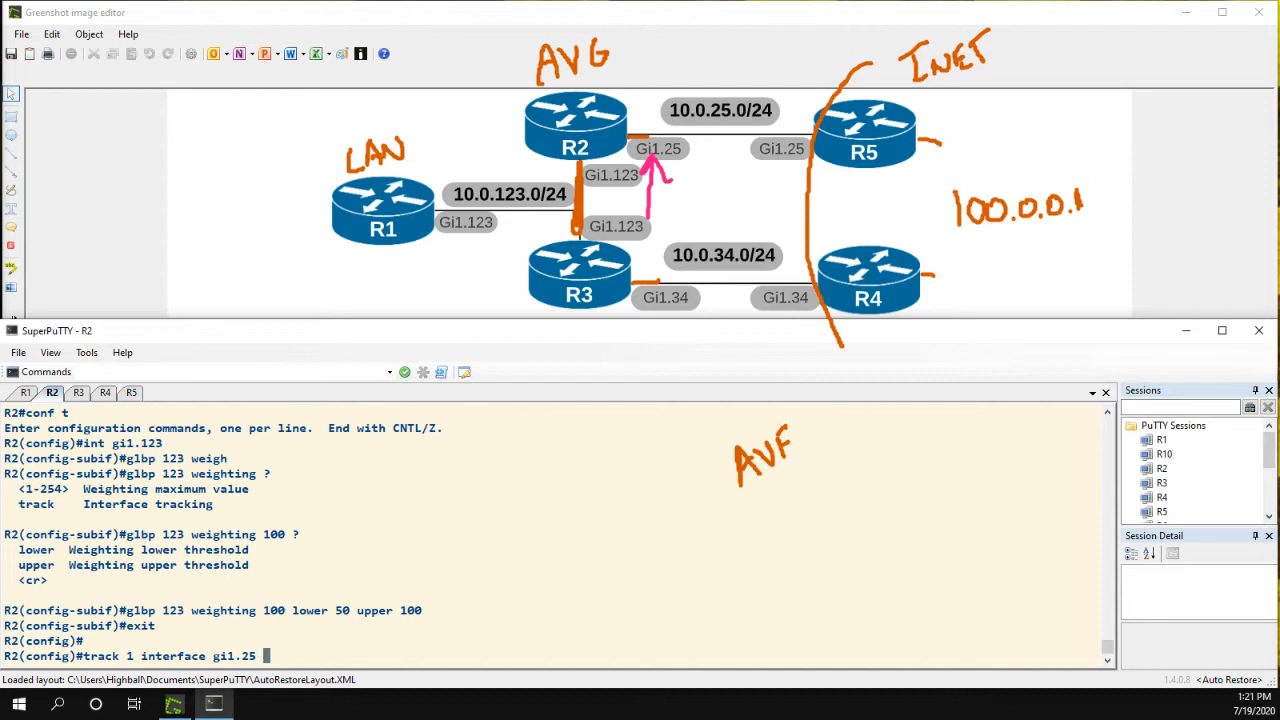
# Complete the line-protocol tracking object, exit, and re-enter interface Gi1.123.
pyautogui.write('?')
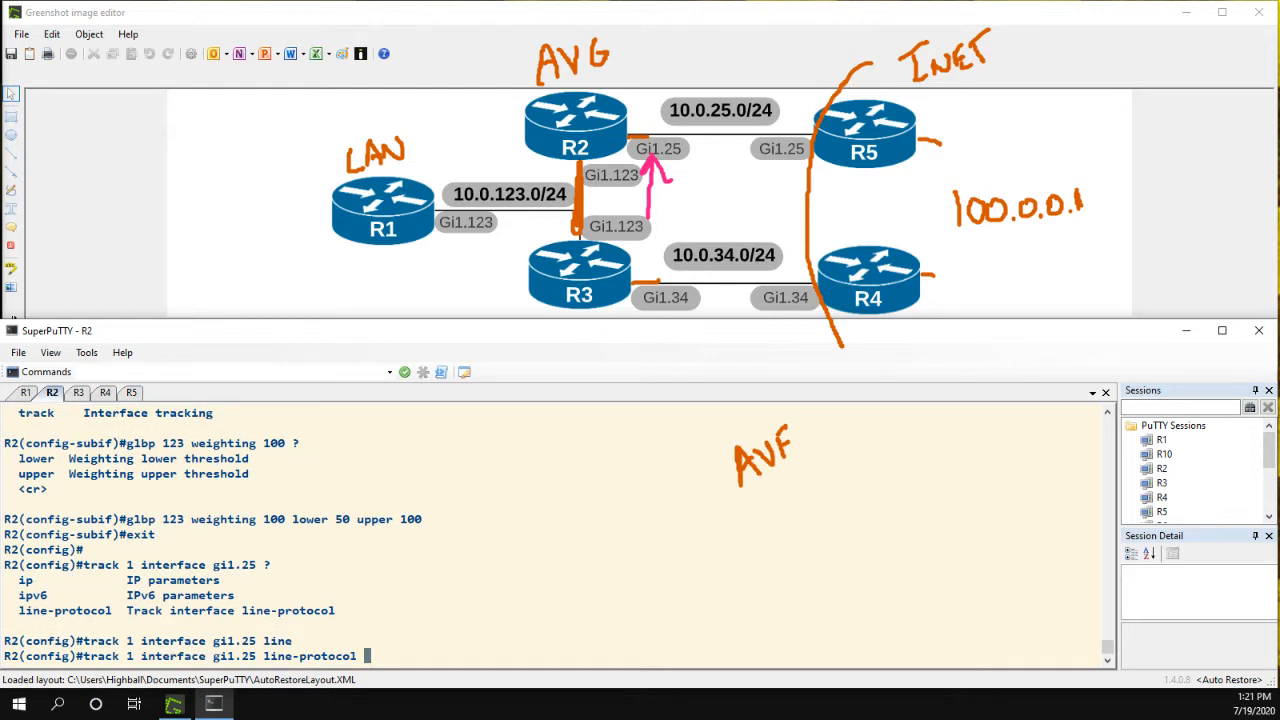
pyautogui.press('enter')
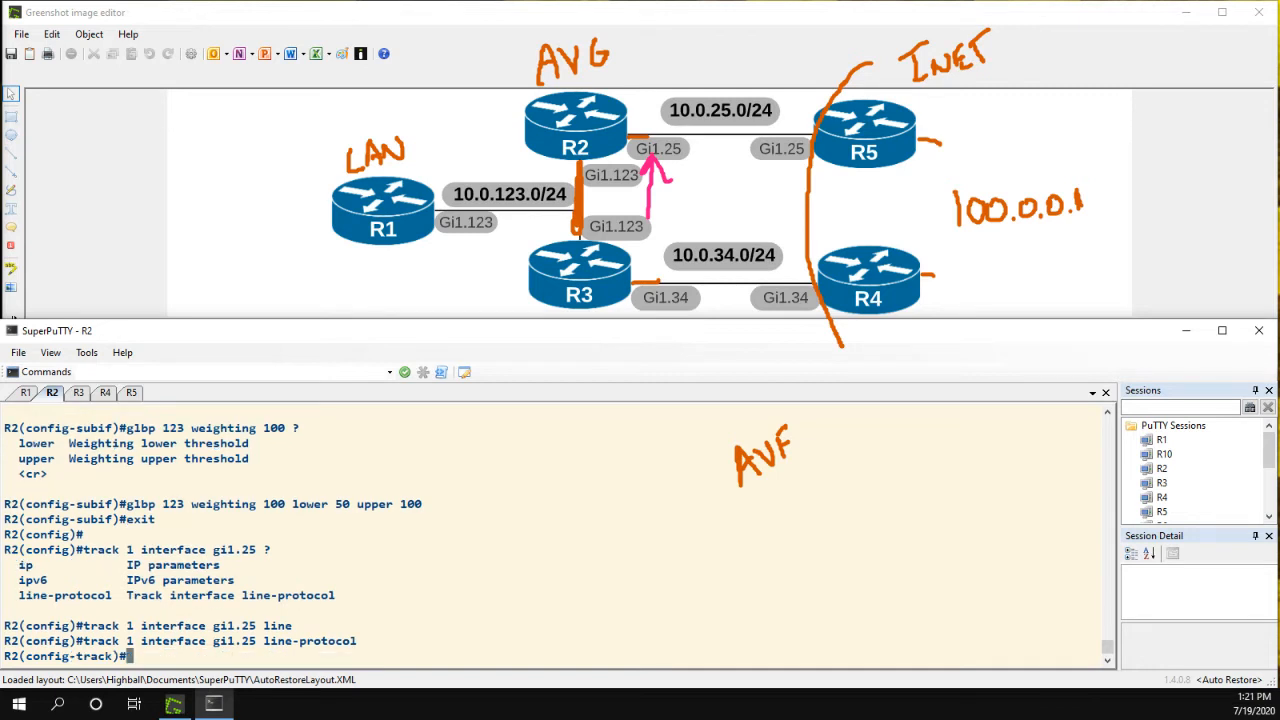
pyautogui.write('exit')
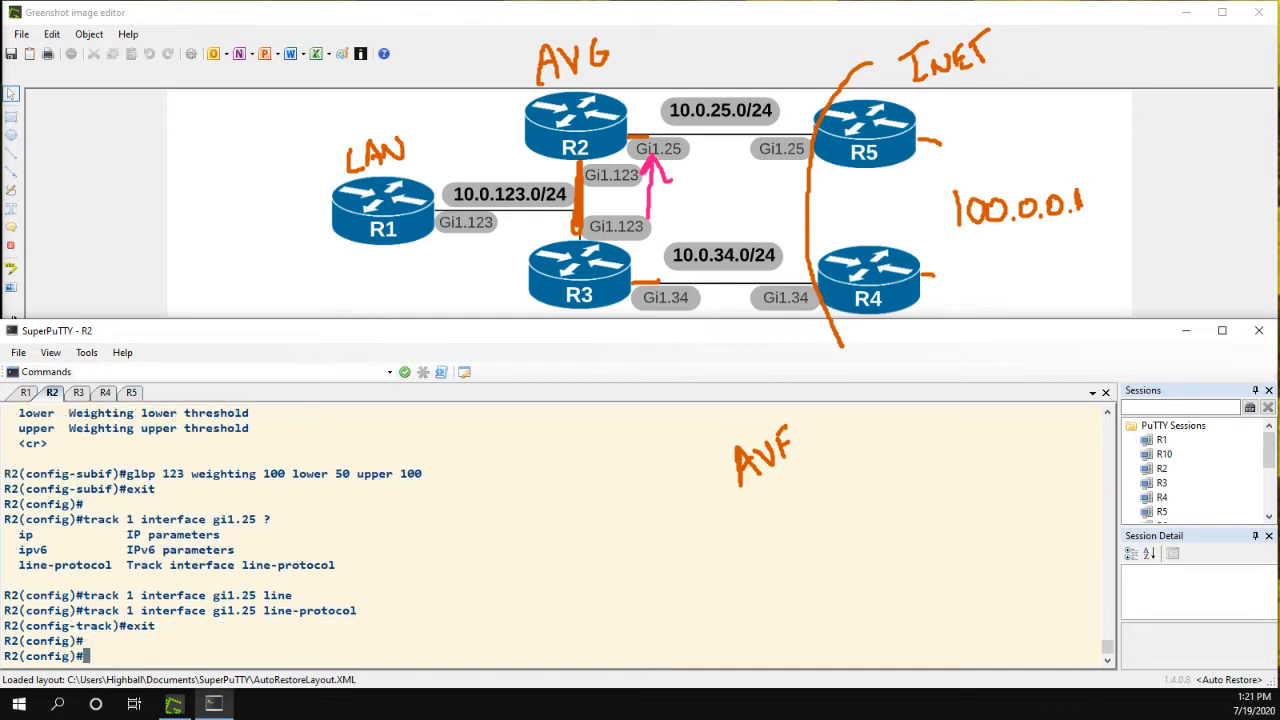
pyautogui.write('int gi1.123')
pyautogui.write('glbp 123')
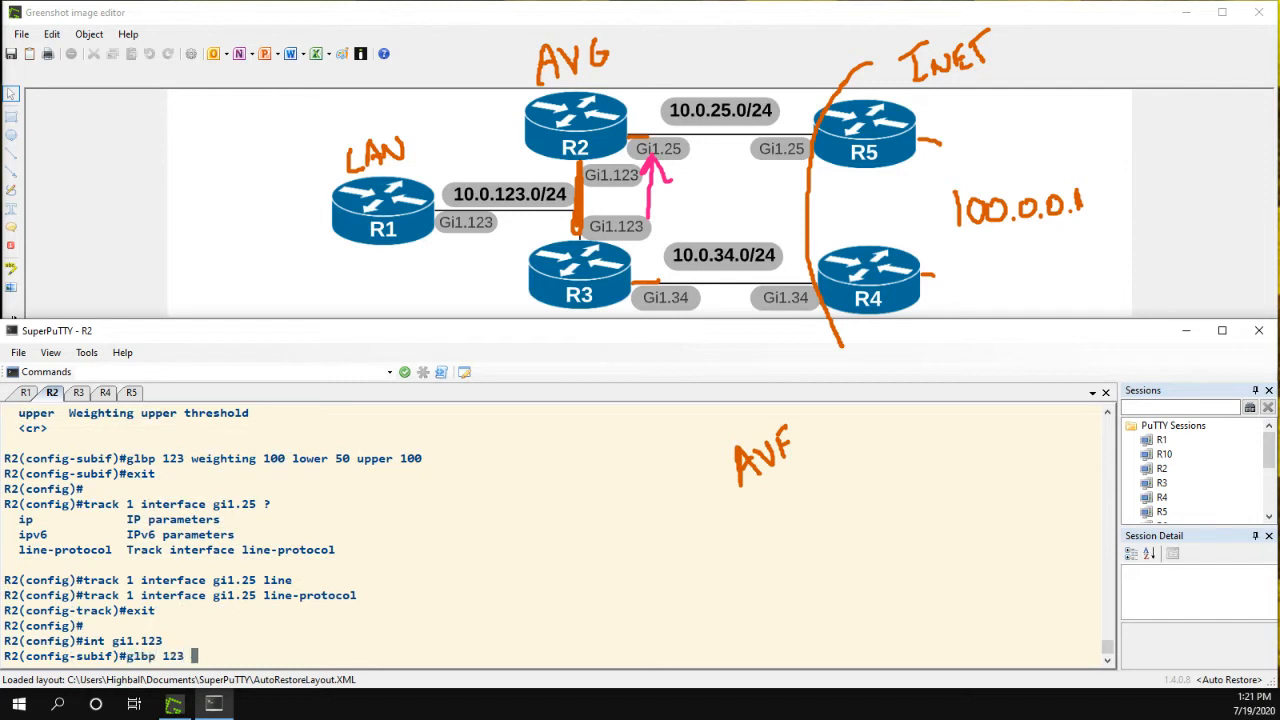
# Apply 'glbp 123 weighting track 1 decrement 55' under Gi1.123.
pyautogui.write('weighting track 1')
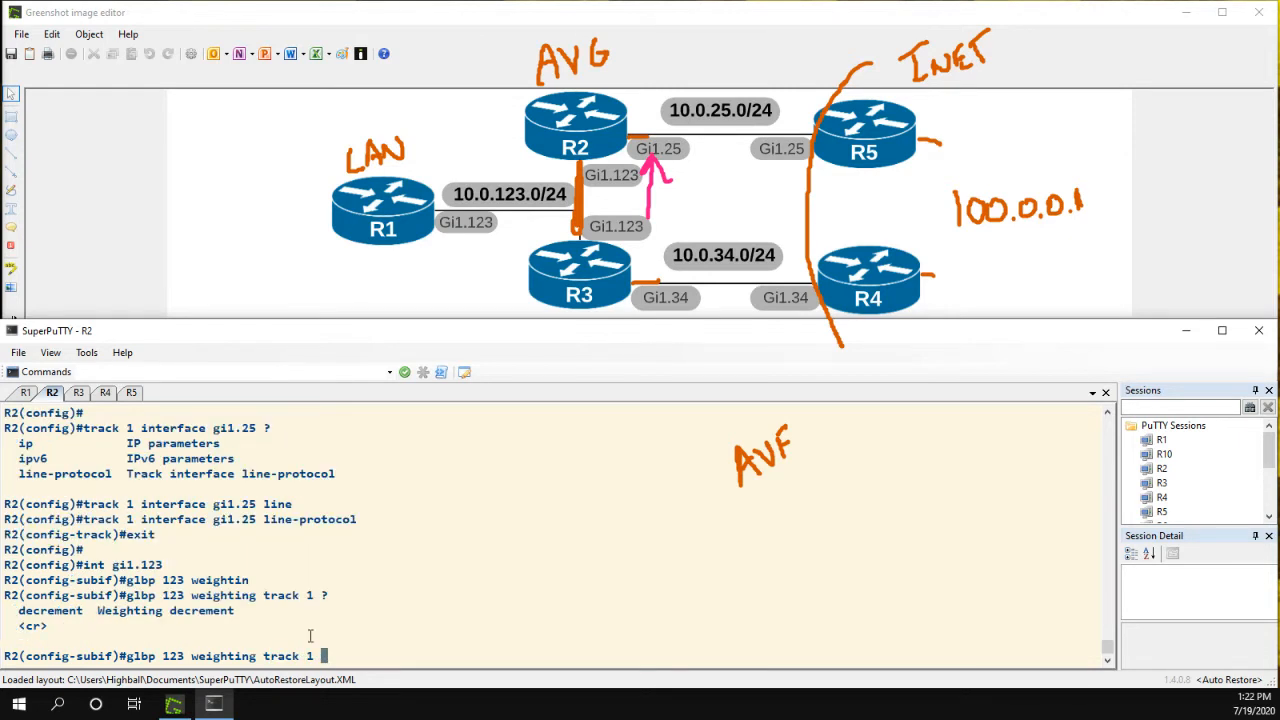
pyautogui.write('decrement')
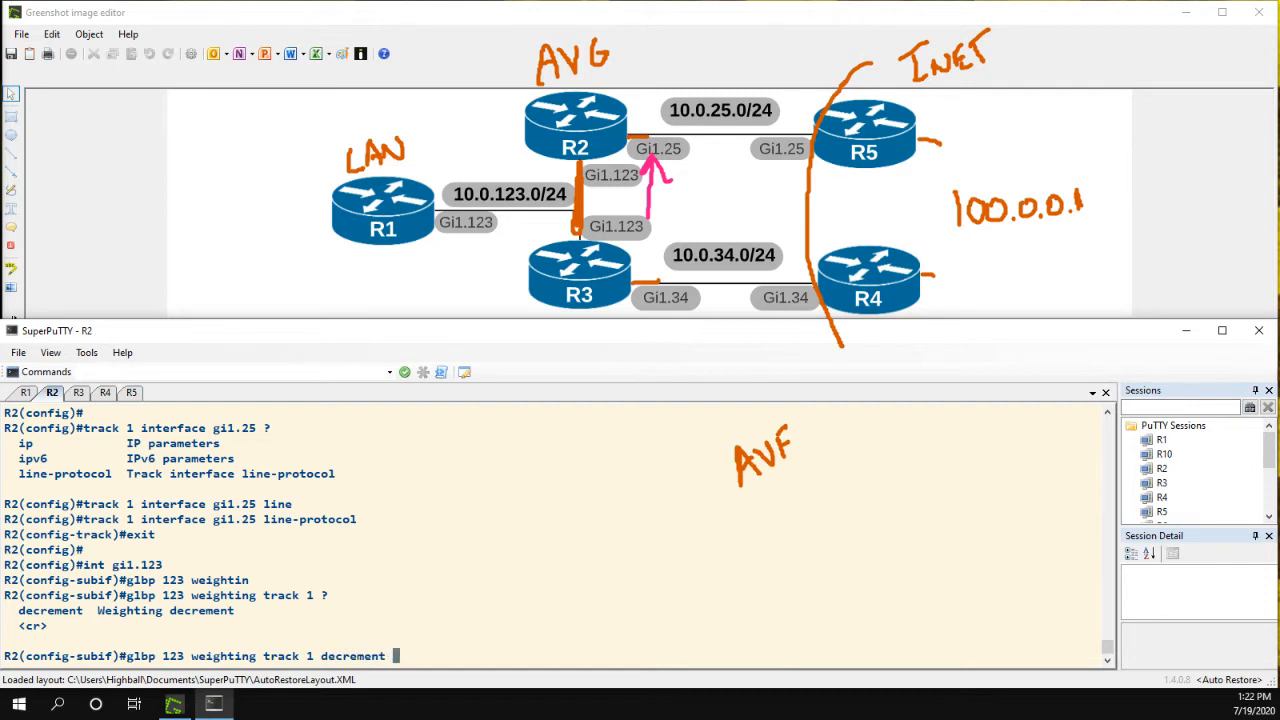
pyautogui.write('55')
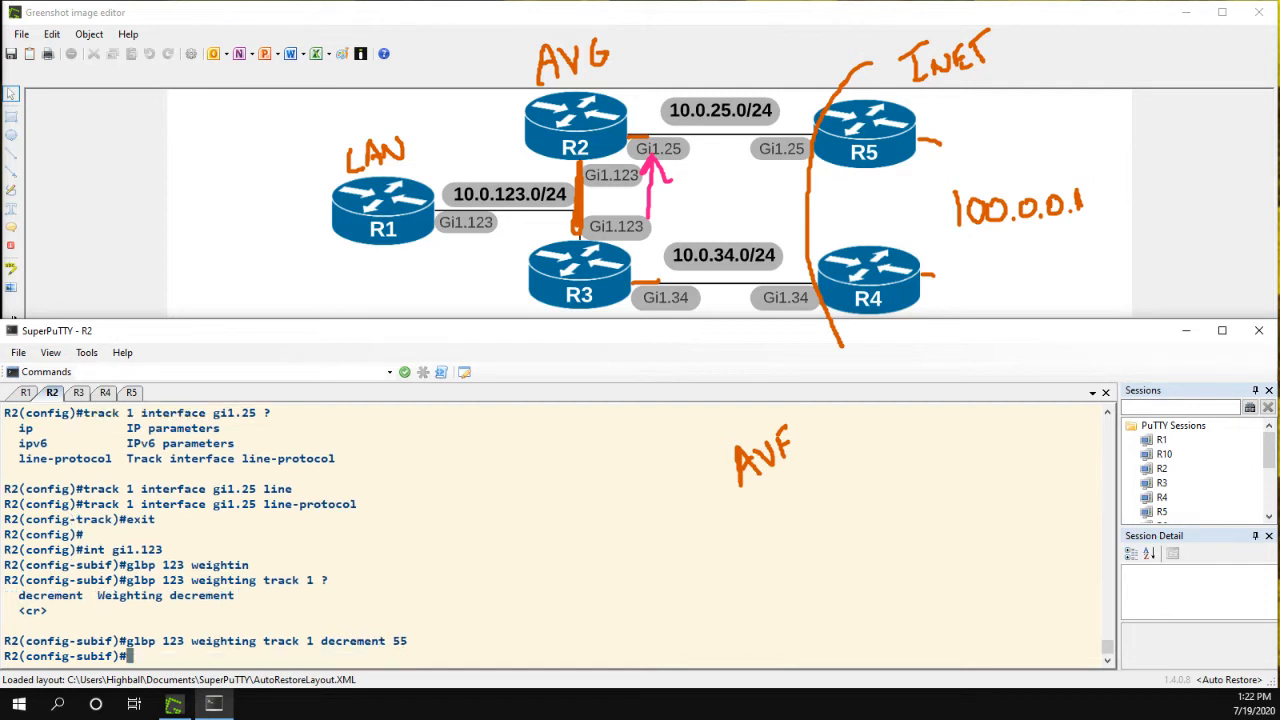
pyautogui.write('e')
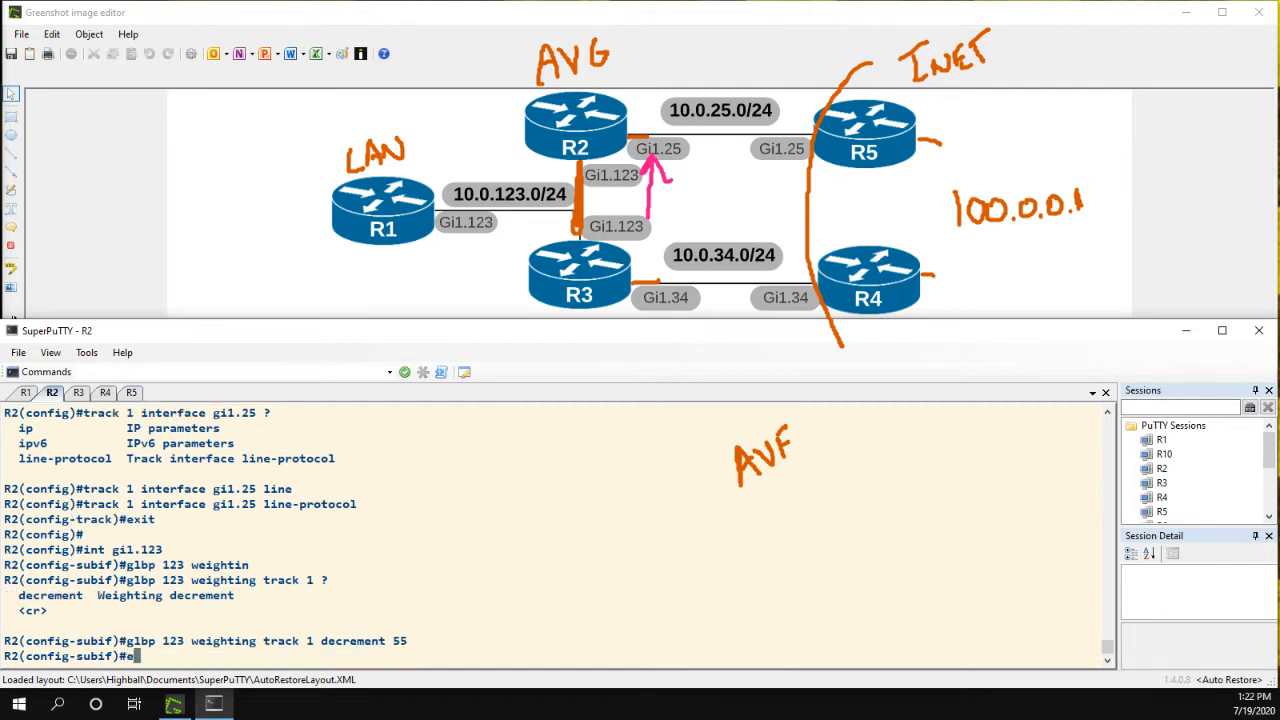
# End, then re-enter configuration on interface Gi1.25 and start a 'do show' command.
pyautogui.write('end')
pyautogui.write('int gi')
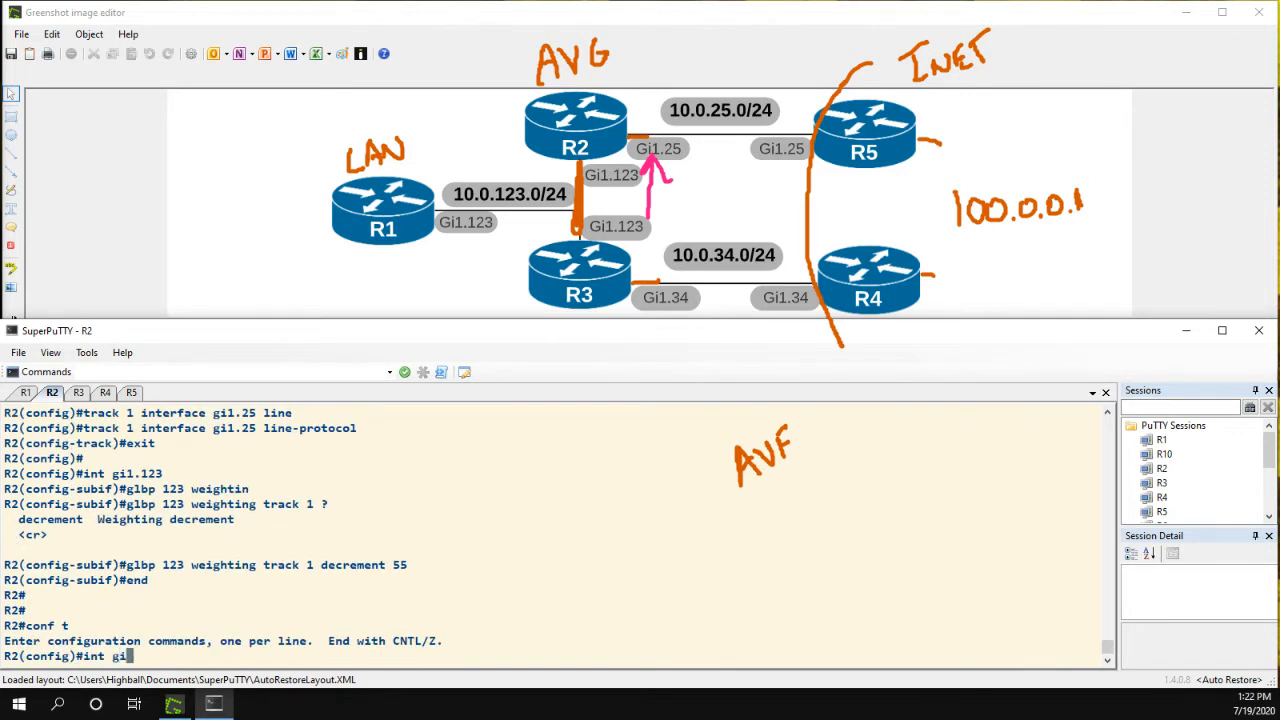
pyautogui.write('.25')
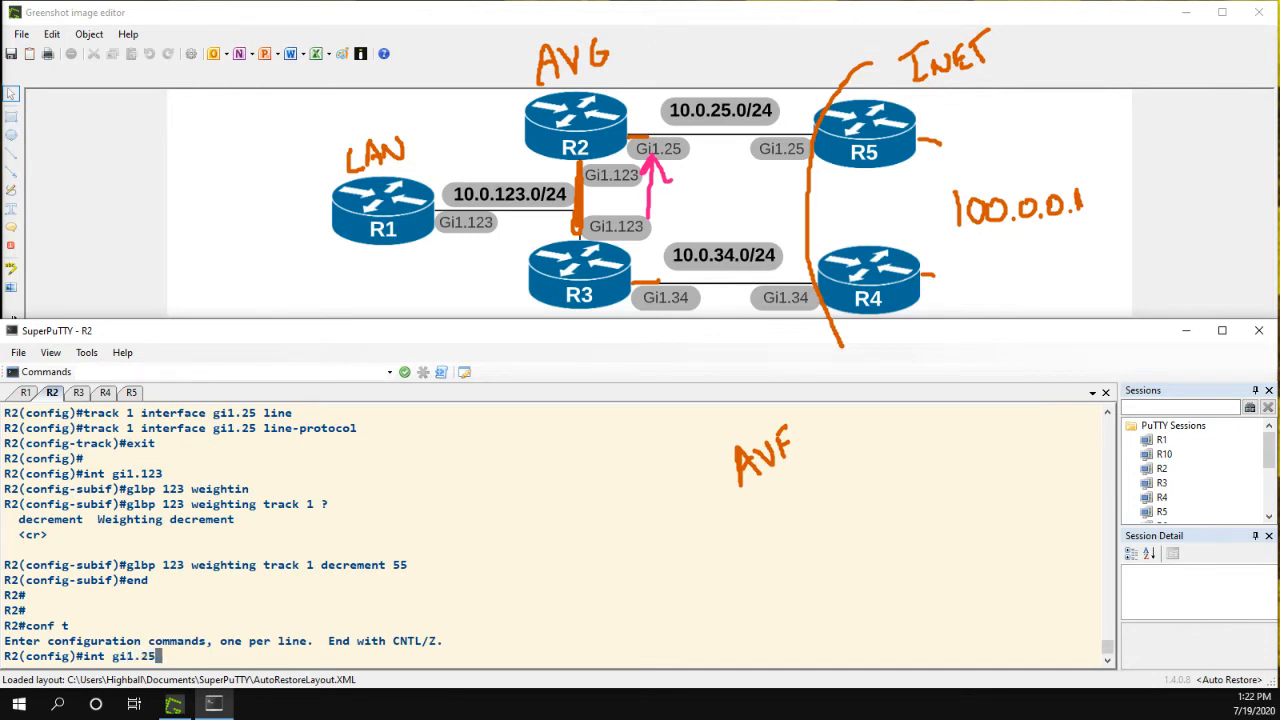
pyautogui.write('do s')
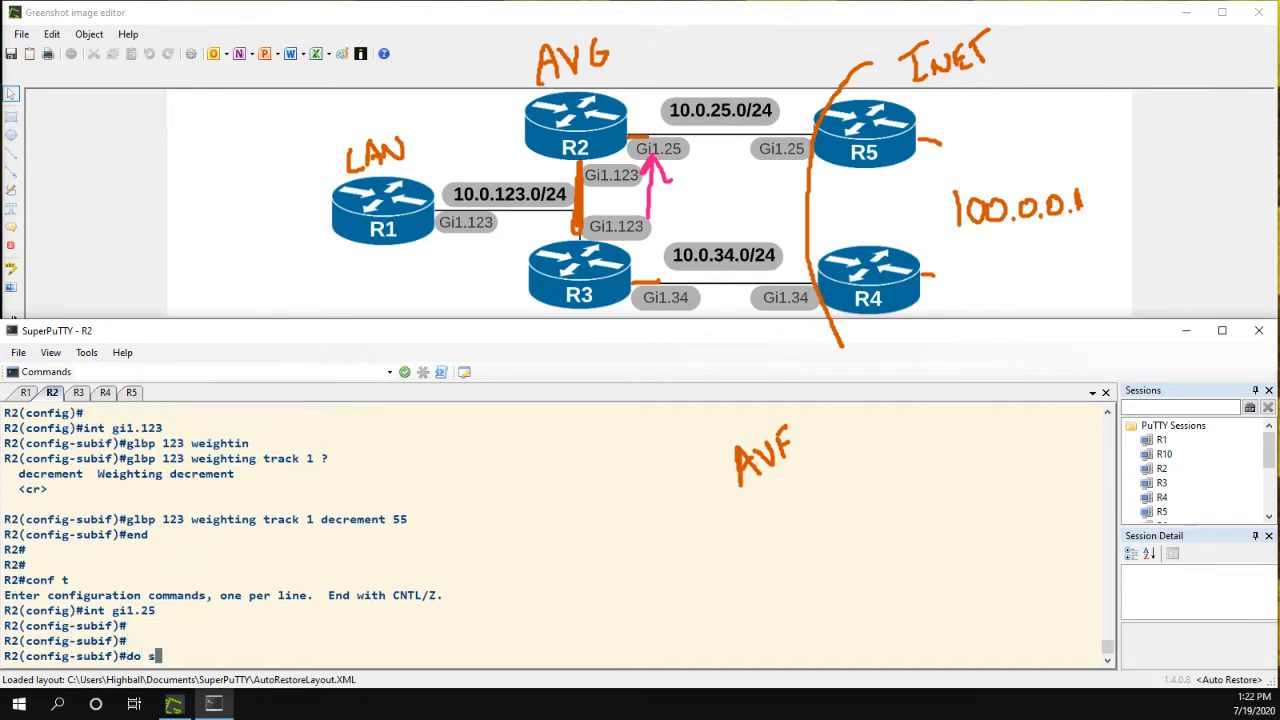
# Run 'do show glbp brief' and 'do show glbp', highlighting weighting 100 with track object 1 up.
pyautogui.write('how glbp br')
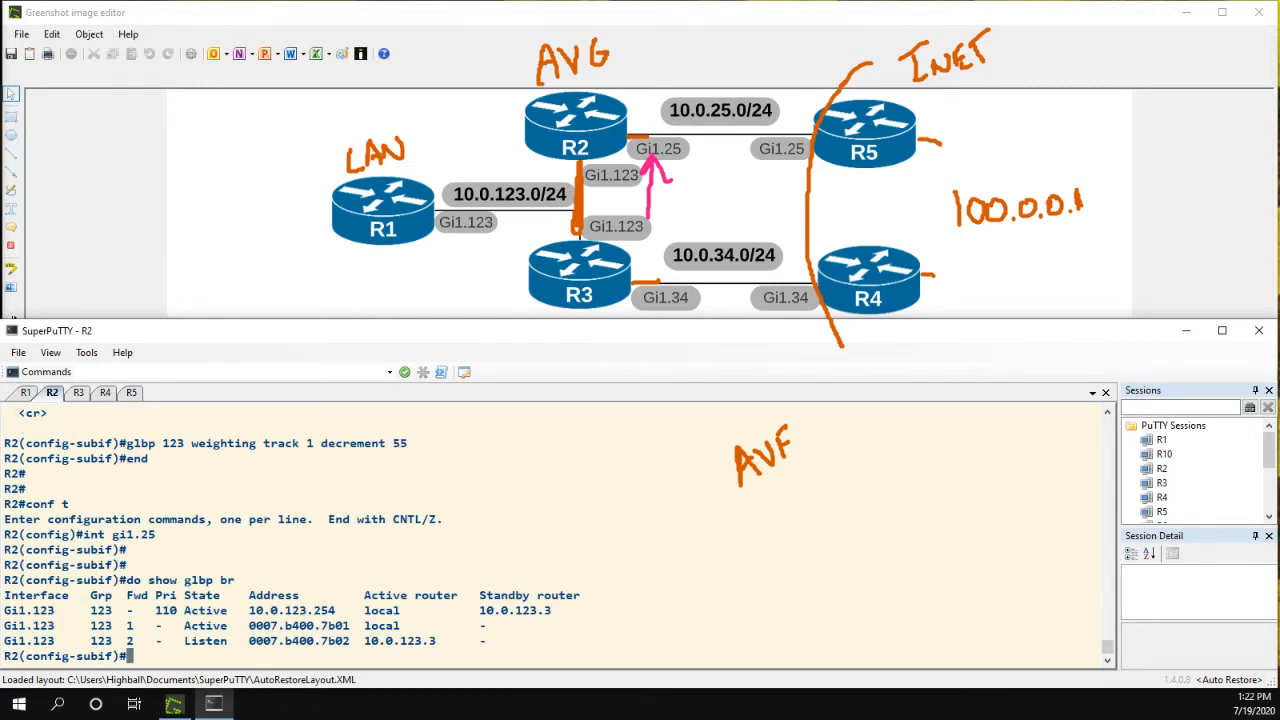
pyautogui.write('do show glbp')
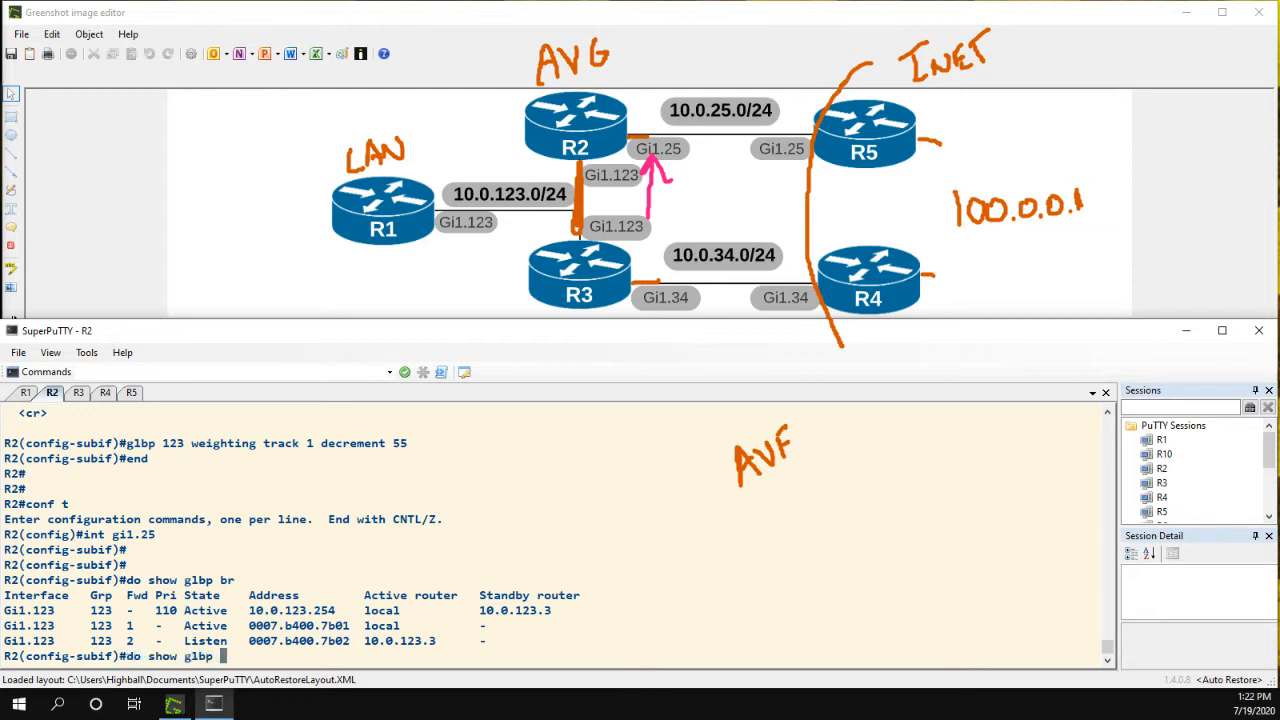
pyautogui.press('Return')
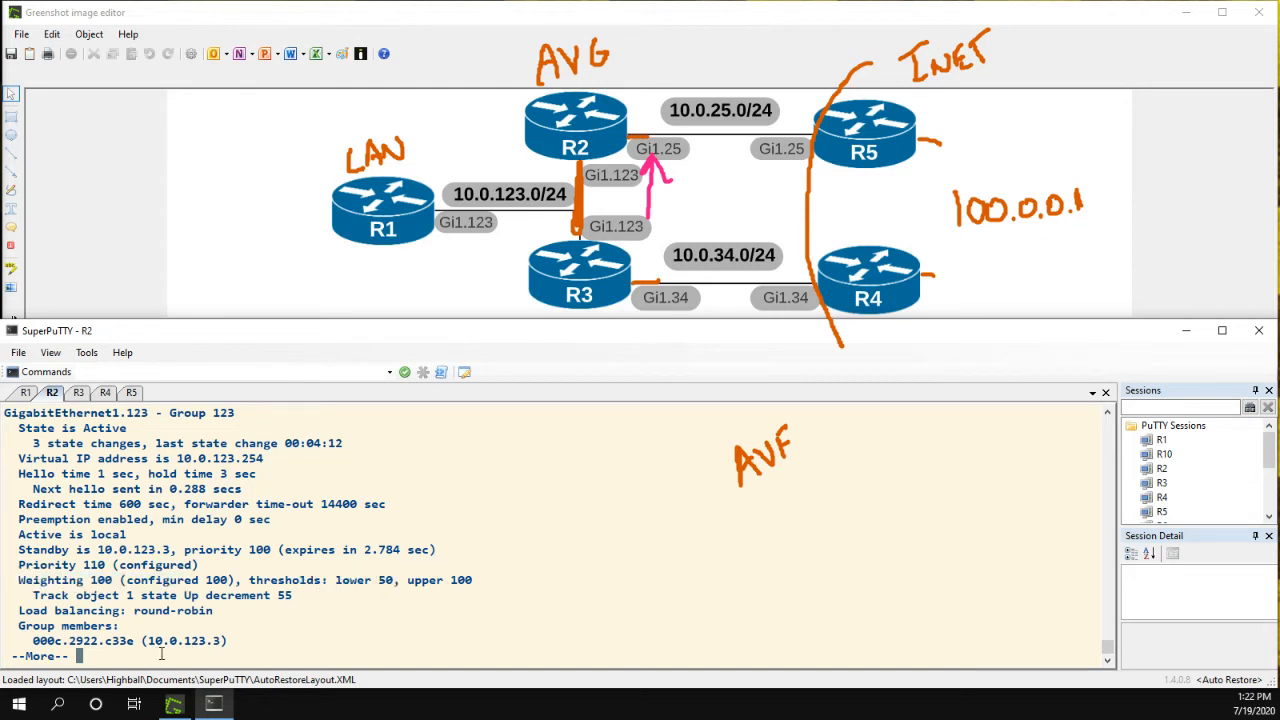
pyautogui.moveTo(32, 596); pyautogui.dragTo(150, 596)
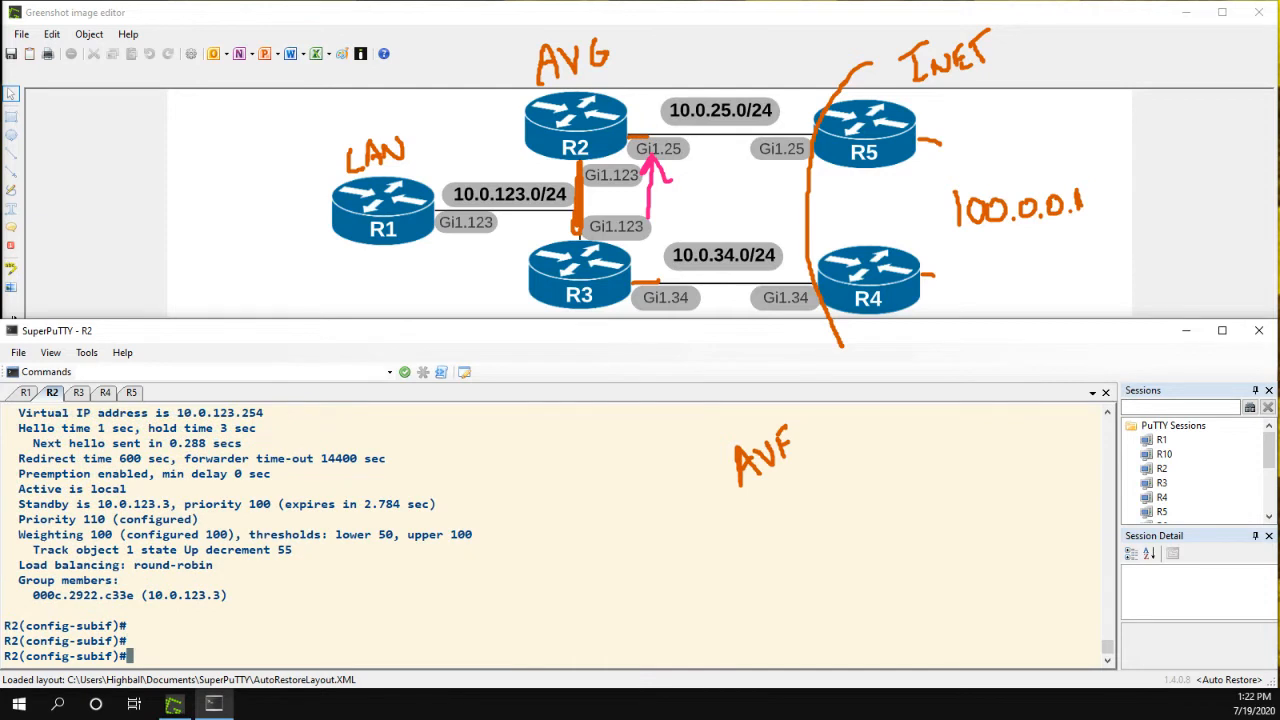
# Shut Gi1.25, end, and run show glbp / show glbp brief to see weighting drop to 45.
pyautogui.write('shut')
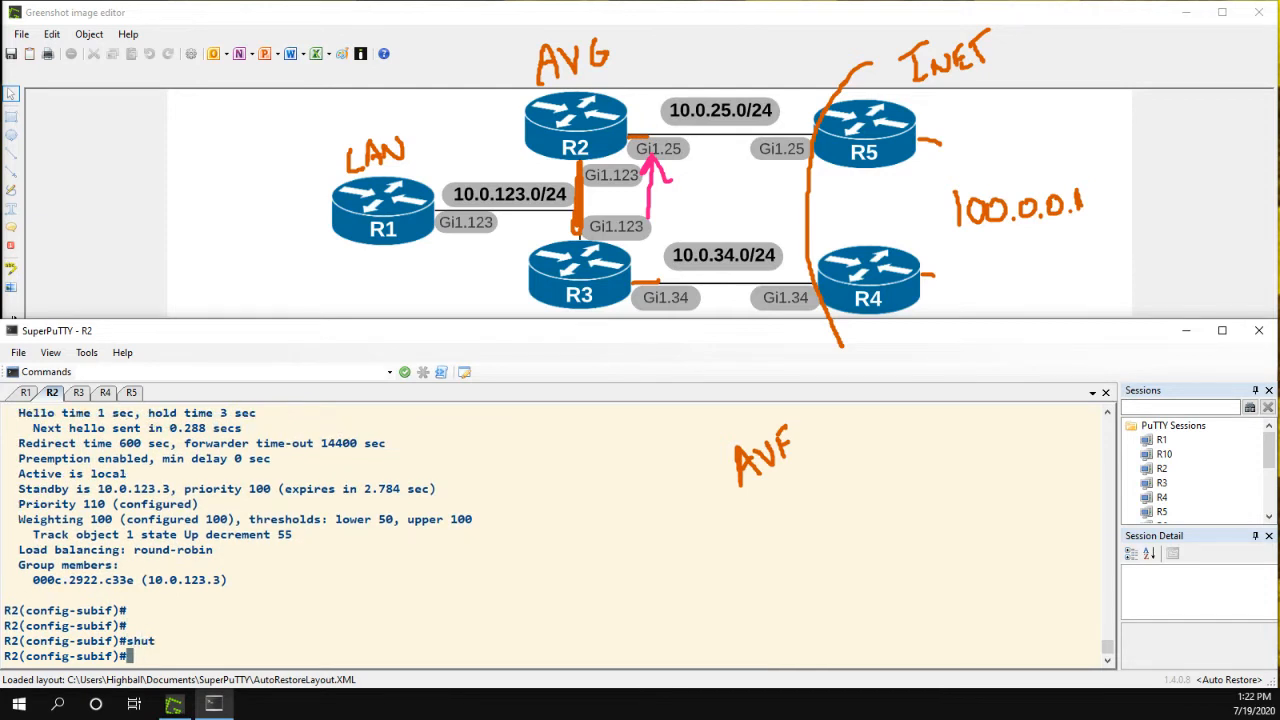
pyautogui.write('en')
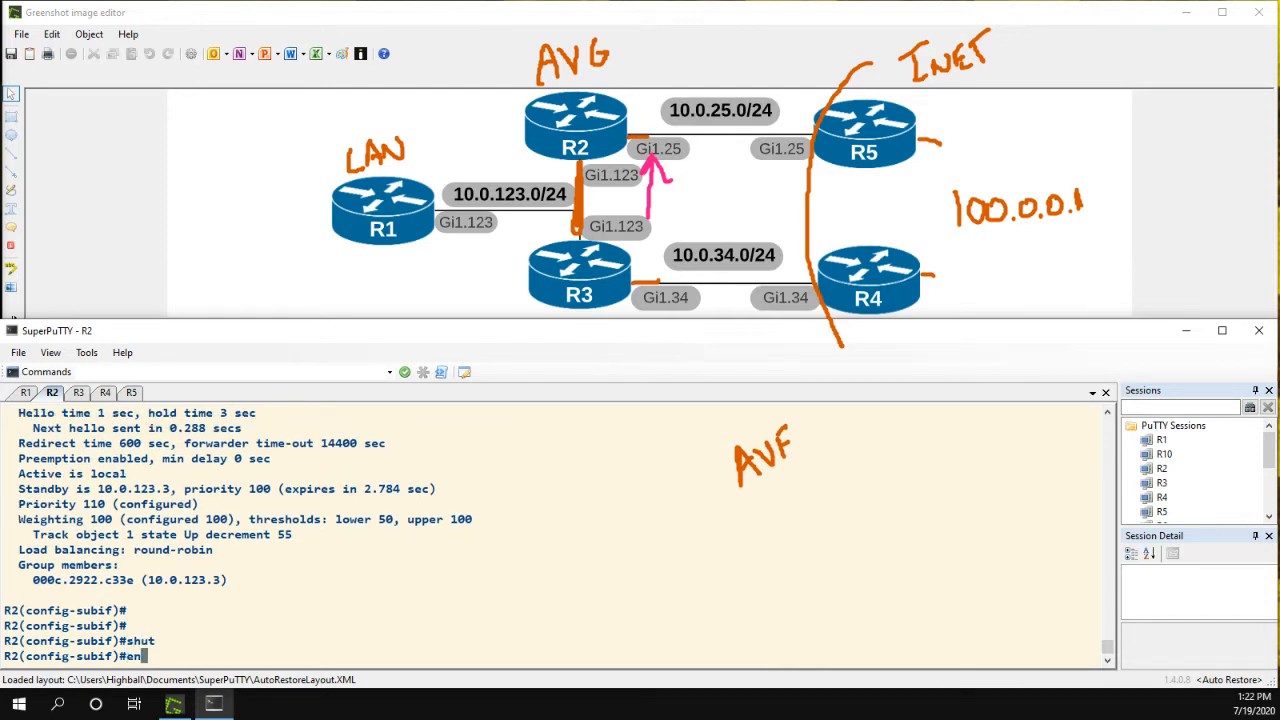
pyautogui.write('show glb')
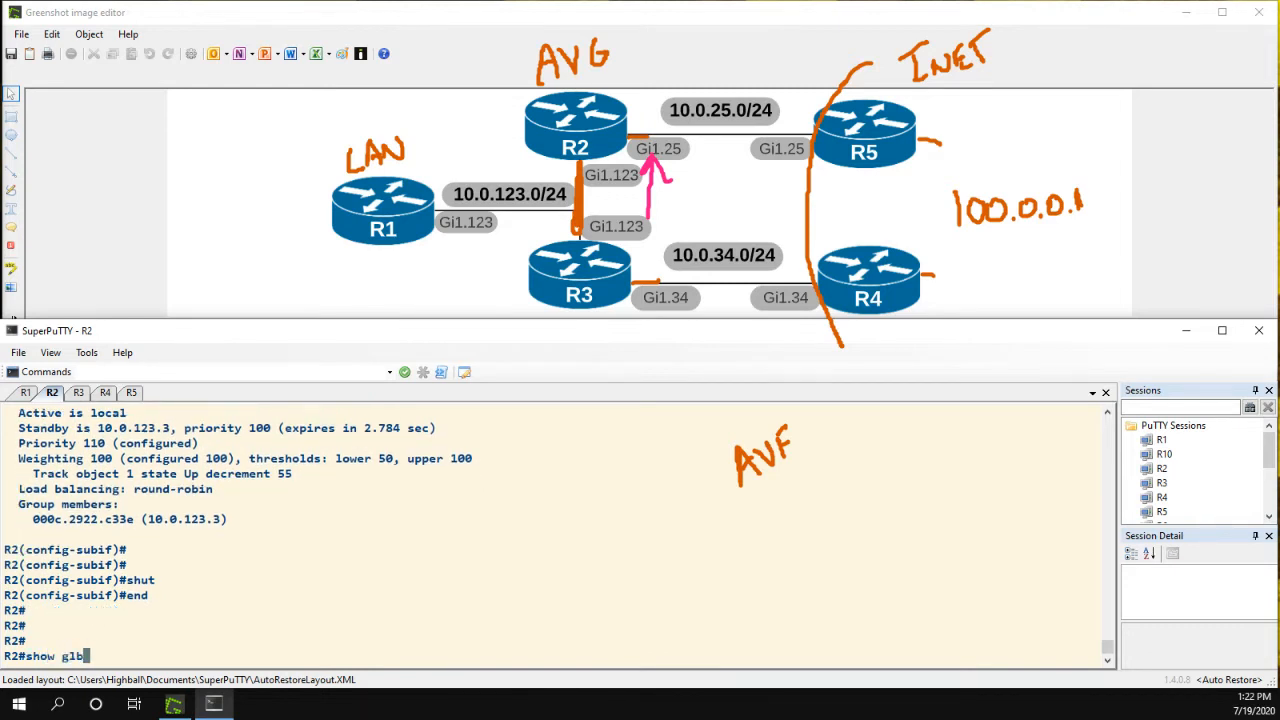
pyautogui.press('enter')
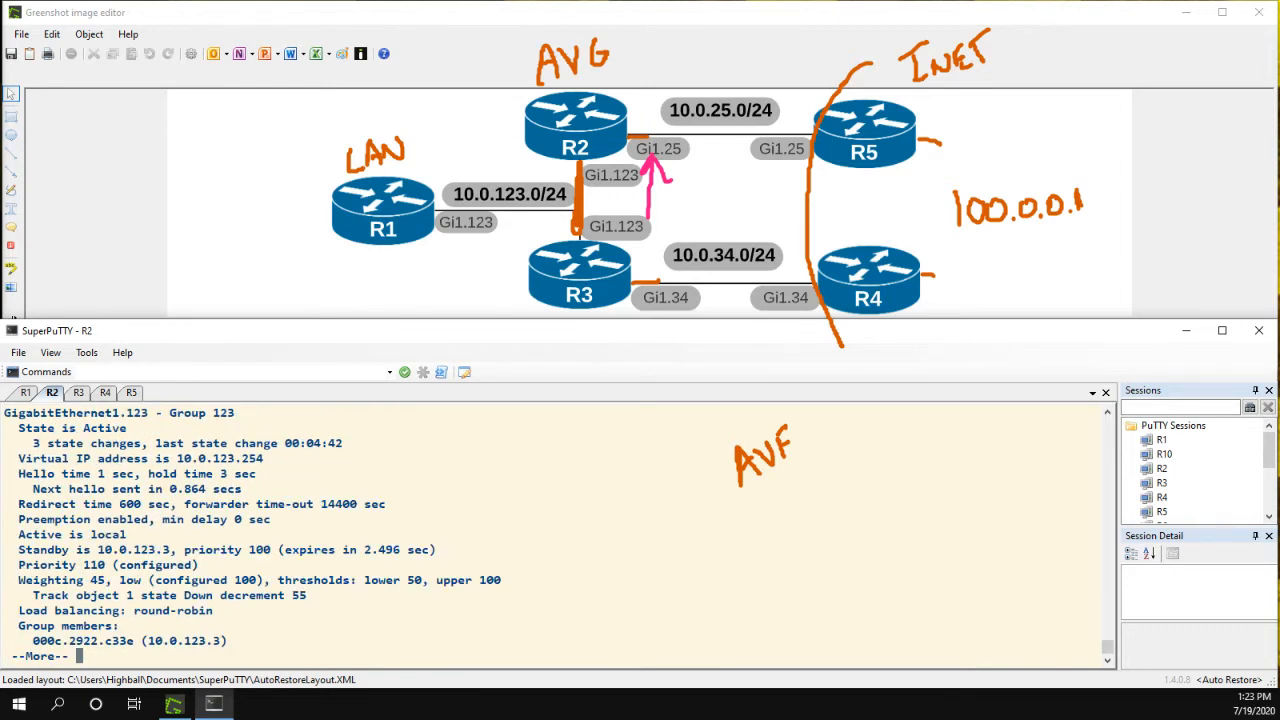
pyautogui.doubleClick(48, 580)
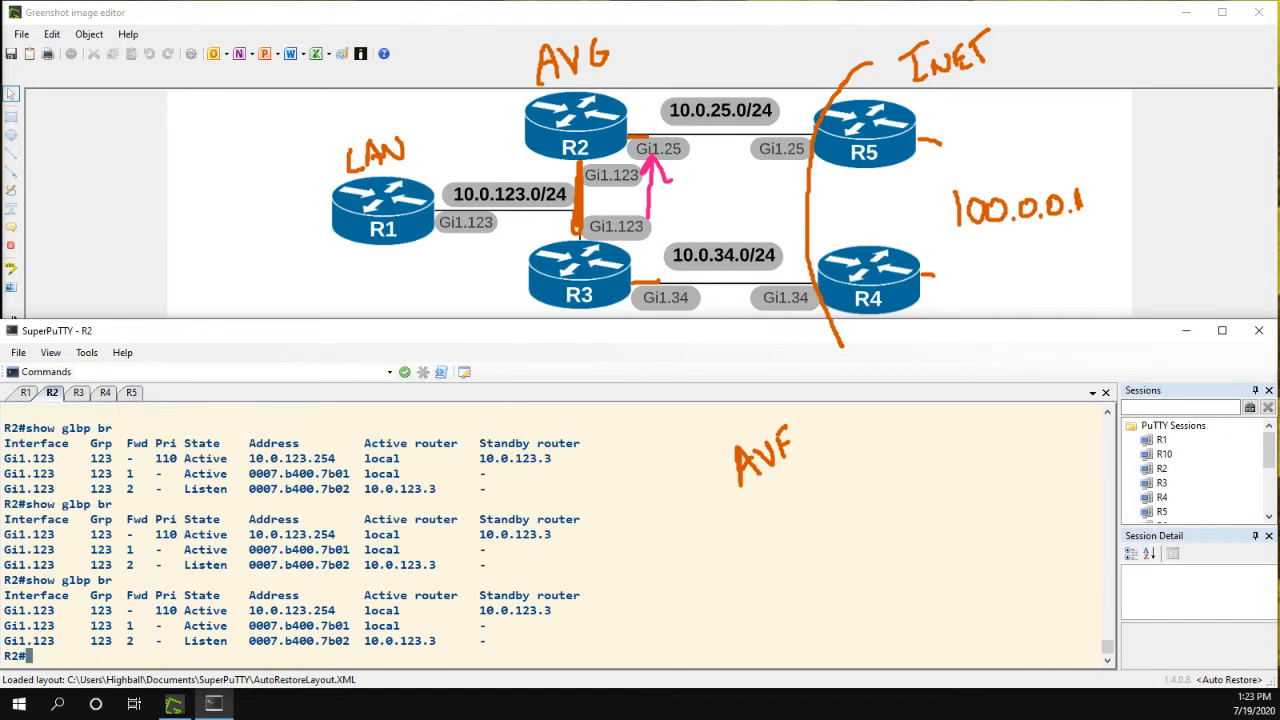
pyautogui.write('show glbp br')
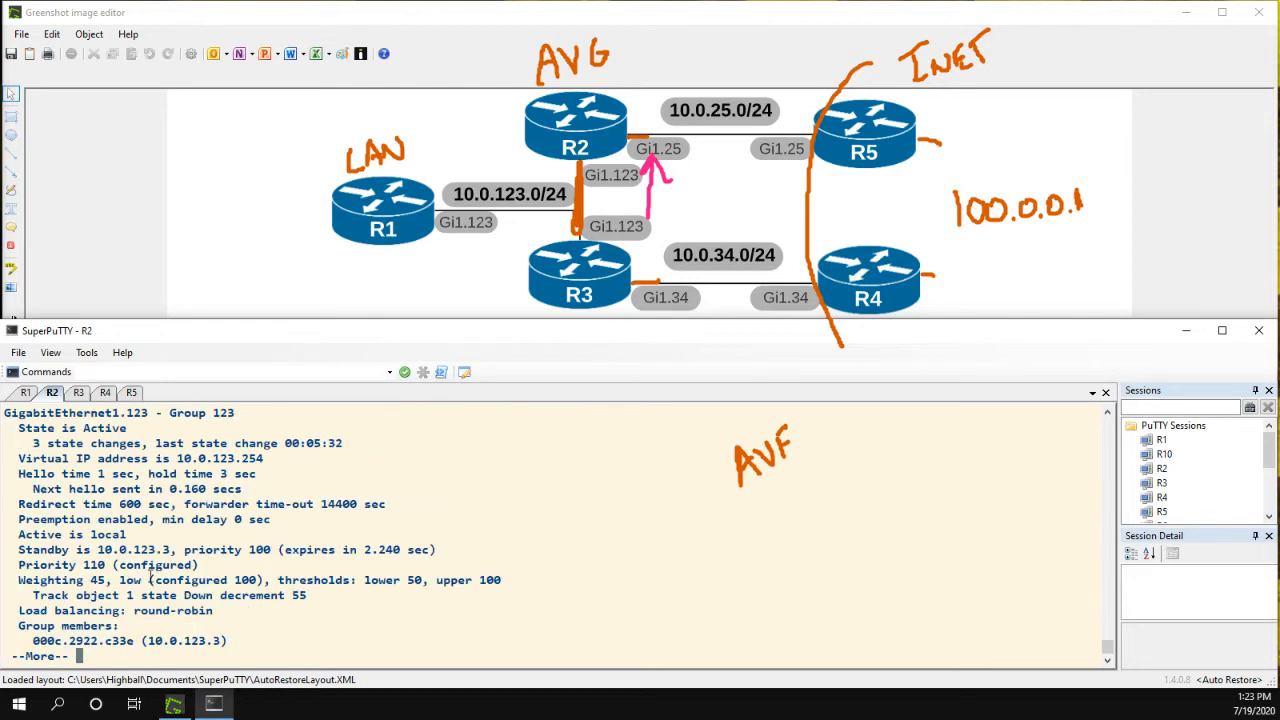
# Page through forwarder details and highlight the 'min delay 30 sec' preemption value.
pyautogui.press('space')
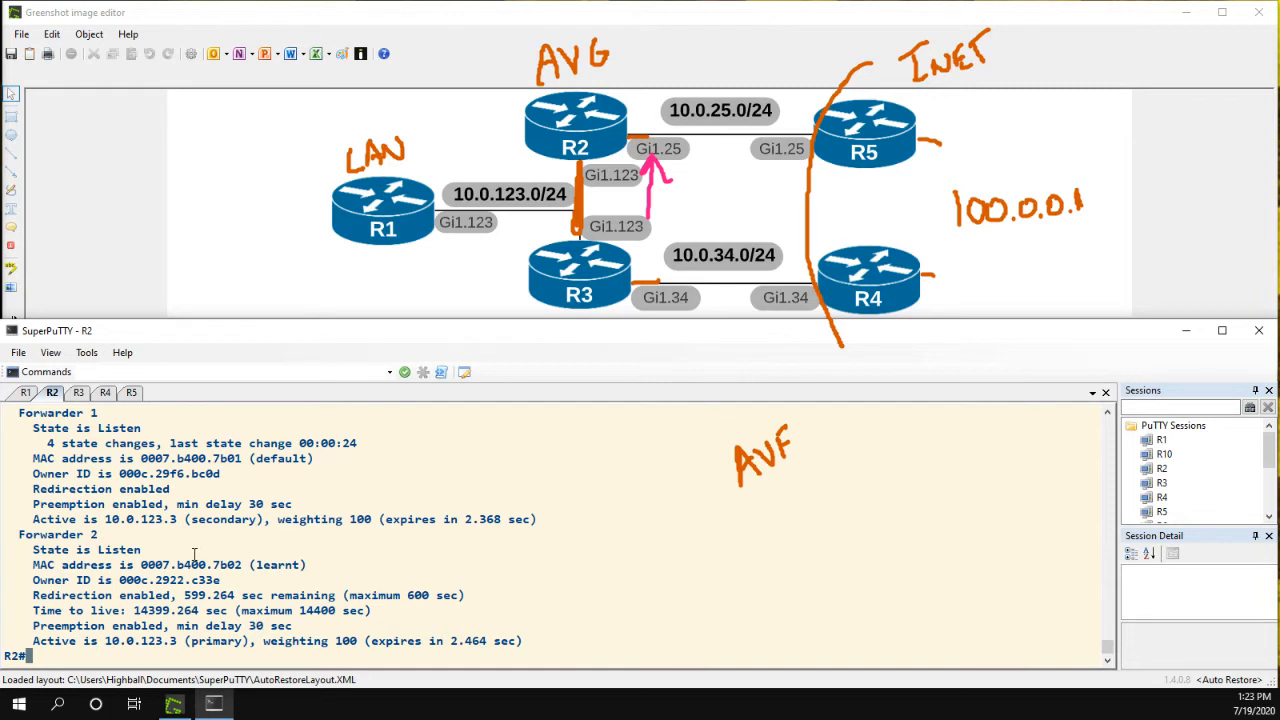
pyautogui.doubleClick(138, 504)
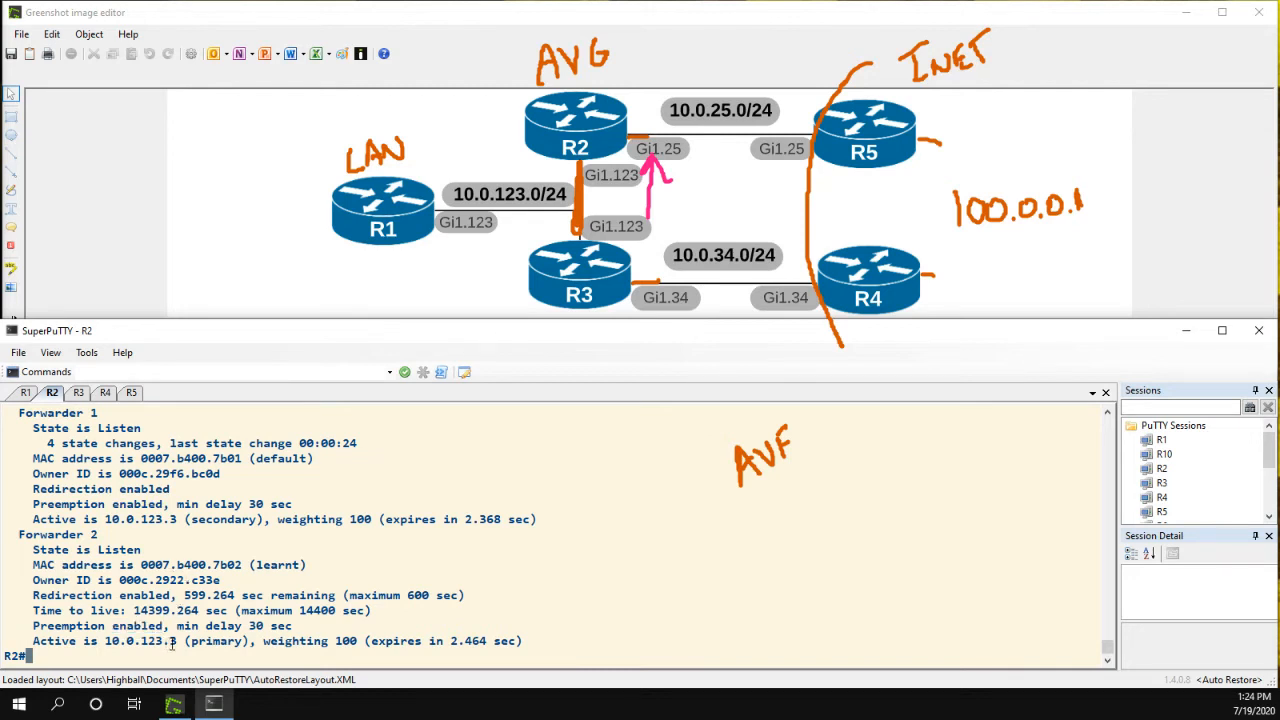
pyautogui.doubleClick(278, 504)
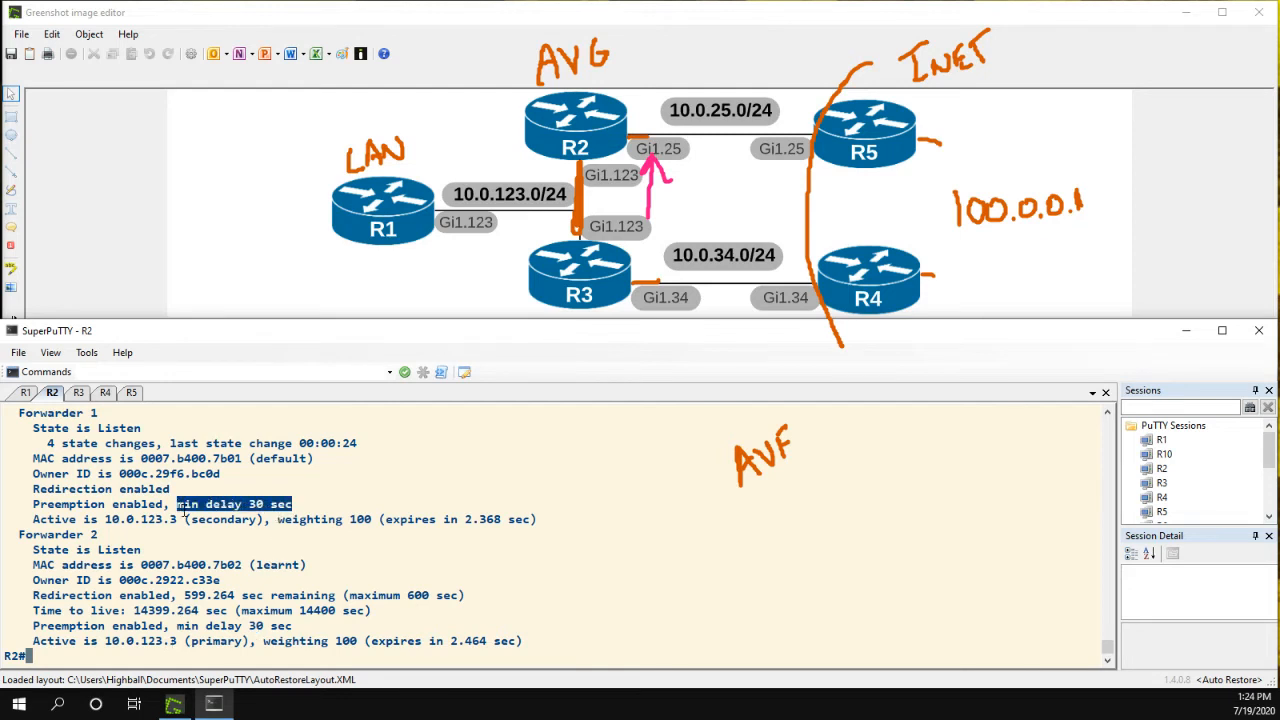
pyautogui.write('conf')
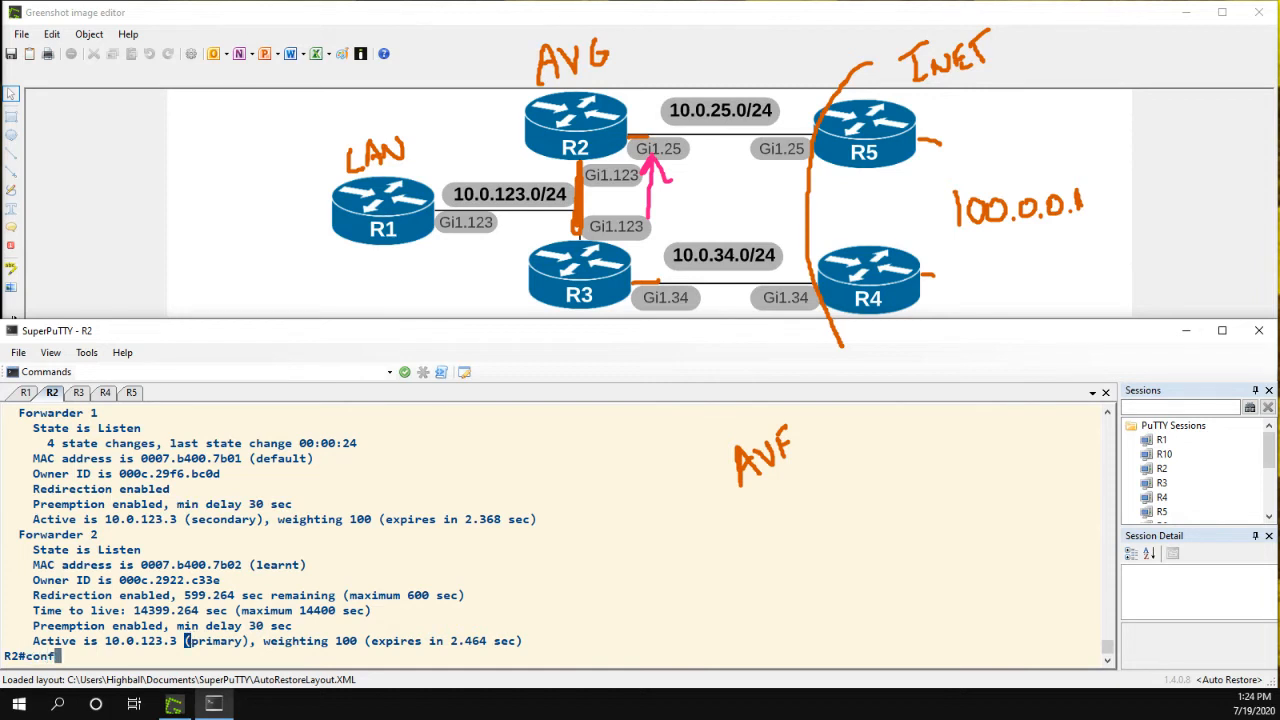
# Re-enable R2's Gi1.25 with 'no shut' and return to exec mode.
pyautogui.write('int gi1.25')
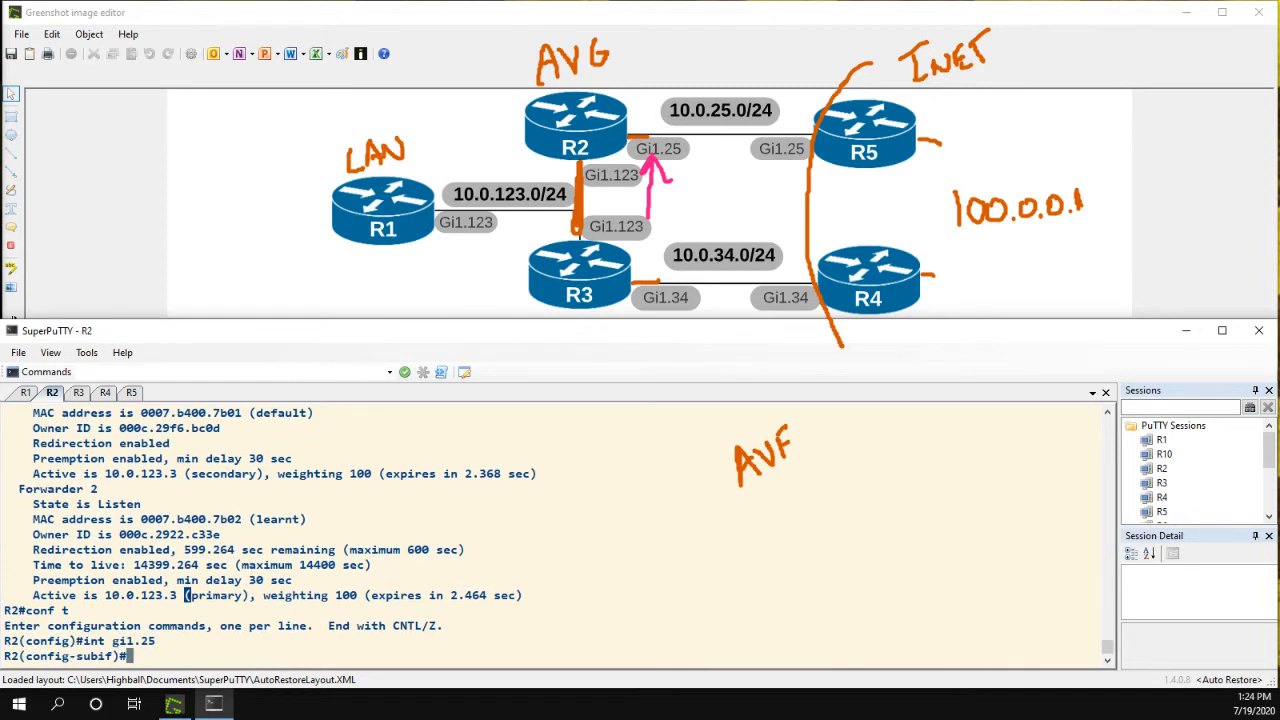
pyautogui.write('no shut')
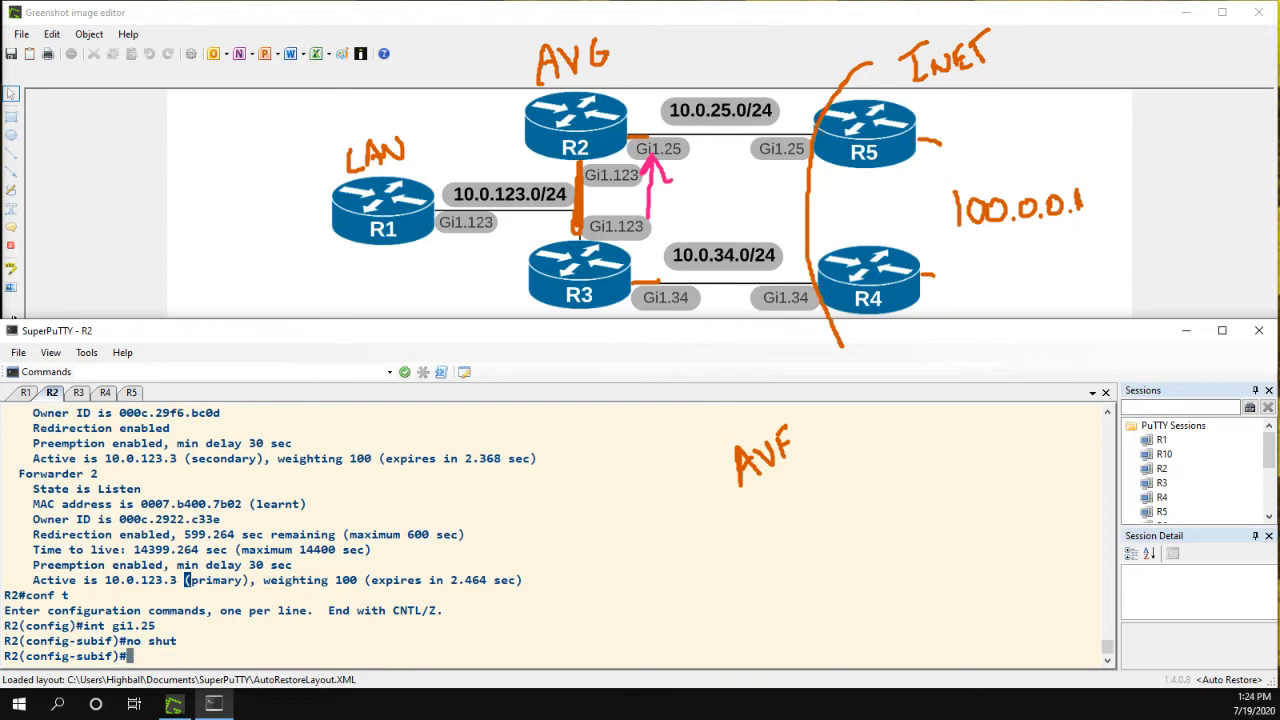
pyautogui.write('end')
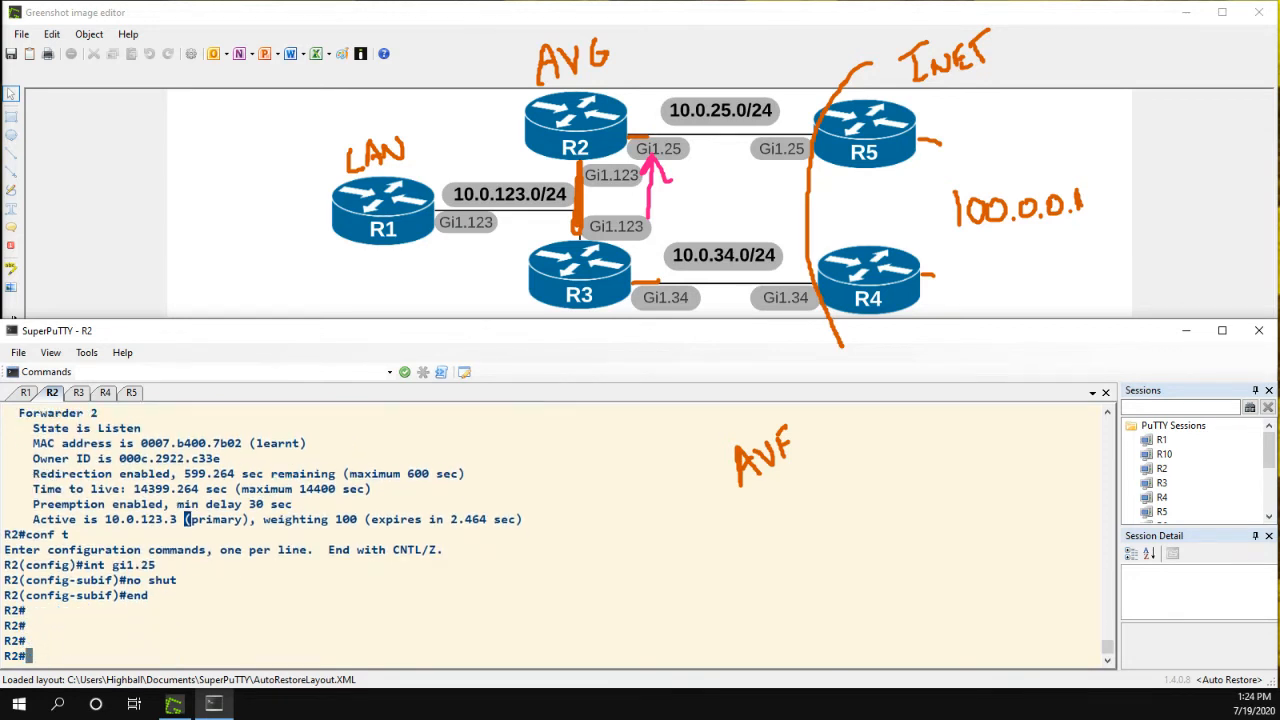
# Run show glbp on R2 to see weighting restored, paging through the forwarder details.
pyautogui.write('show g1b')
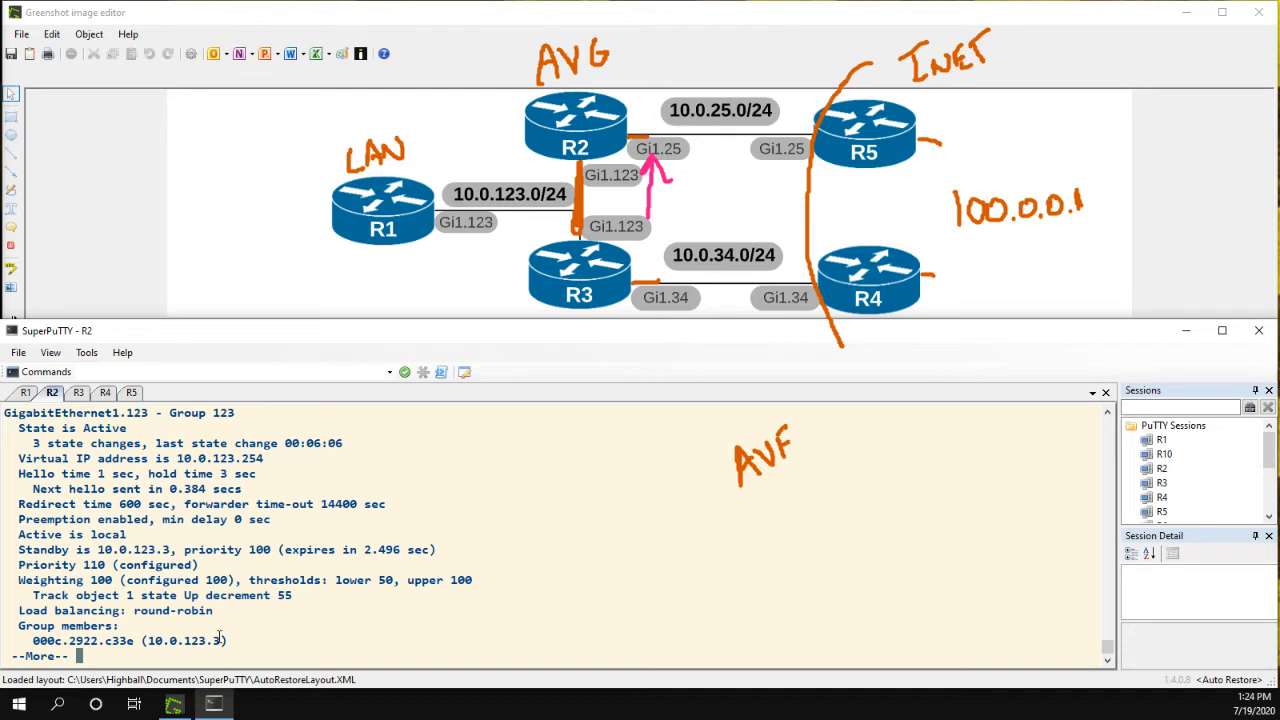
pyautogui.press('space')
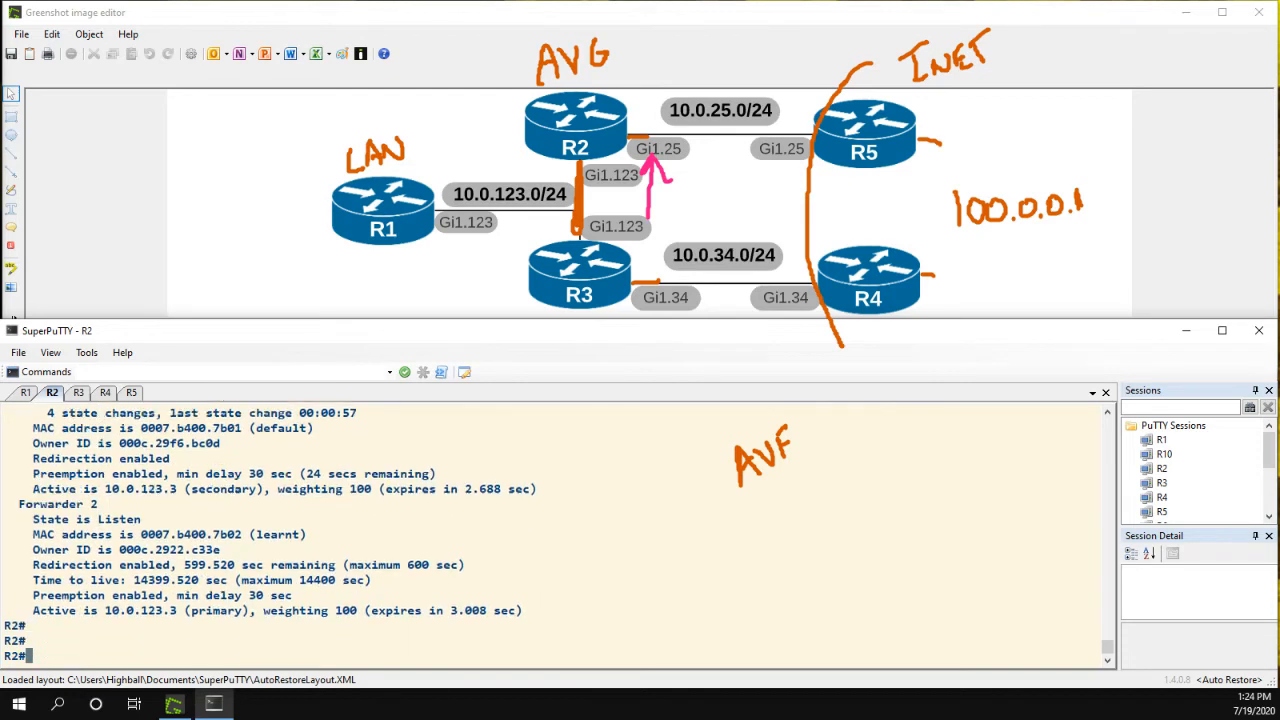
pyautogui.write('show glbp')
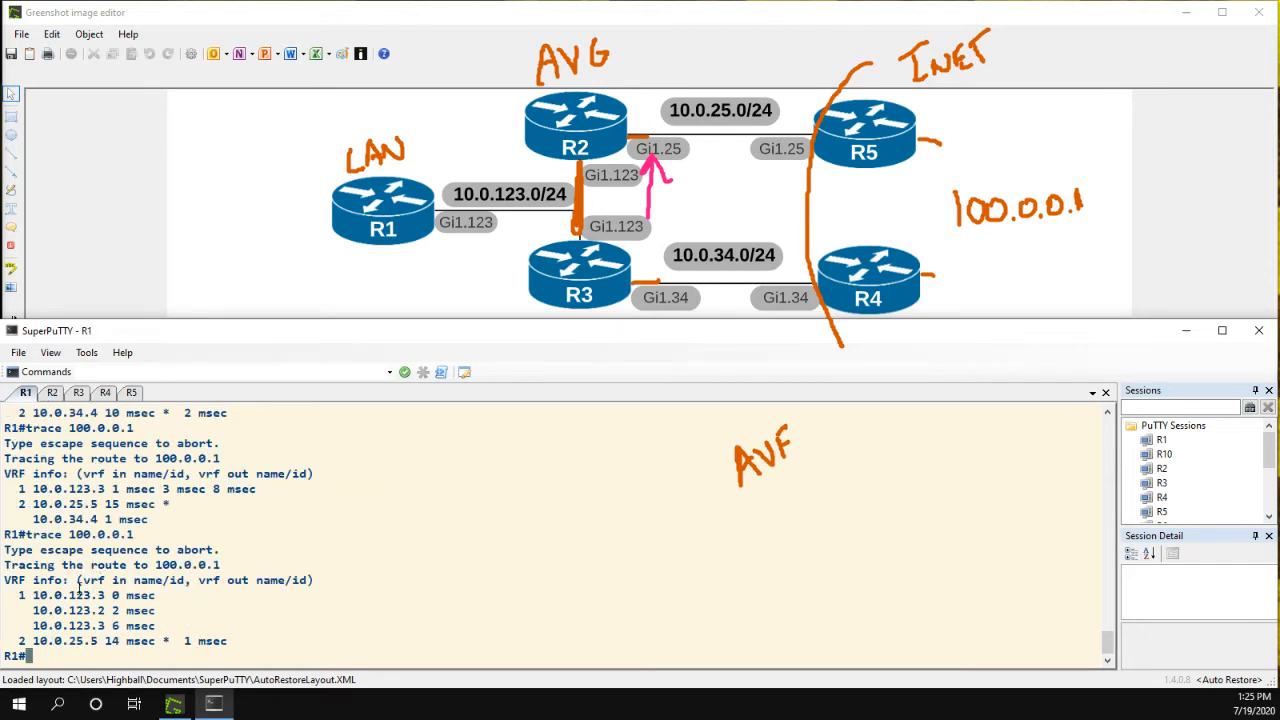
# Highlight the 10.0.123.3 hop in R1's trace, switch to R2 and run show glbp.
pyautogui.doubleClick(84, 624)
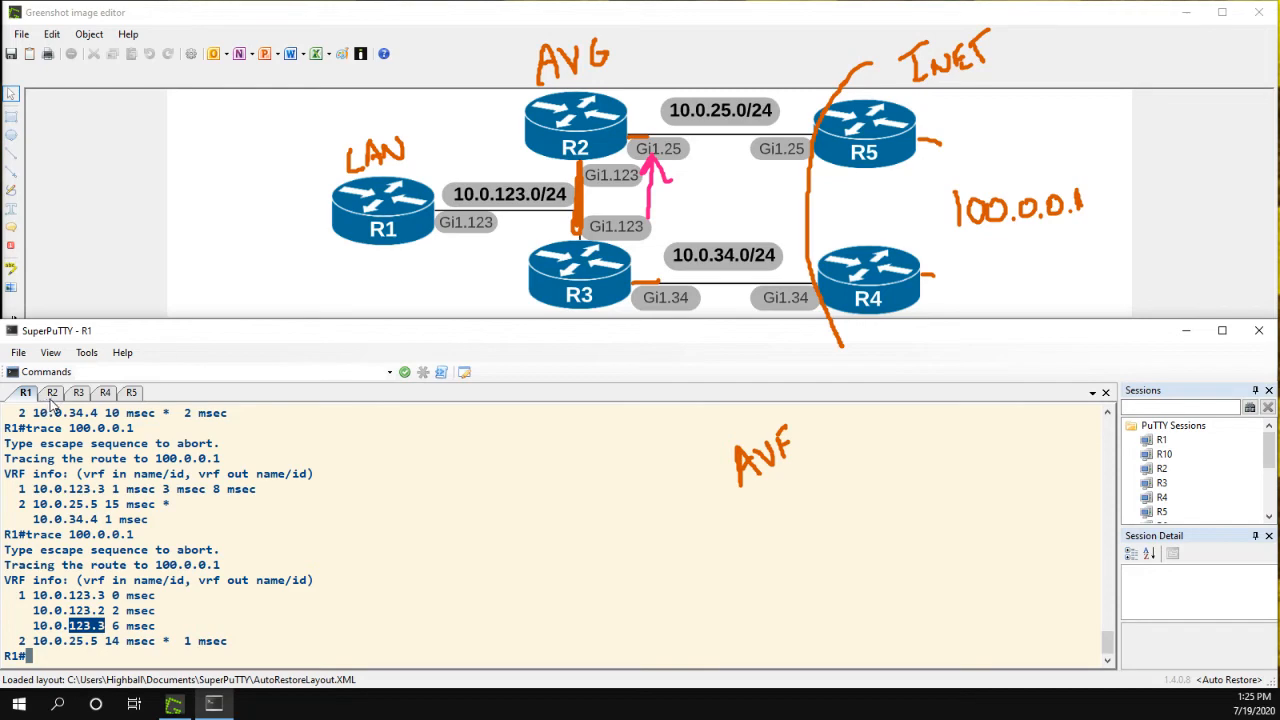
pyautogui.click(52, 392)
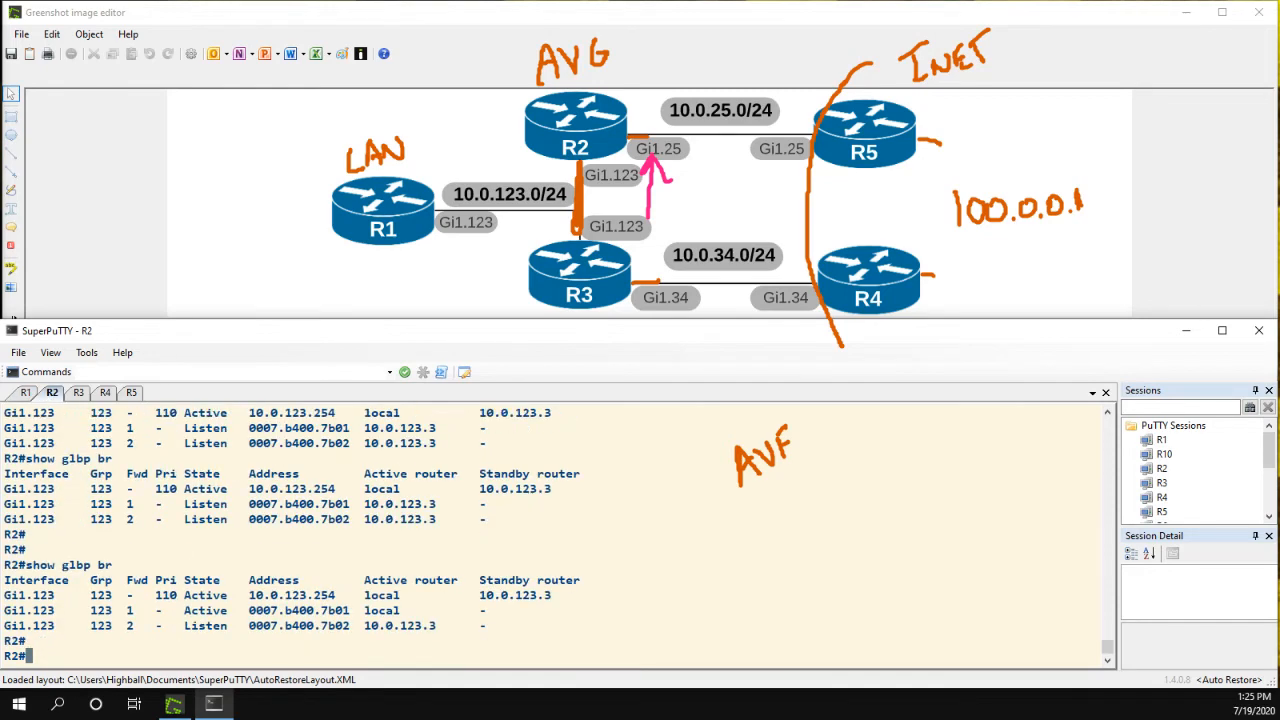
pyautogui.write('show glbp')
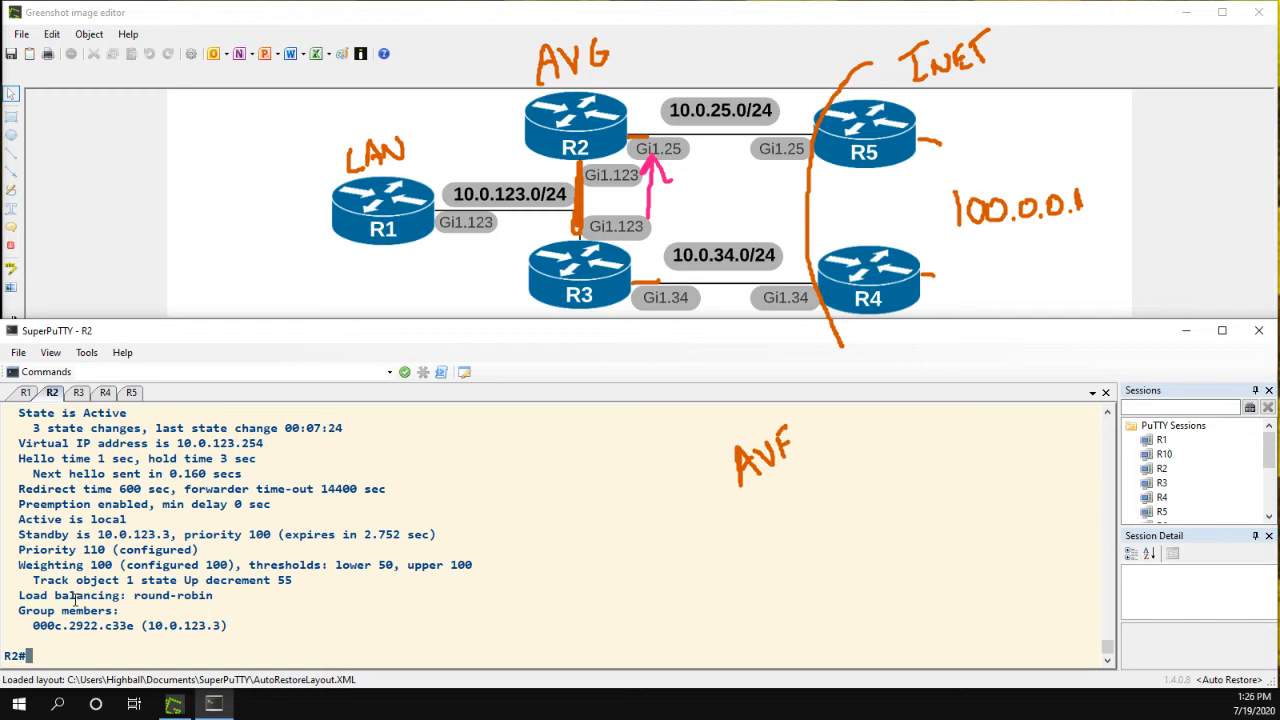
# Enter R2's Gi1.123 config and begin 'glbp 123 load-balancing ?' to list the methods.
pyautogui.write('conf t')
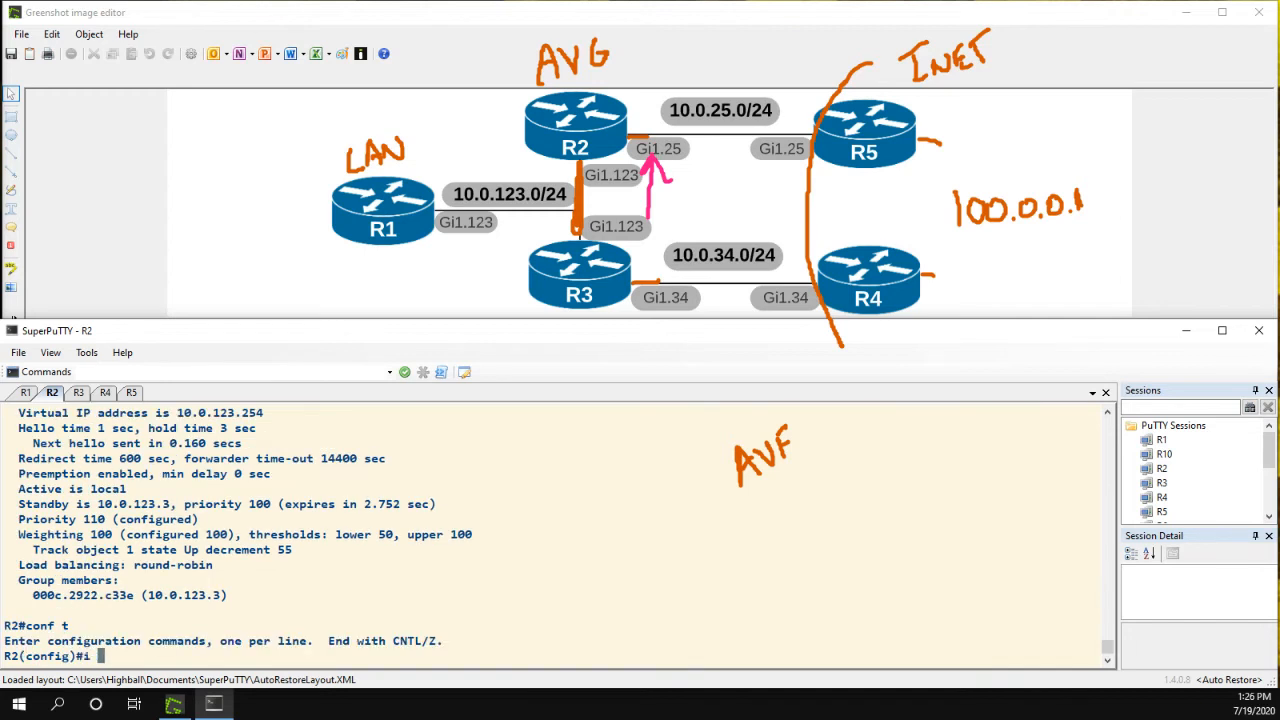
pyautogui.write('nt gi1.123')
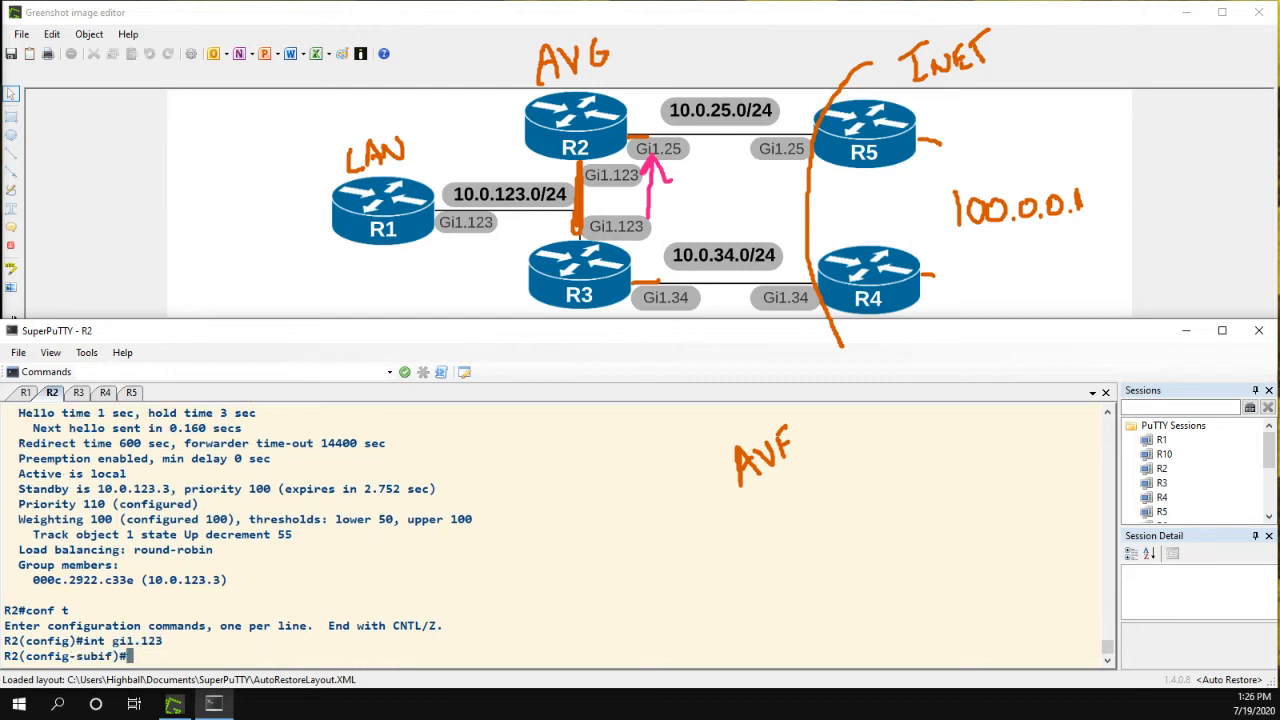
pyautogui.write('glbp 123 load-balancing')
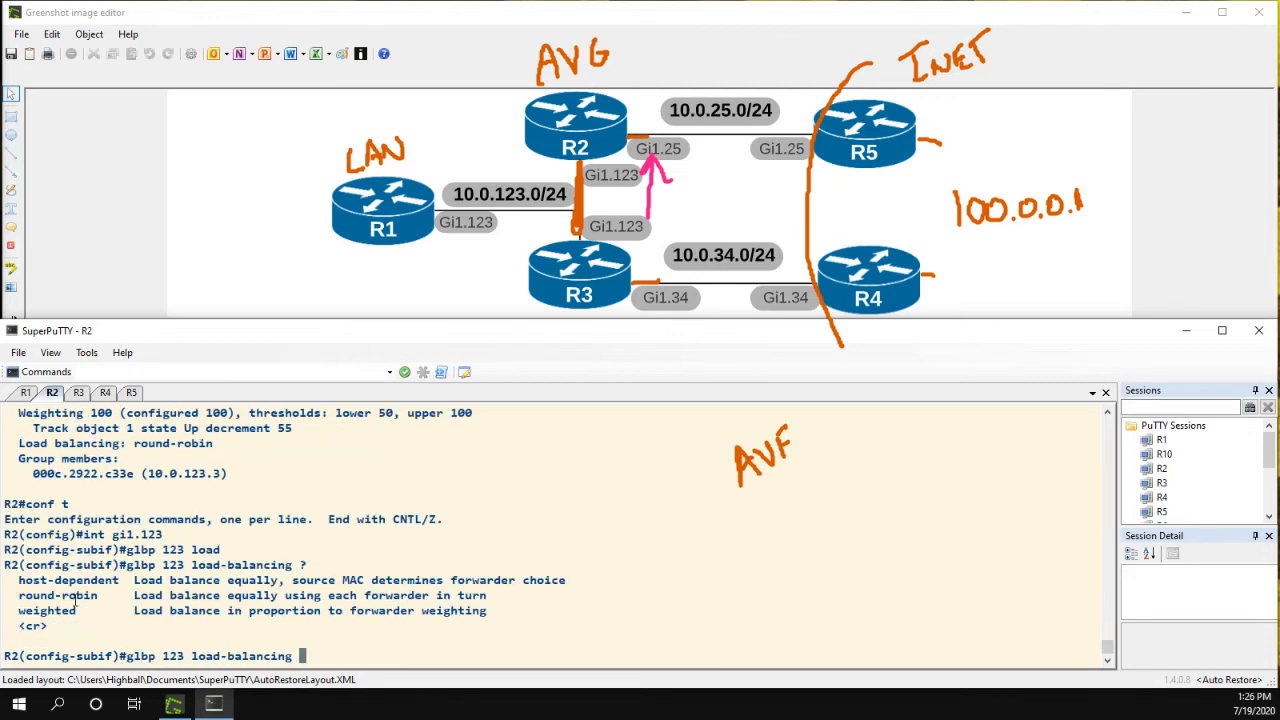
pyautogui.moveTo(356, 640)
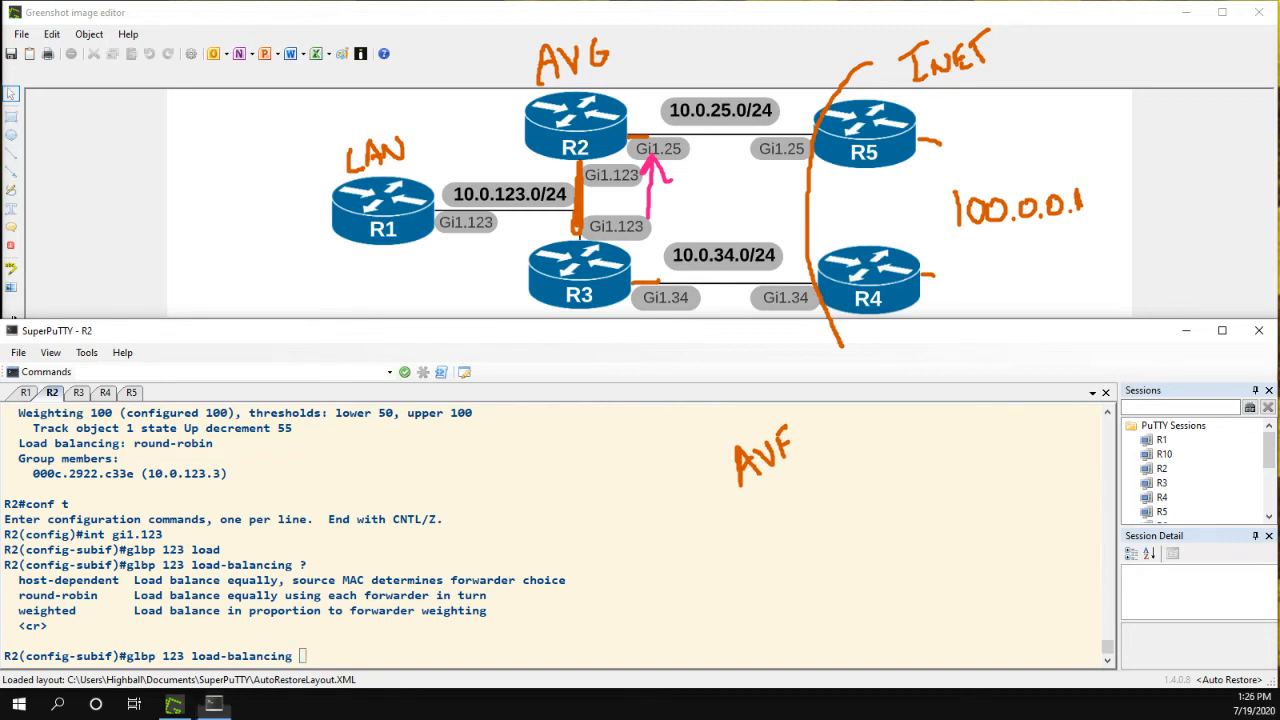
pyautogui.moveTo(112, 604)
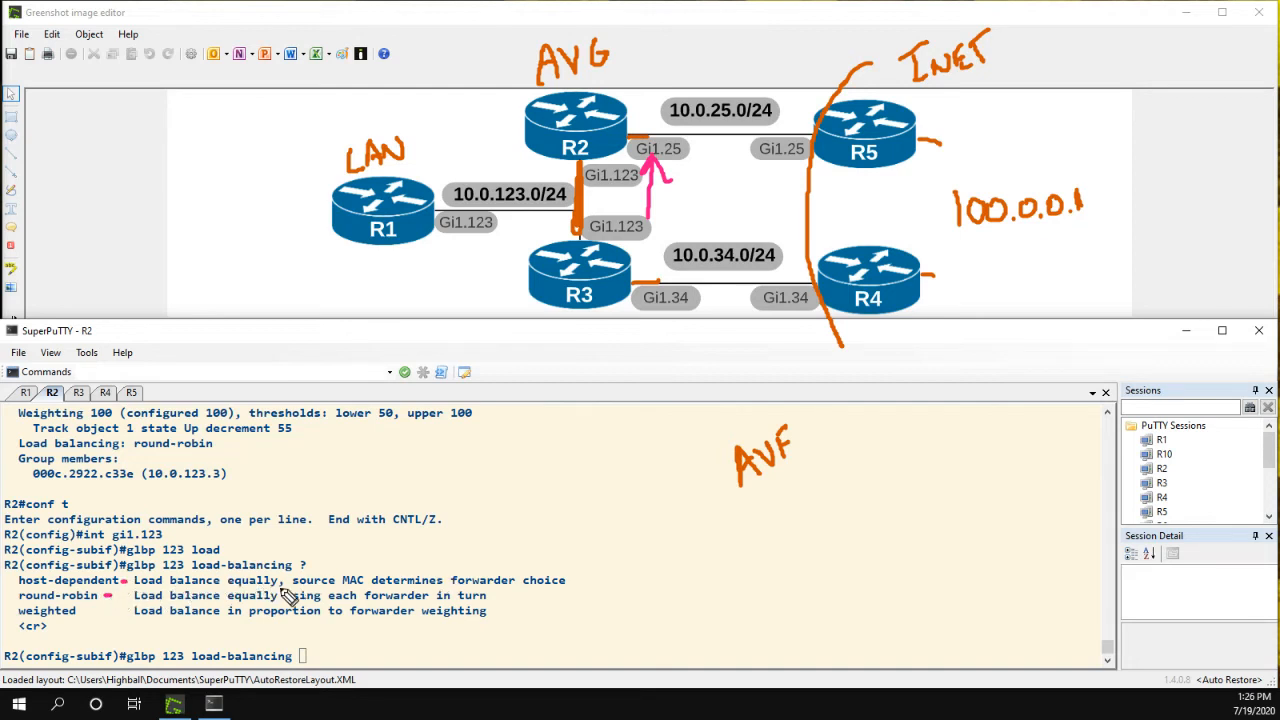
pyautogui.moveTo(460, 590)
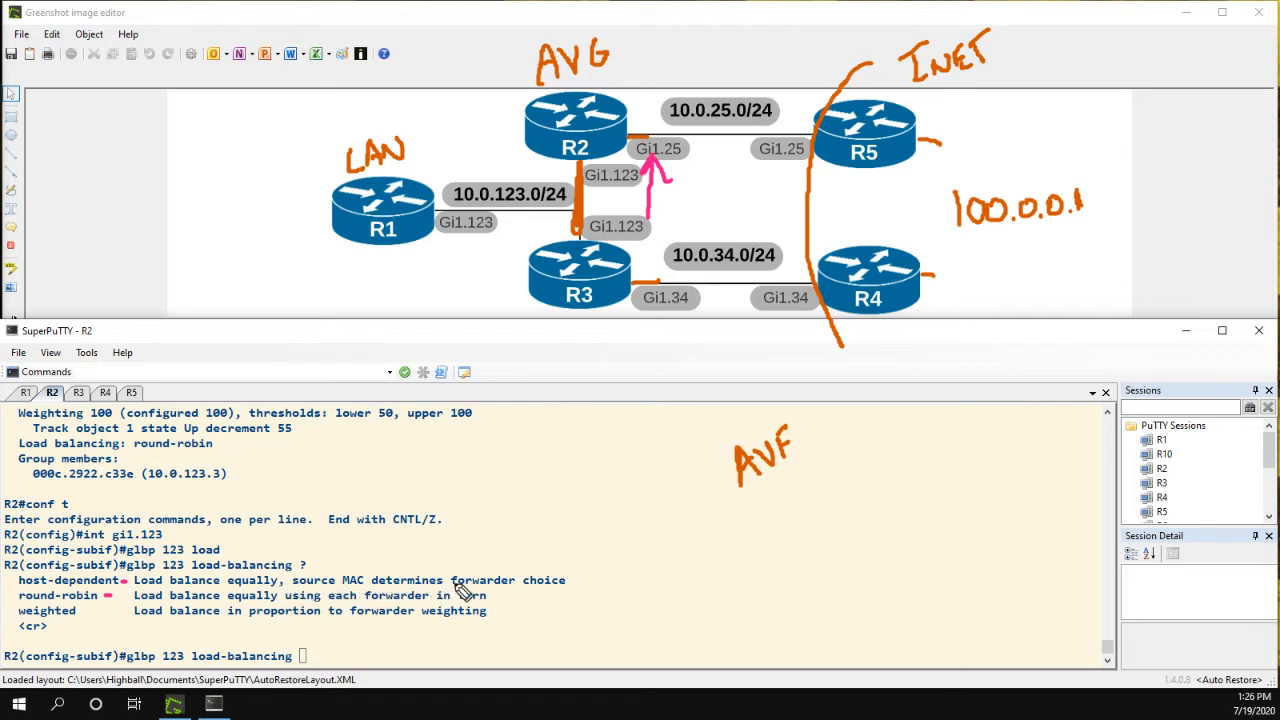
pyautogui.moveTo(580, 544)
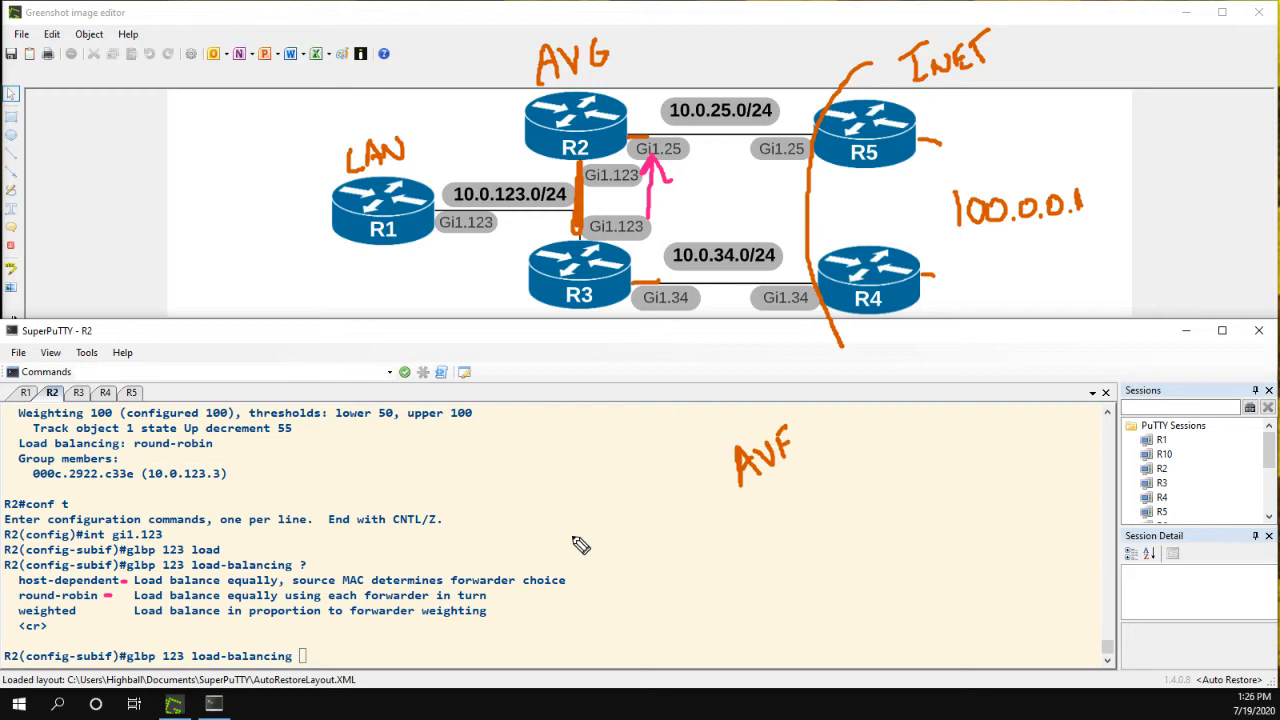
pyautogui.moveTo(488, 400)
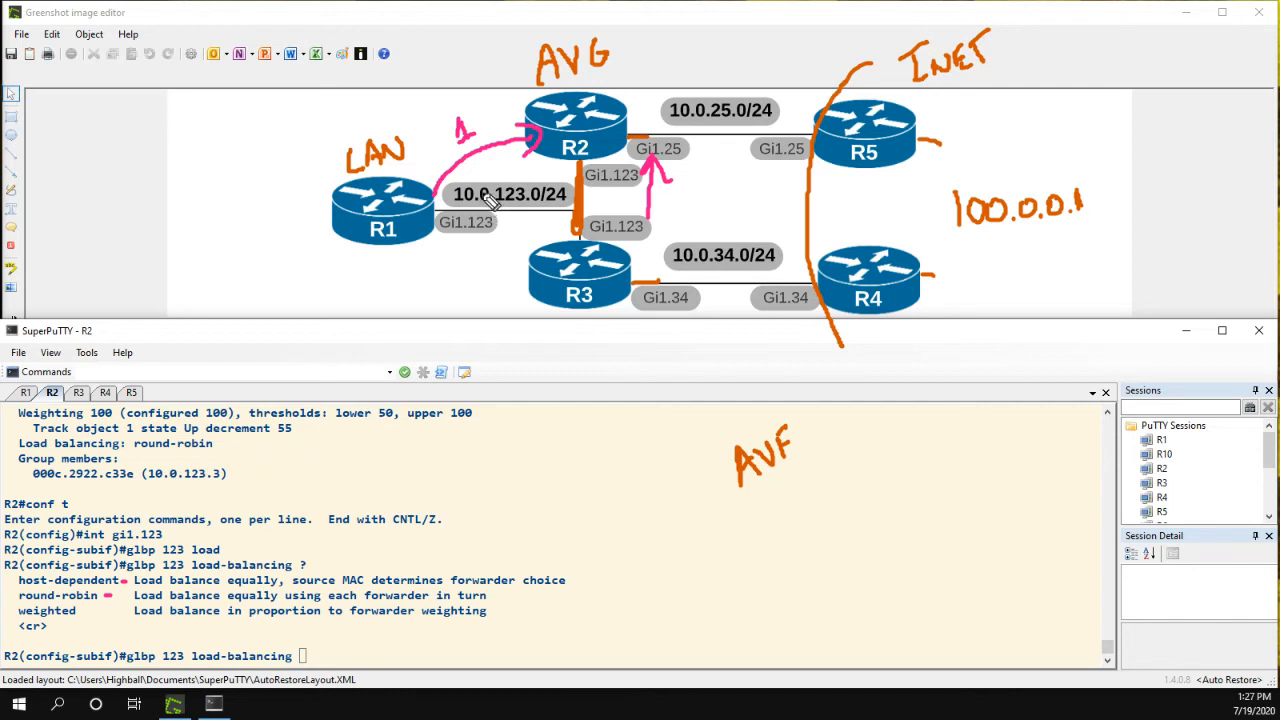
pyautogui.moveTo(430, 248)
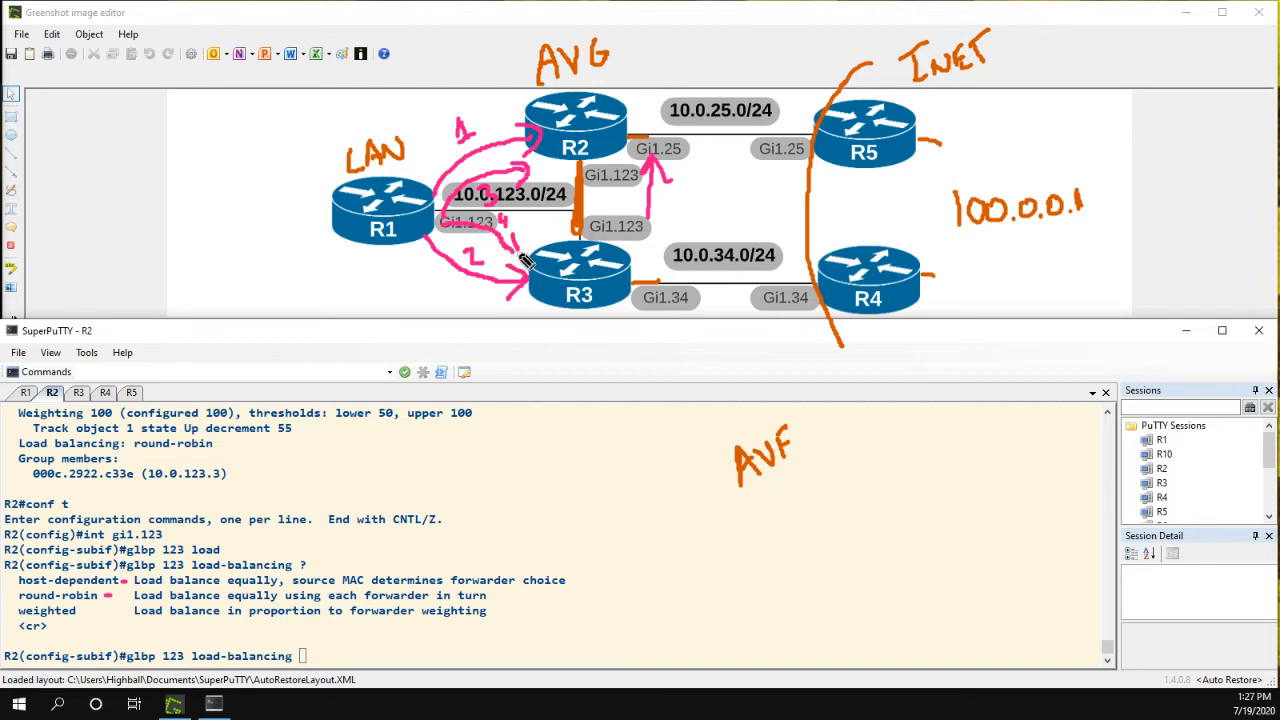
pyautogui.moveTo(510, 264)
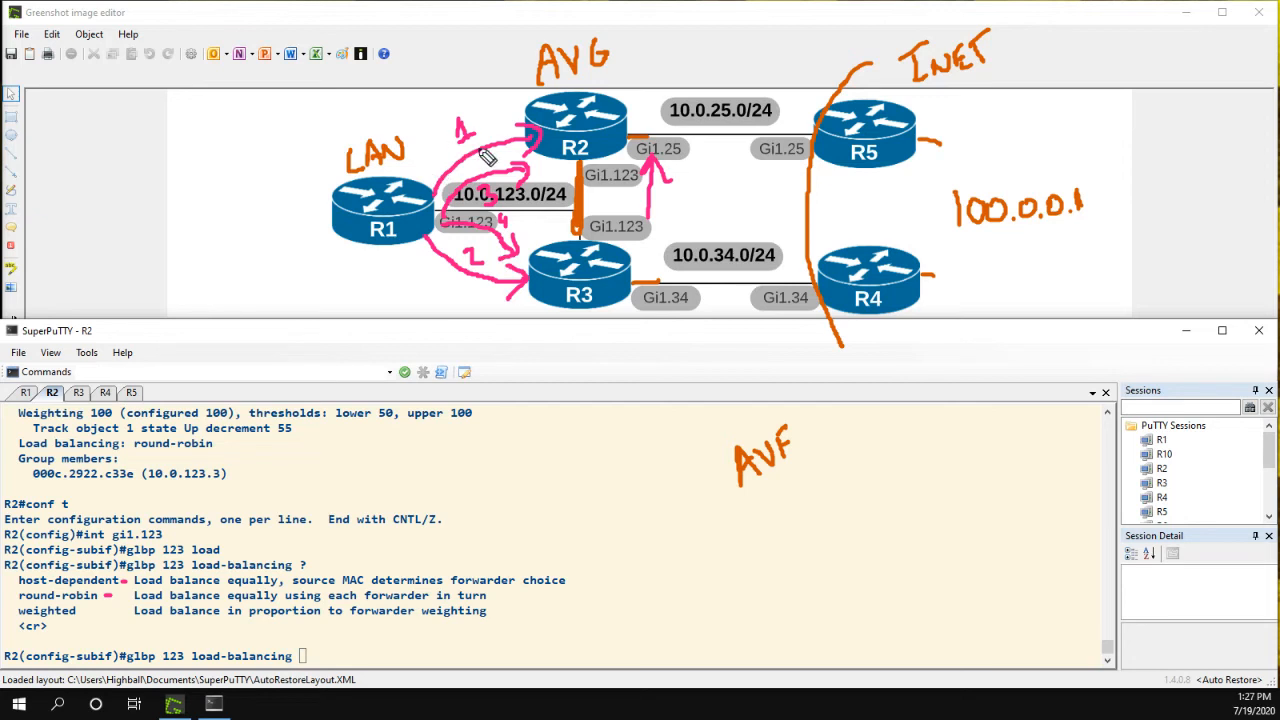
pyautogui.moveTo(468, 448)
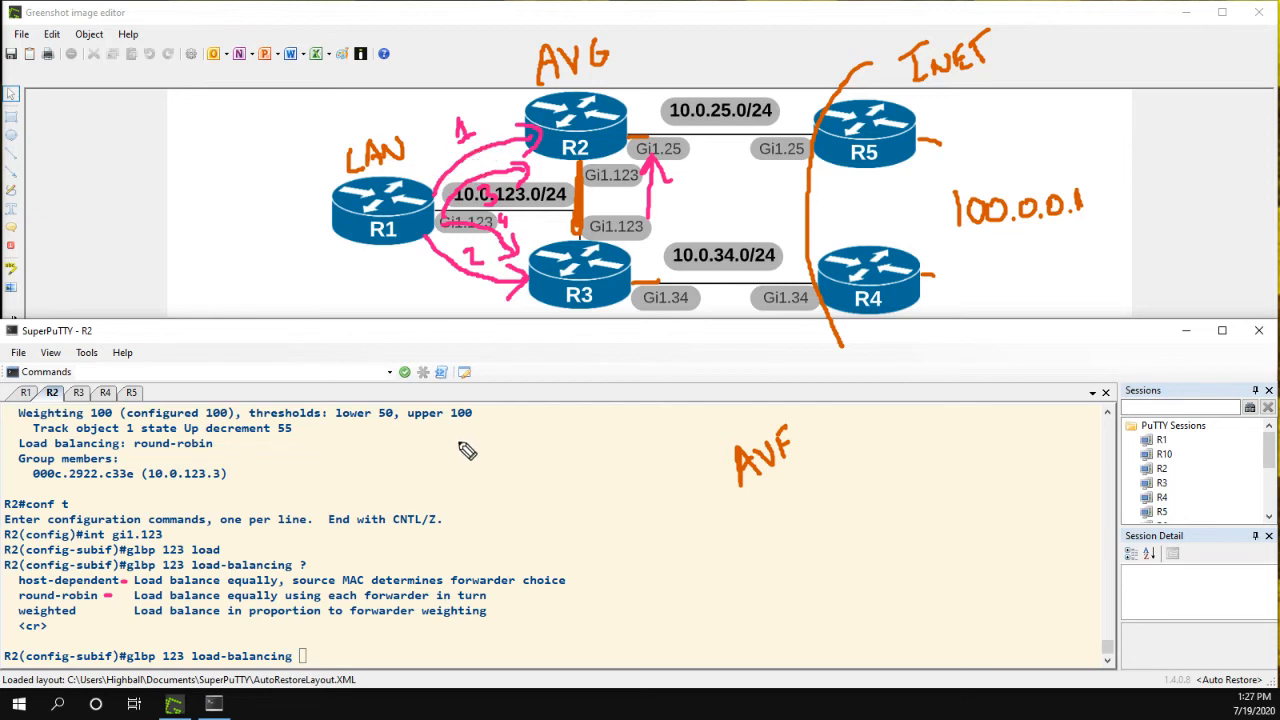
pyautogui.moveTo(322, 564)
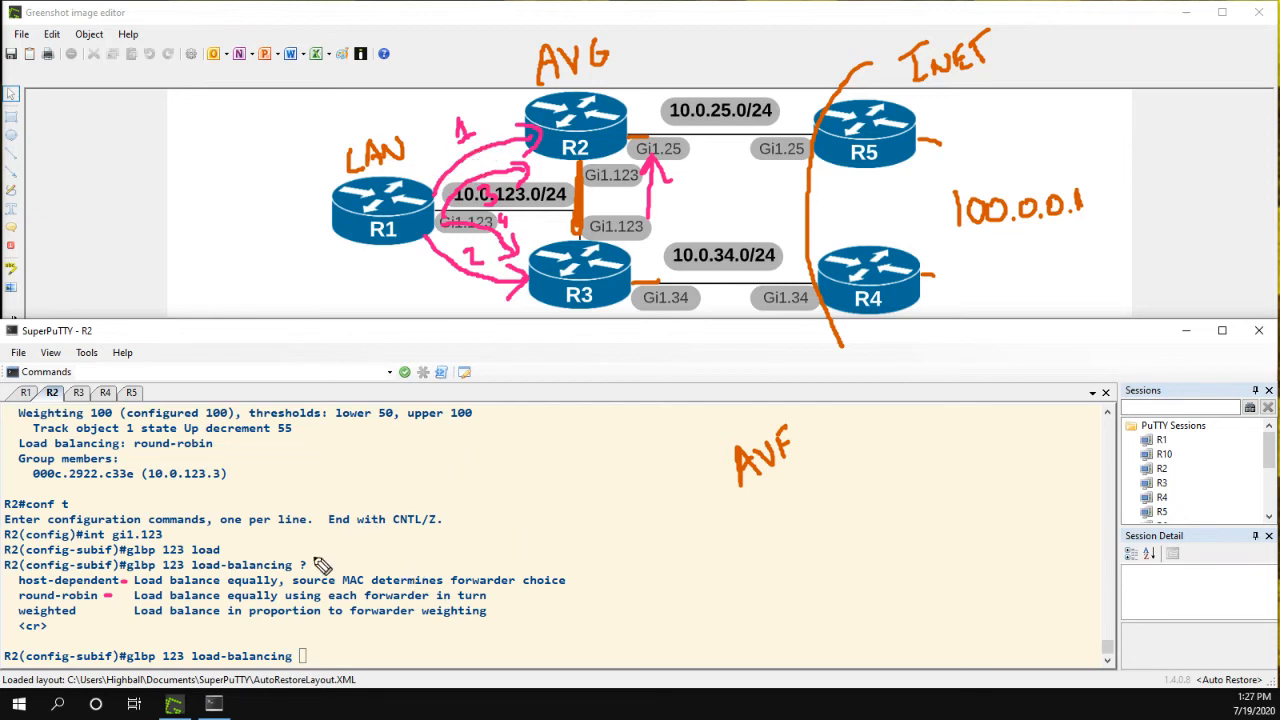
pyautogui.moveTo(600, 580)
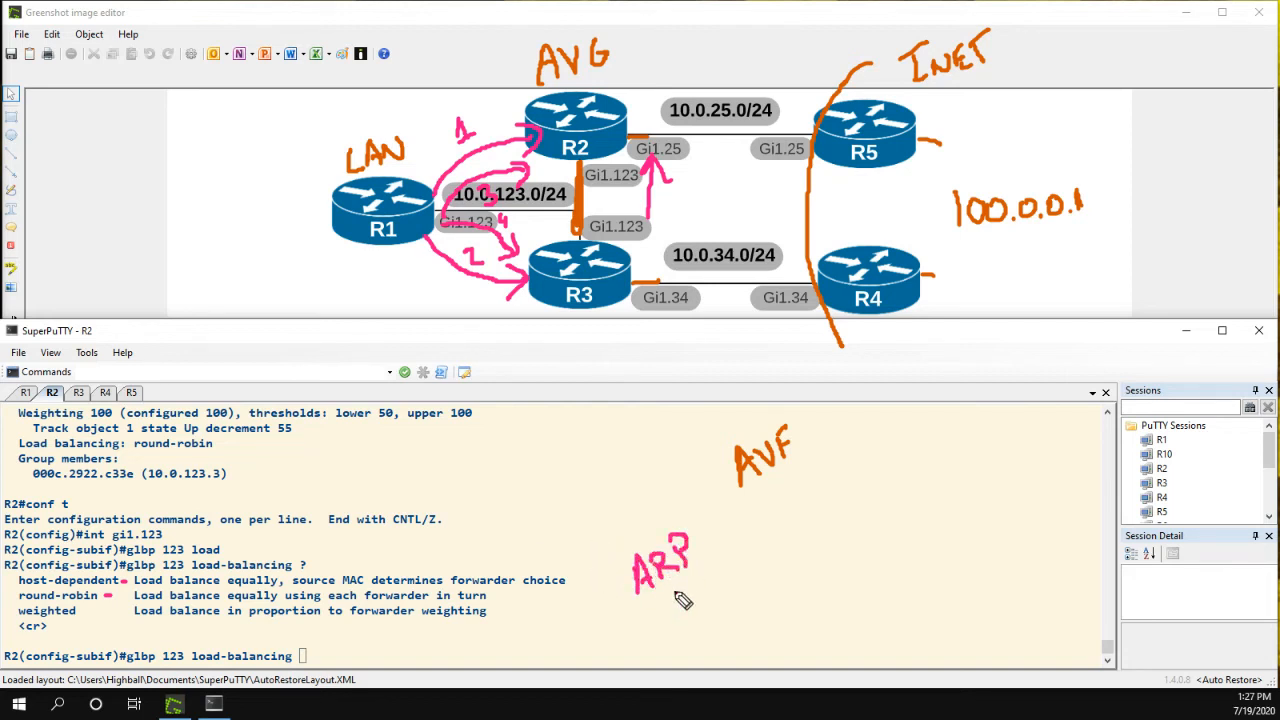
# Sketch an ARP note on the topology and label R3 with weight 100.
pyautogui.moveTo(664, 600); pyautogui.dragTo(700, 630)
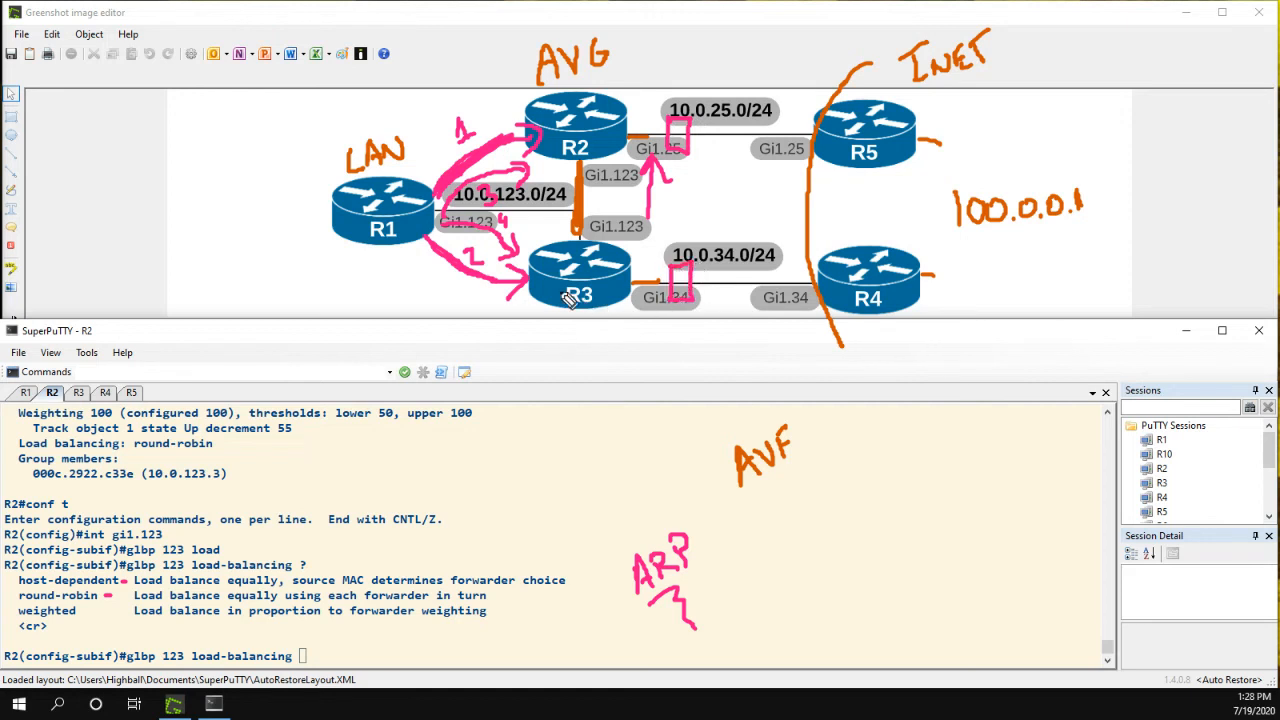
pyautogui.moveTo(456, 190)
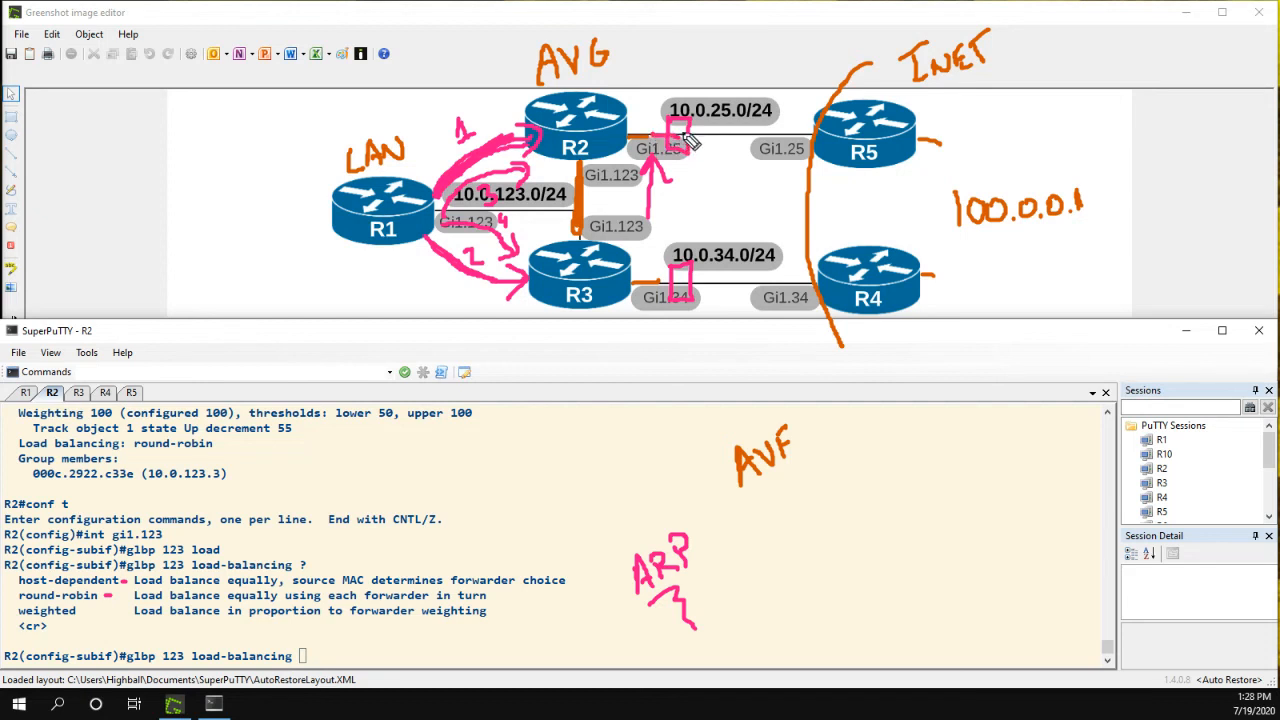
pyautogui.moveTo(718, 148)
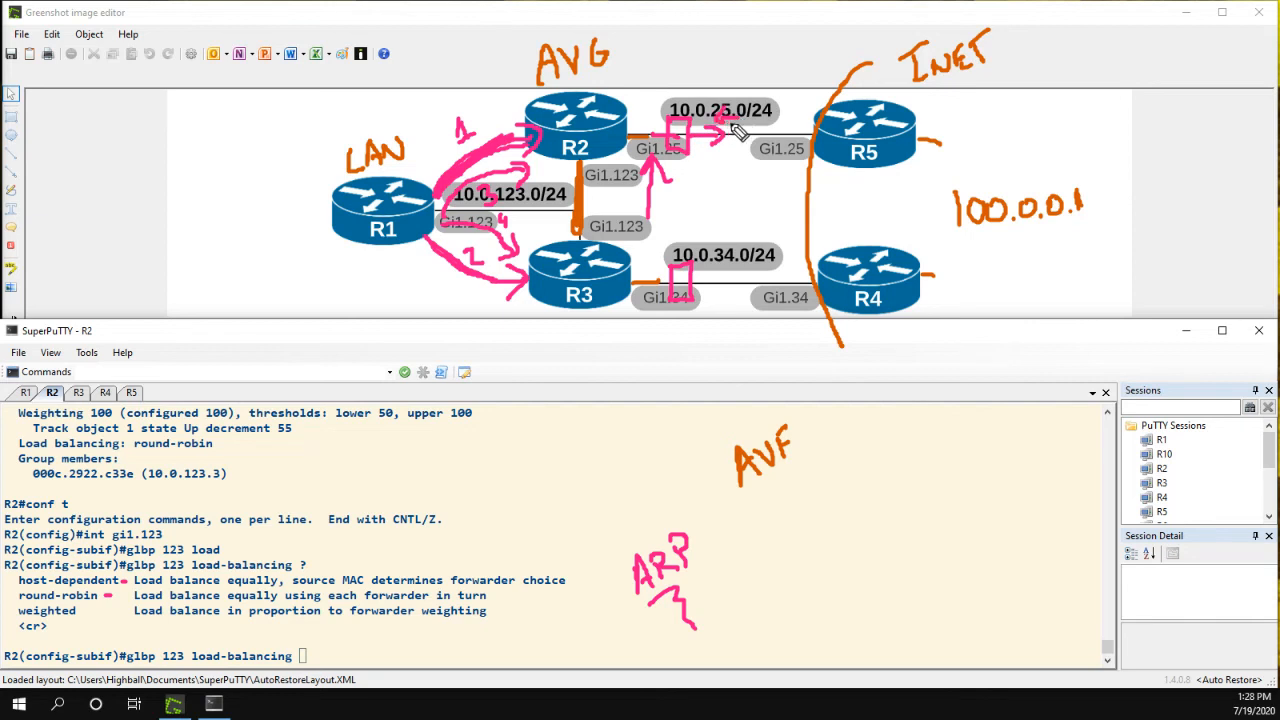
pyautogui.moveTo(672, 178)
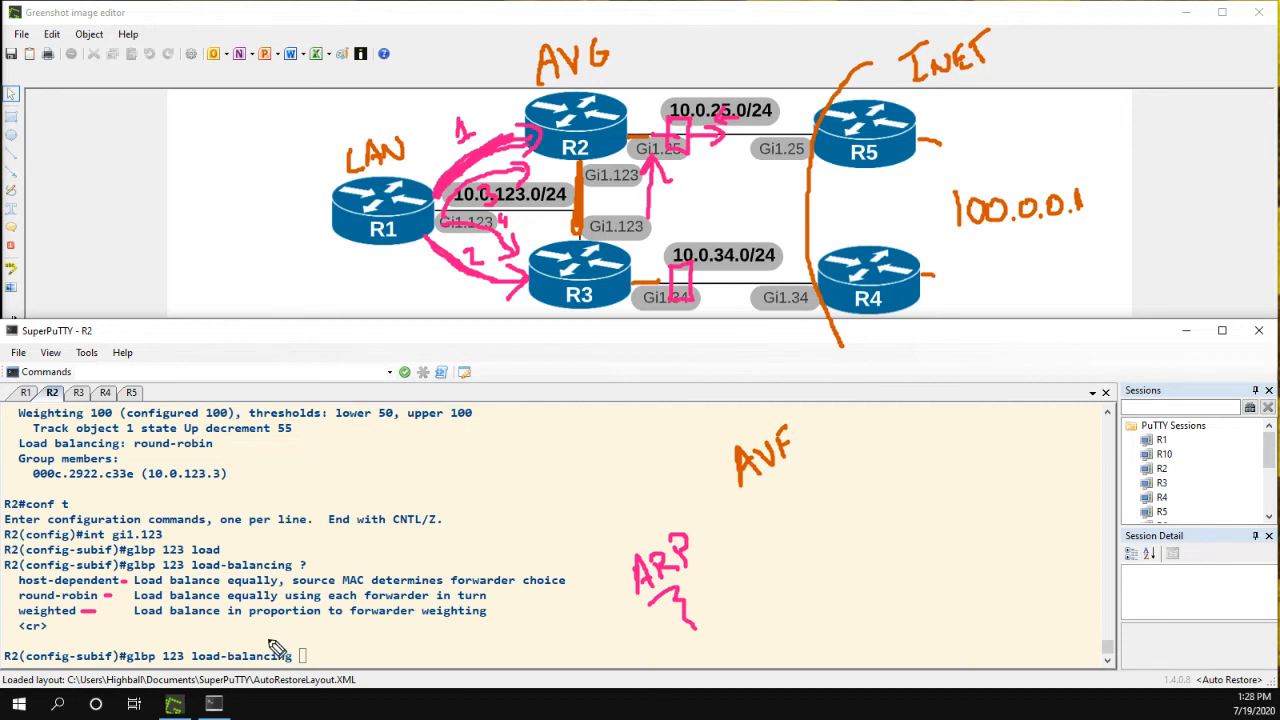
pyautogui.moveTo(550, 460)
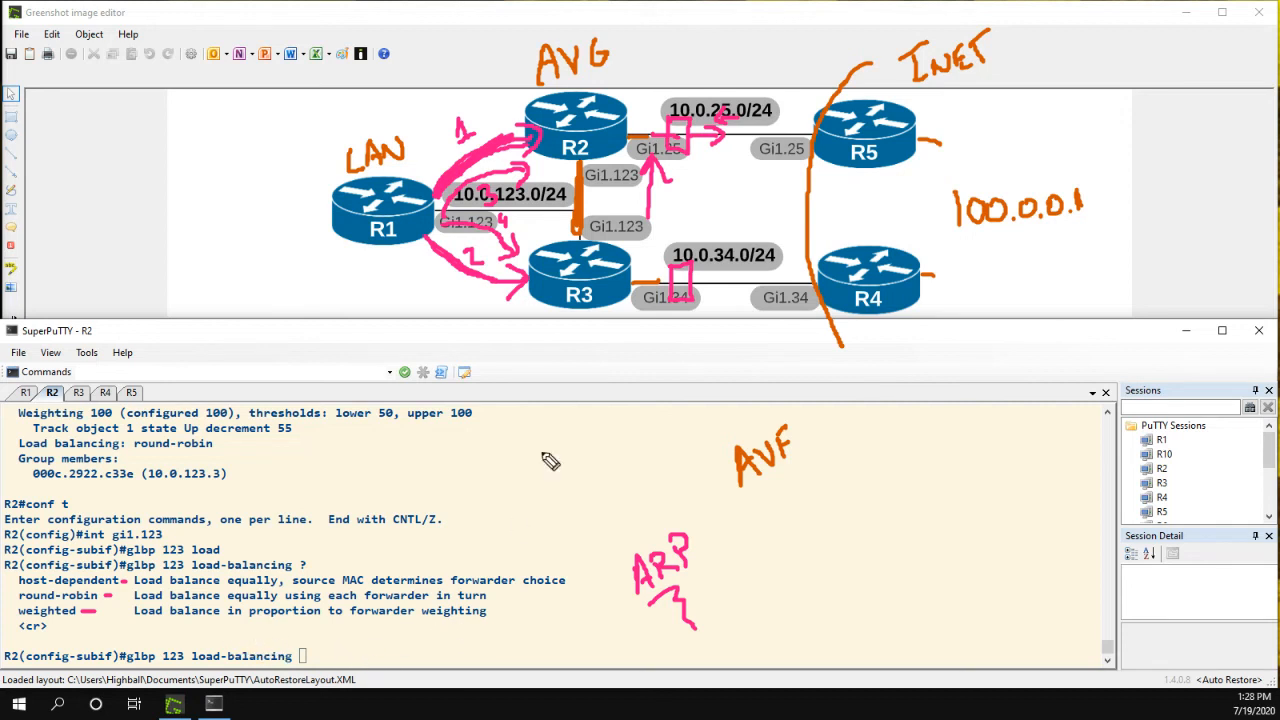
pyautogui.moveTo(590, 270)
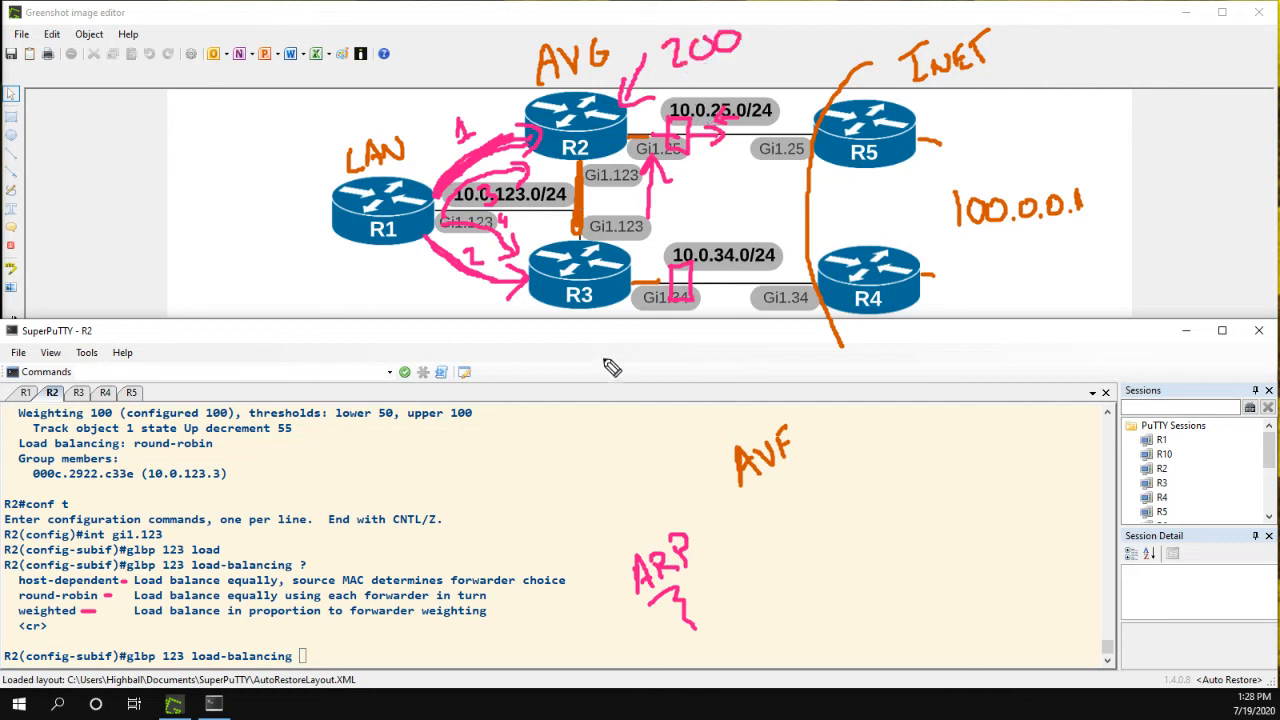
pyautogui.moveTo(604, 324); pyautogui.dragTo(670, 360)
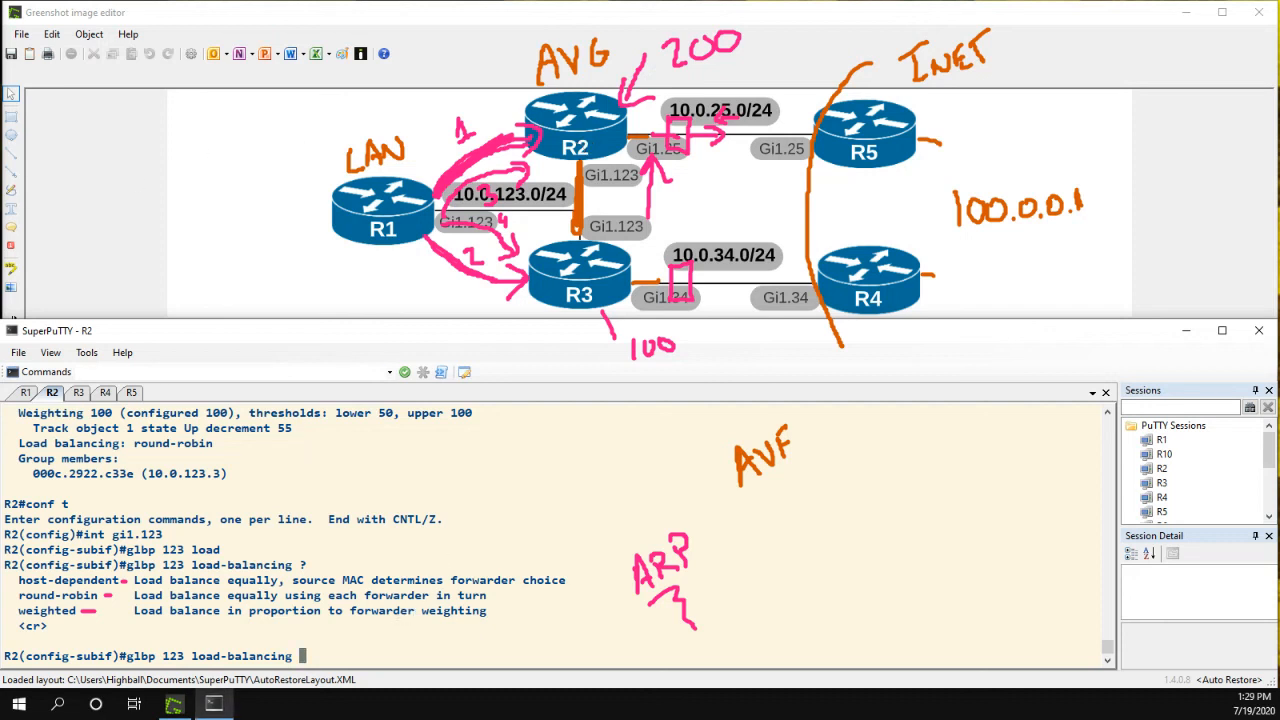
# Leave configuration mode and display R2's Gi1.123 running configuration with 'show run int gi1.123'.
pyautogui.press('BackSpace')
pyautogui.write('end')
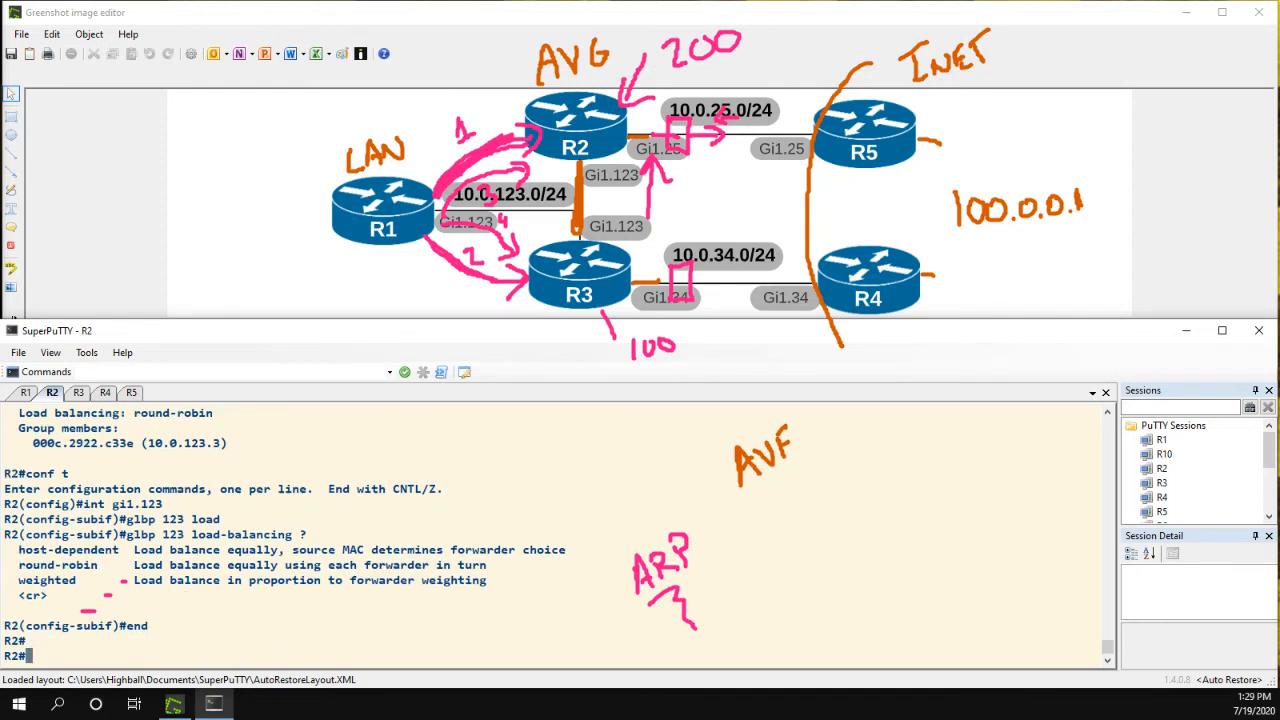
pyautogui.write('show run int gi1.123')
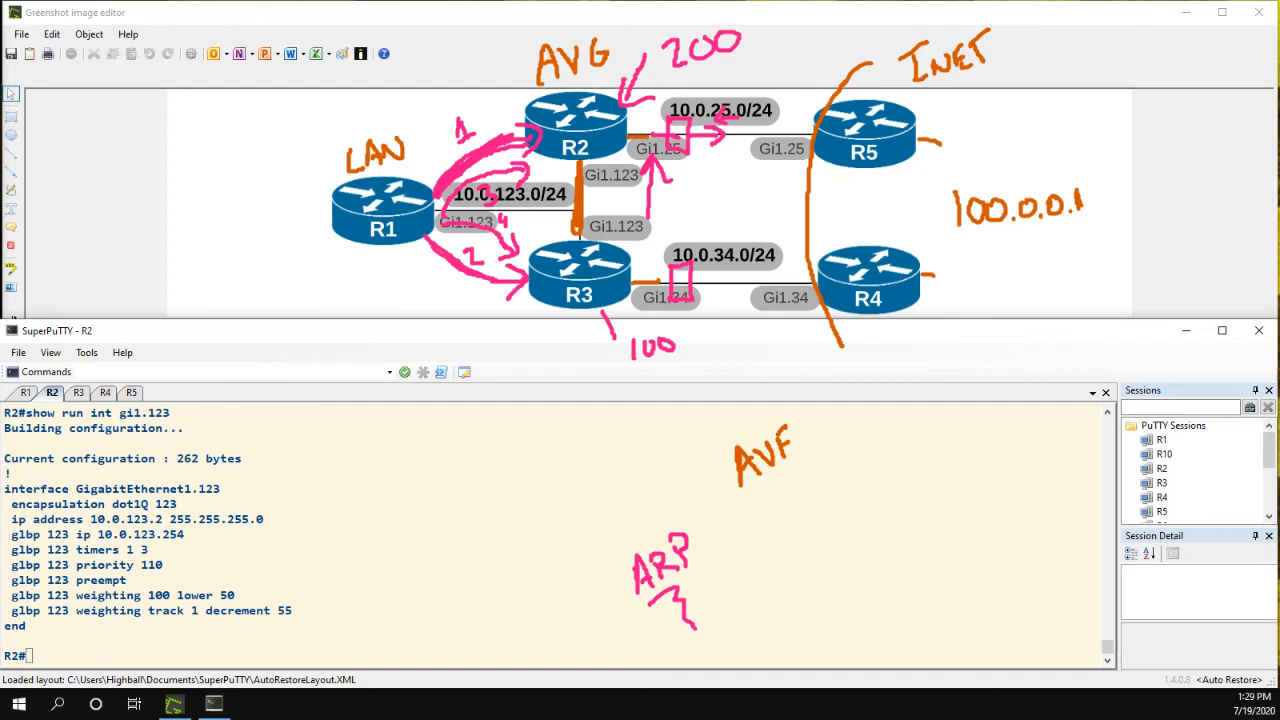
pyautogui.moveTo(190, 540)
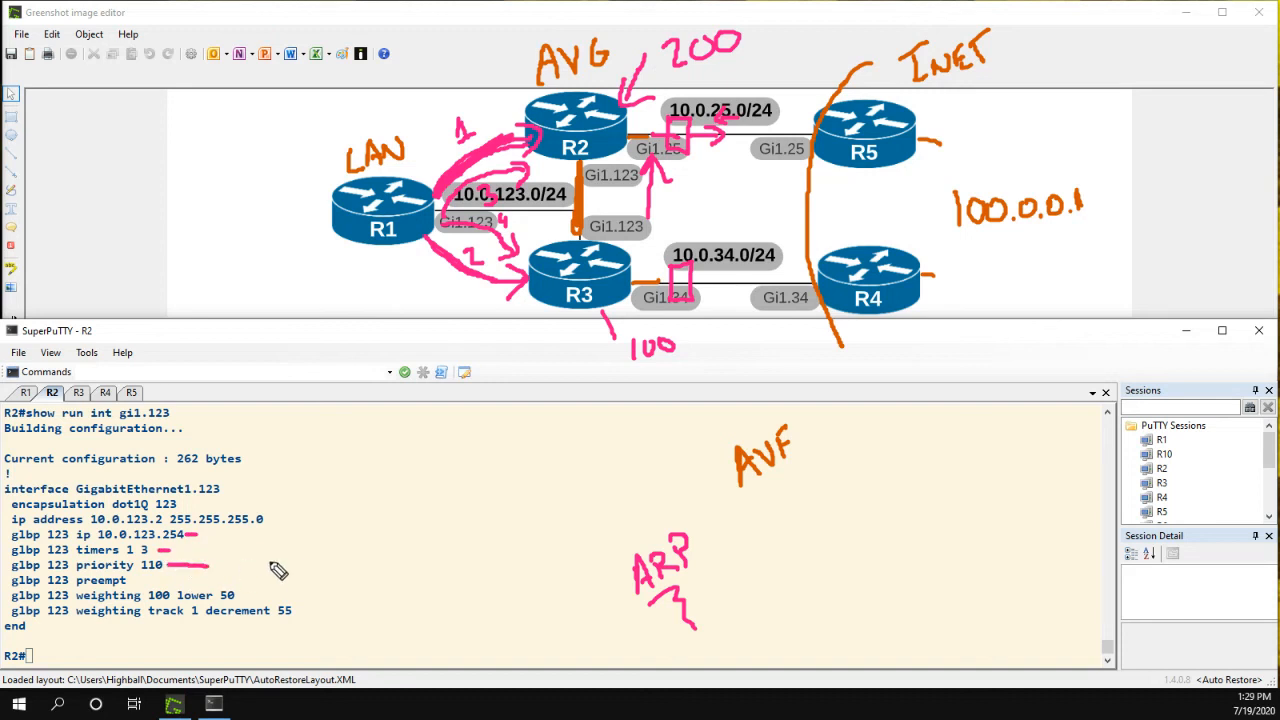
pyautogui.moveTo(282, 632)
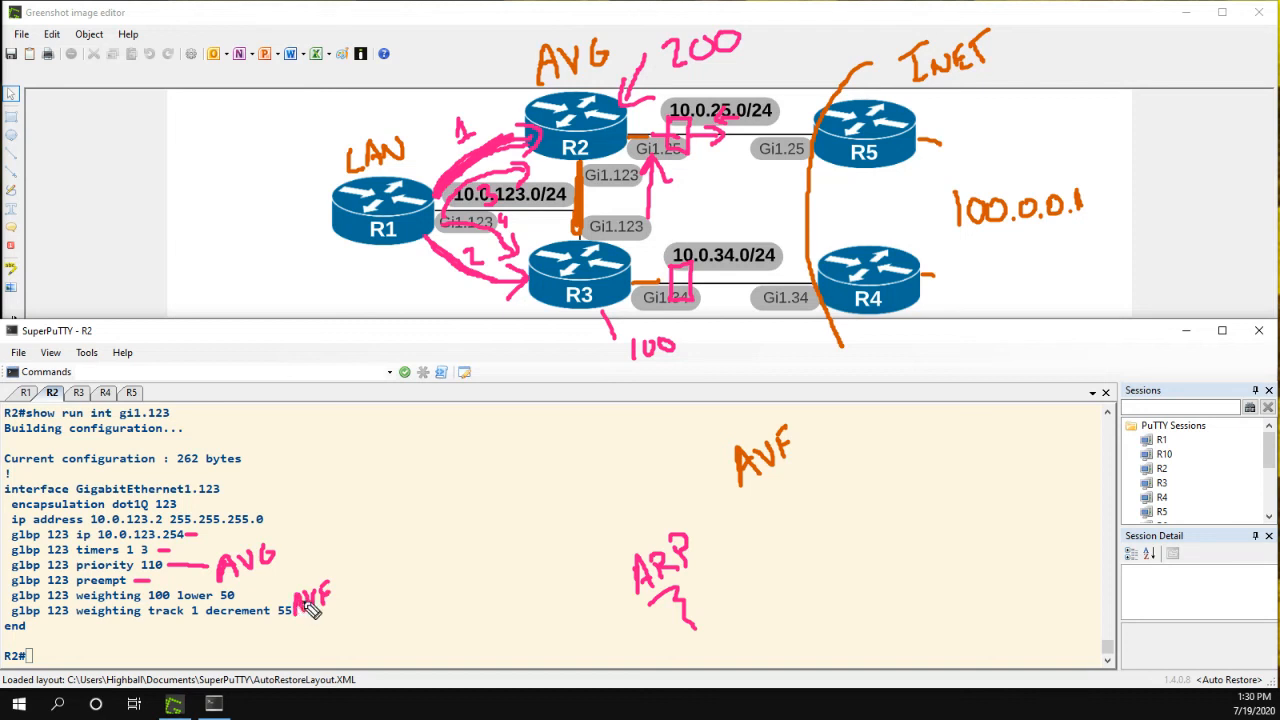
pyautogui.moveTo(312, 608)
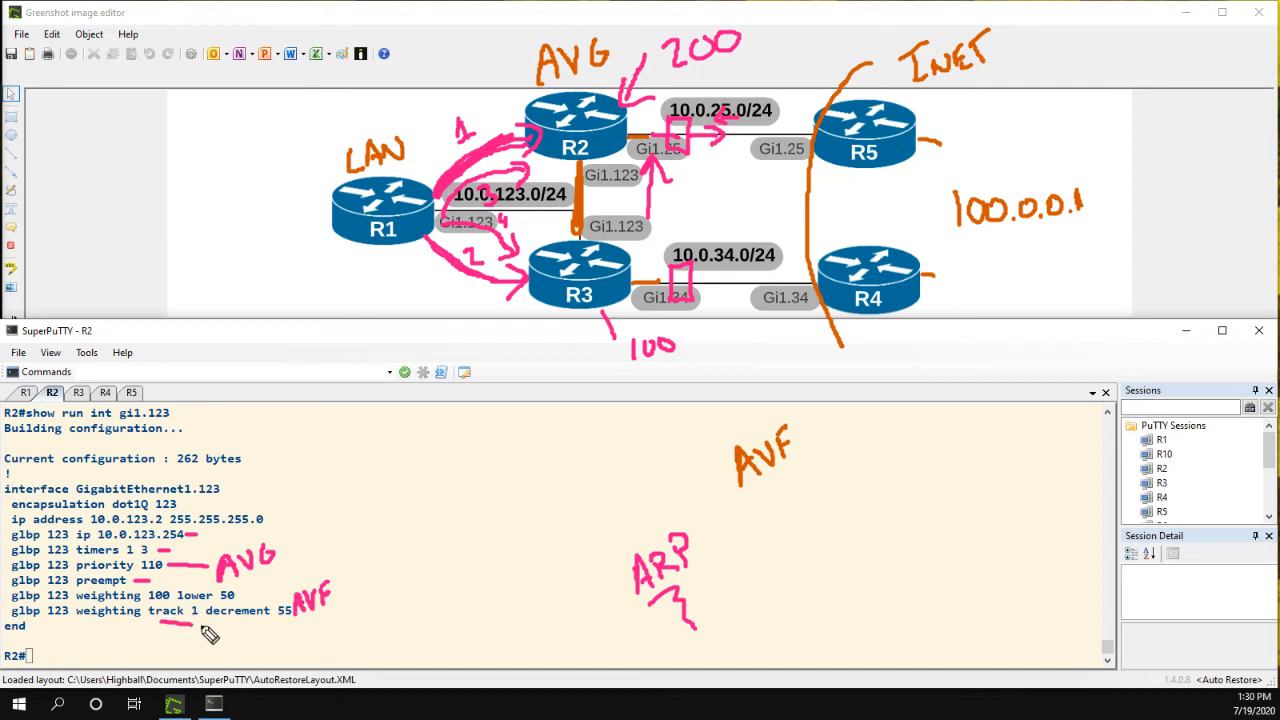
pyautogui.moveTo(216, 644)
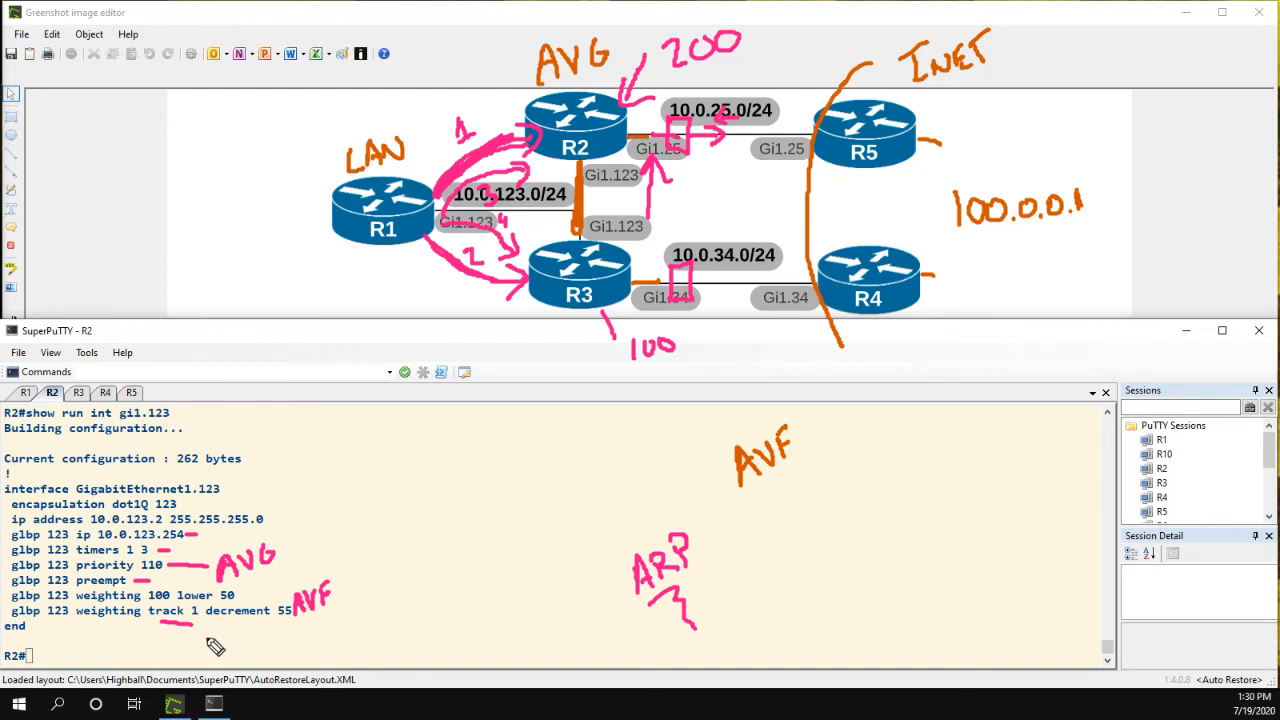